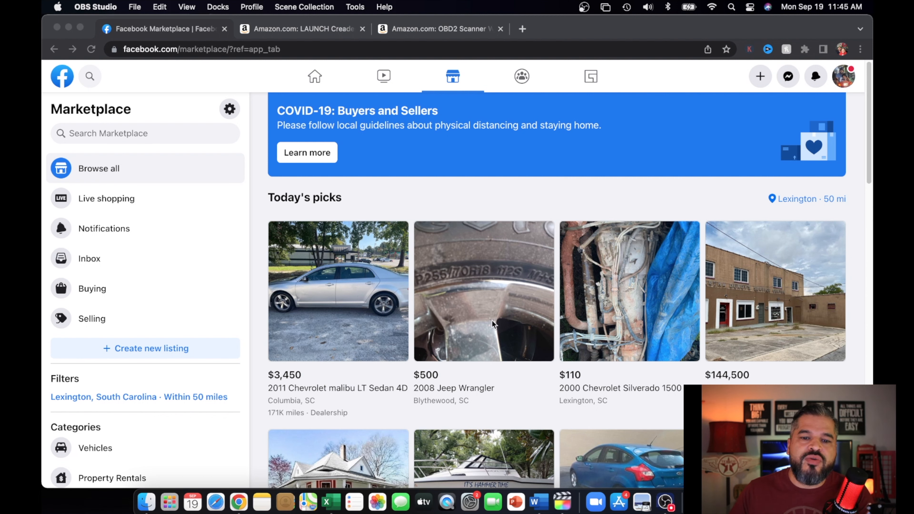
pyautogui.moveTo(317, 33)
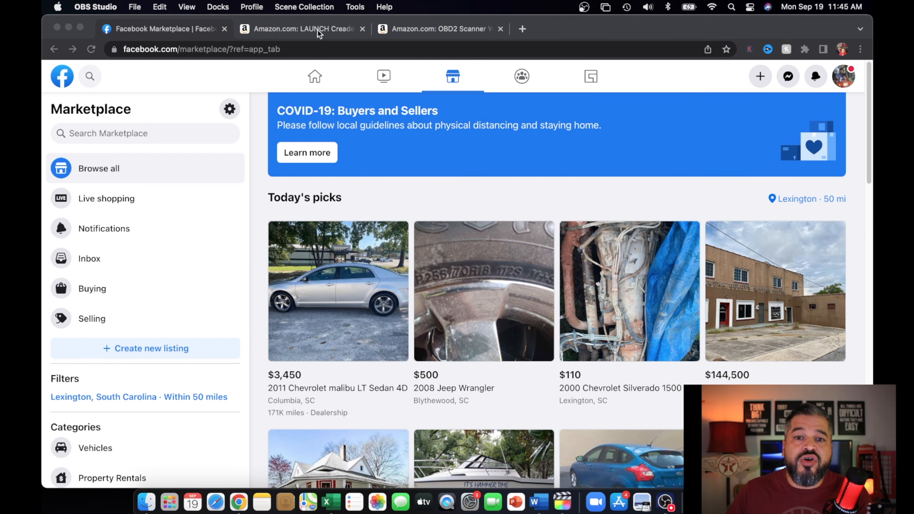
# Show the LAUNCH Creader 3001 listing's seller Kingbolen, shipping, brand and dimensions details.
pyautogui.click(300, 29)
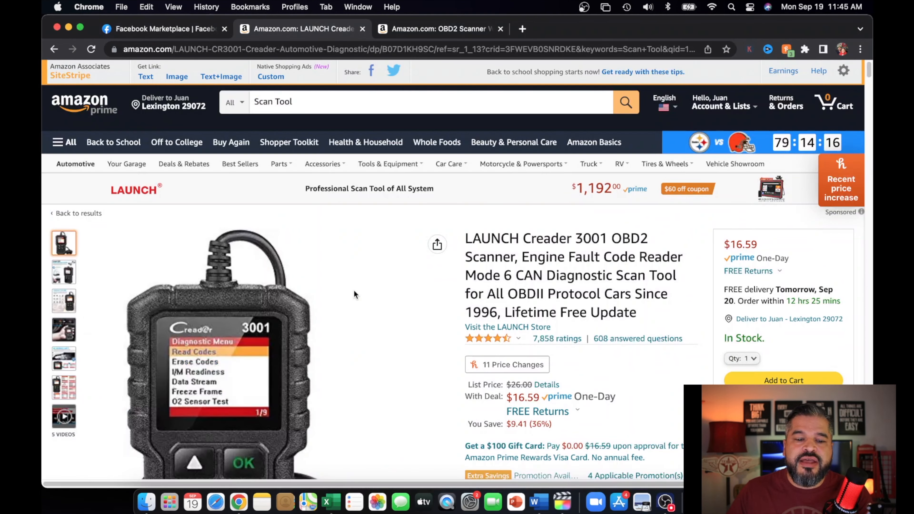
pyautogui.moveTo(392, 347)
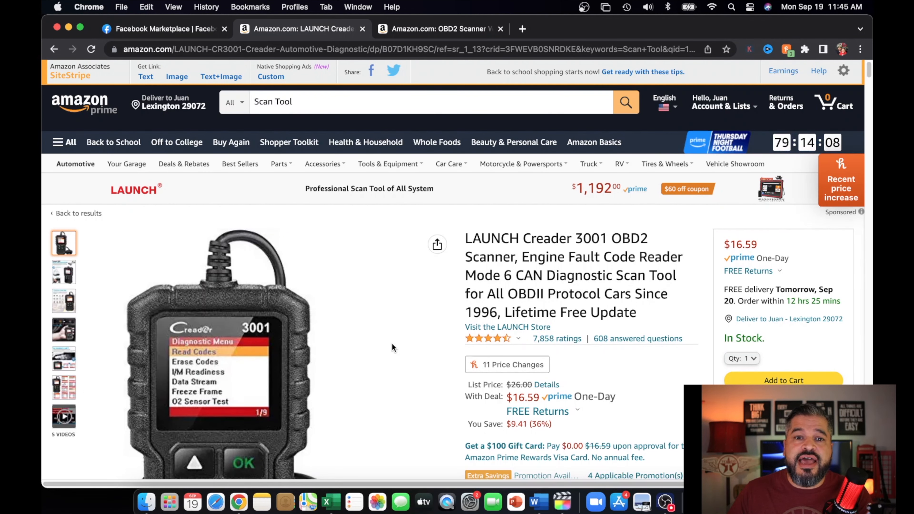
pyautogui.scroll(-3)
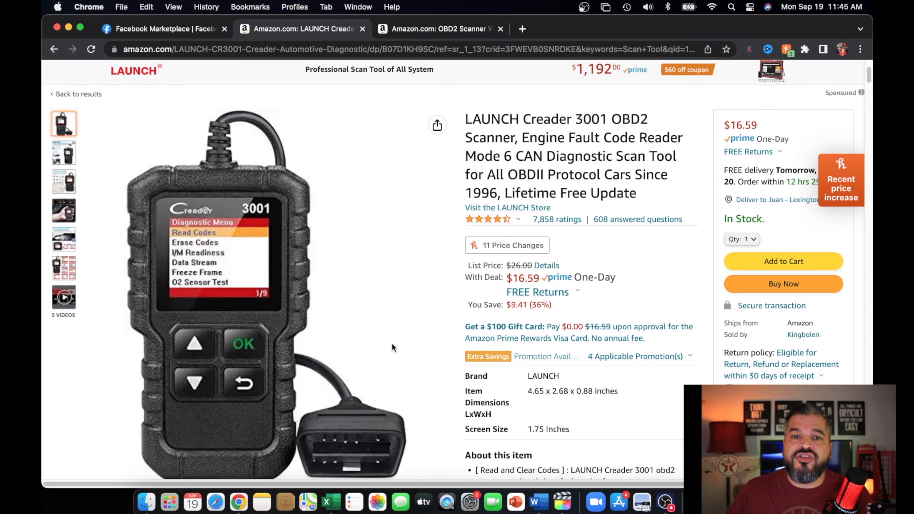
pyautogui.moveTo(460, 274)
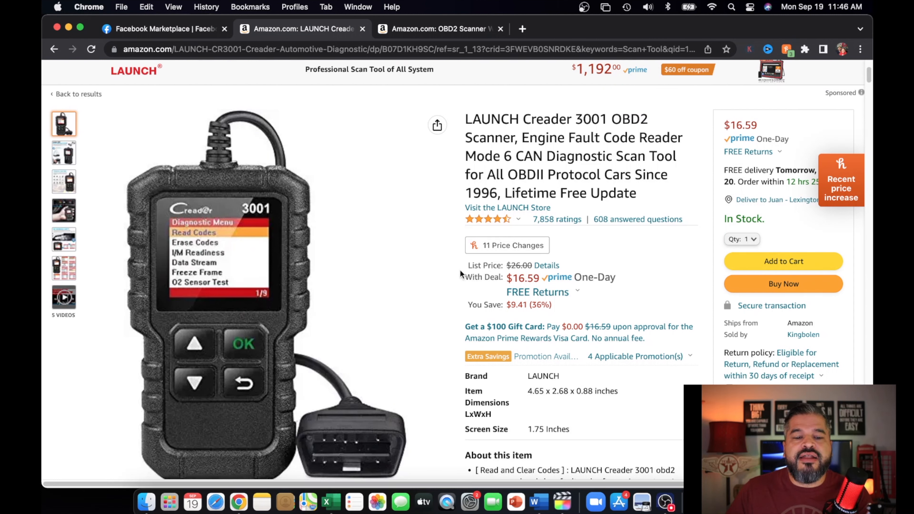
pyautogui.moveTo(406, 295)
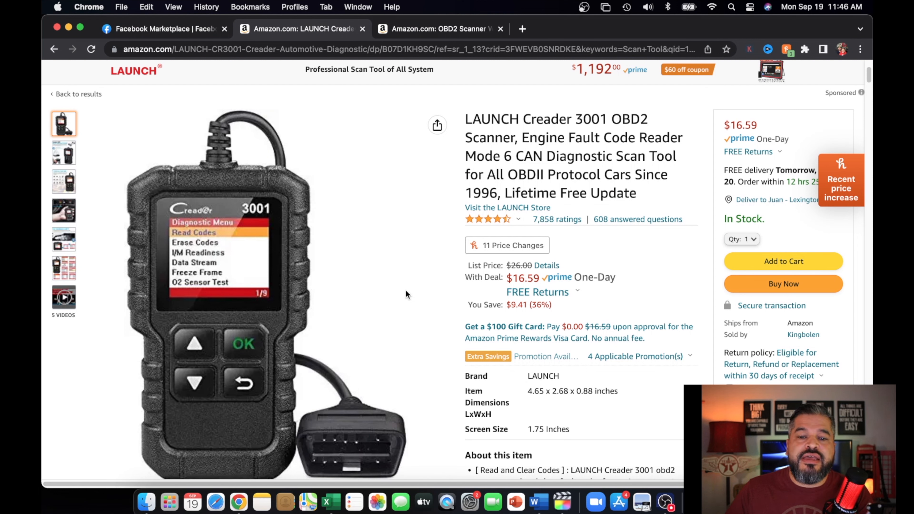
pyautogui.moveTo(417, 11)
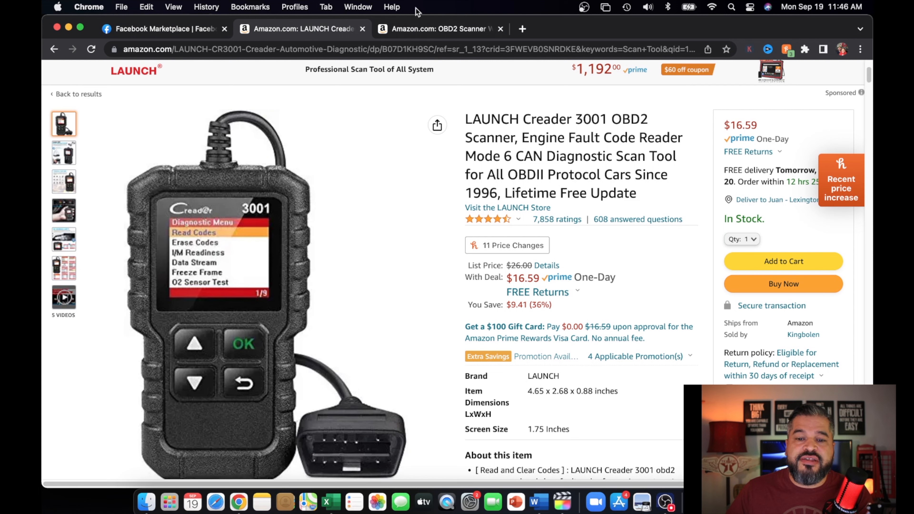
# Switch to the TOPDON AD800BT wireless OBD2 scanner listing at $418.99.
pyautogui.click(437, 29)
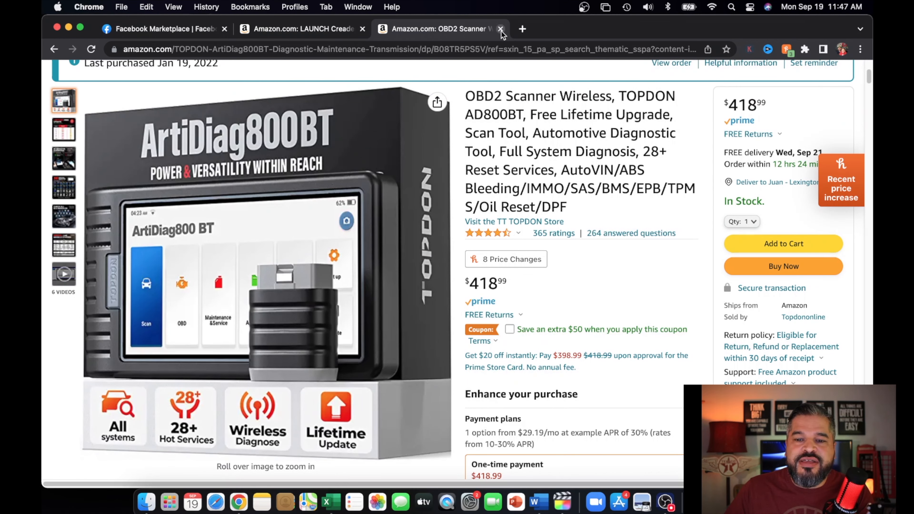
# Close the TOPDON and LAUNCH Creader Amazon tabs, leaving Facebook Marketplace open.
pyautogui.click(500, 29)
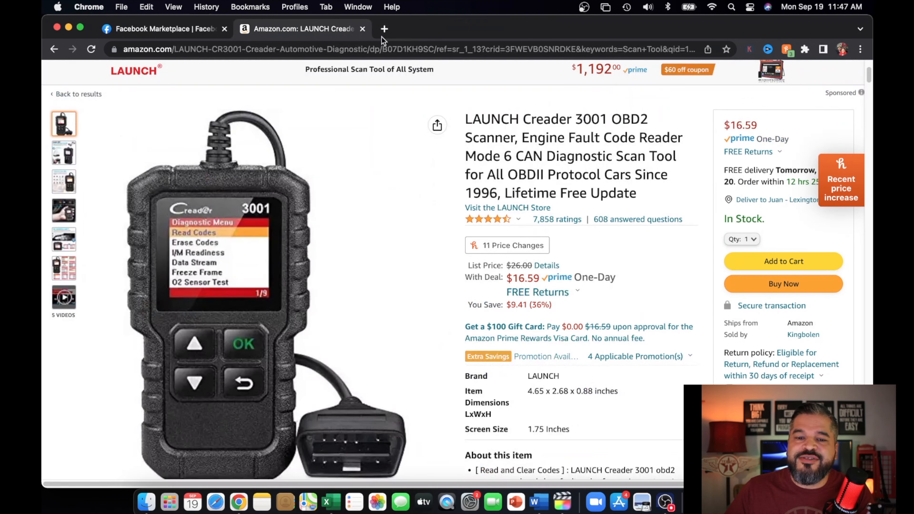
pyautogui.click(158, 28)
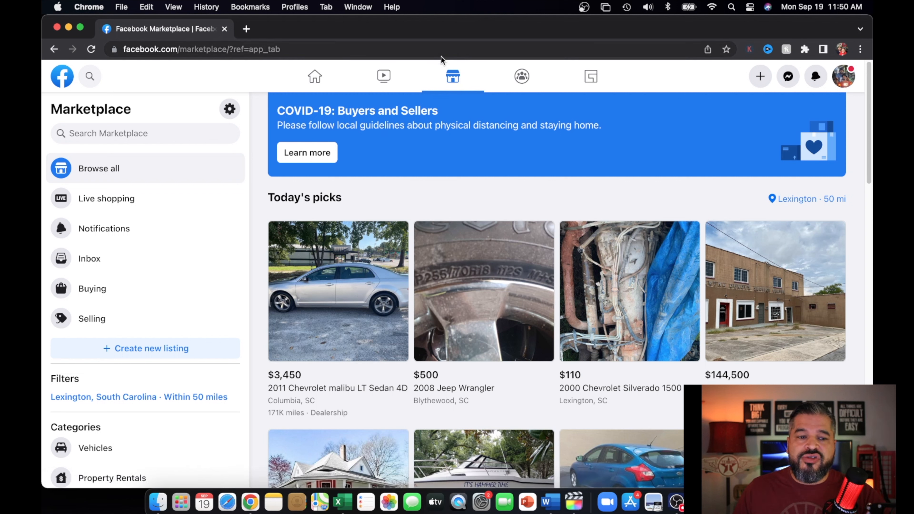
pyautogui.moveTo(452, 76)
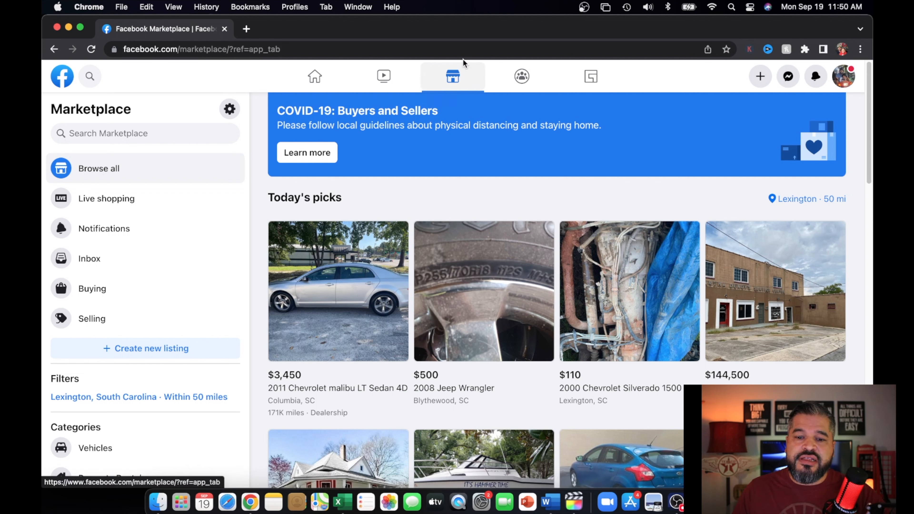
pyautogui.moveTo(452, 76)
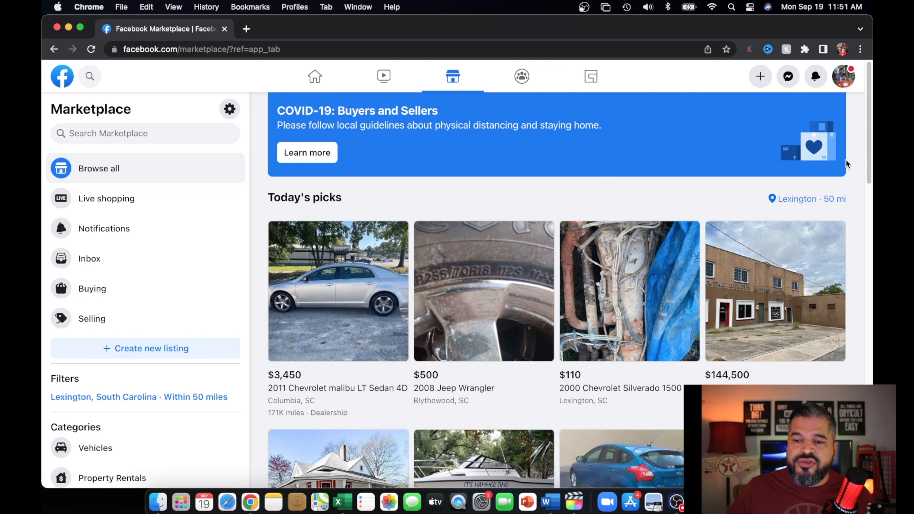
pyautogui.moveTo(775, 217)
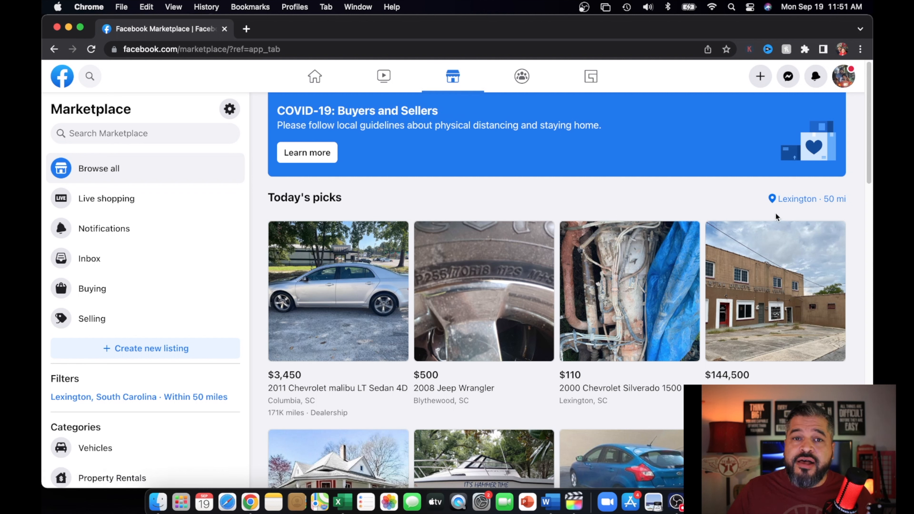
pyautogui.moveTo(730, 214)
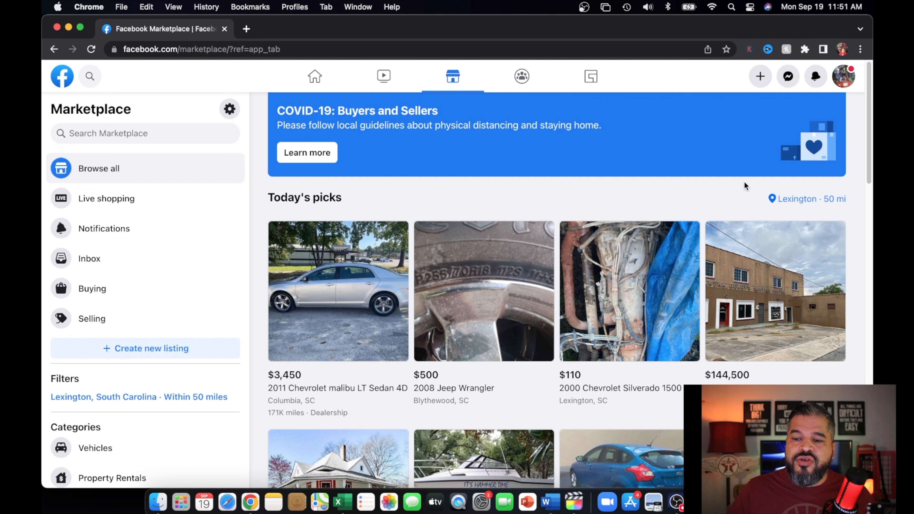
# Enter Oxford, Connecticut as the Marketplace location with a 20-mile radius, not yet applied.
pyautogui.click(806, 199)
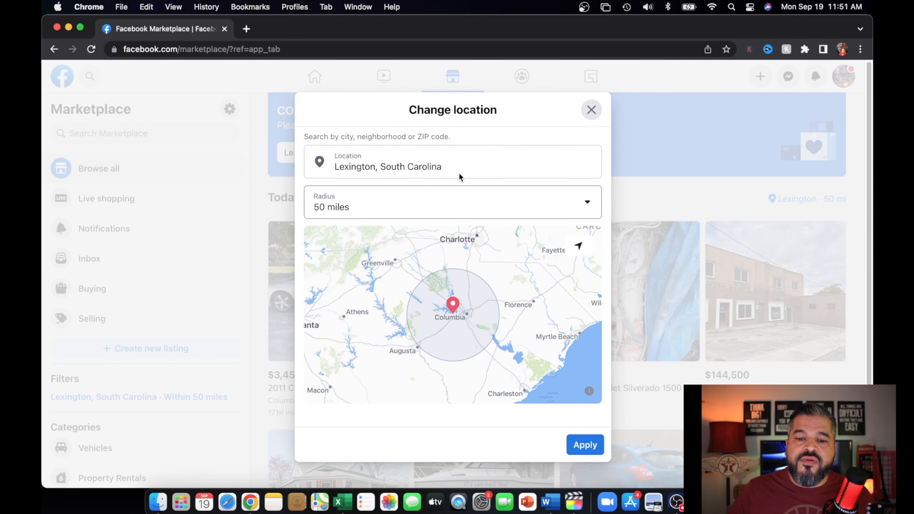
pyautogui.moveTo(331, 207)
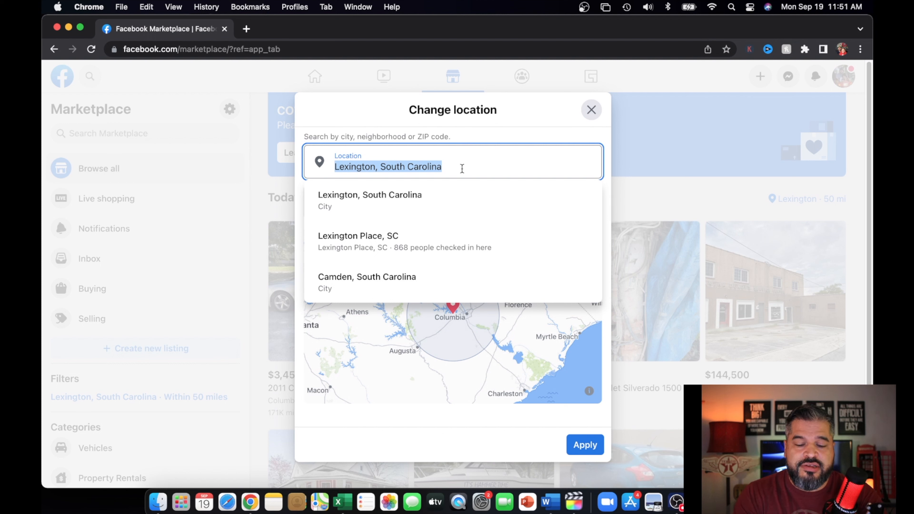
pyautogui.write('O')
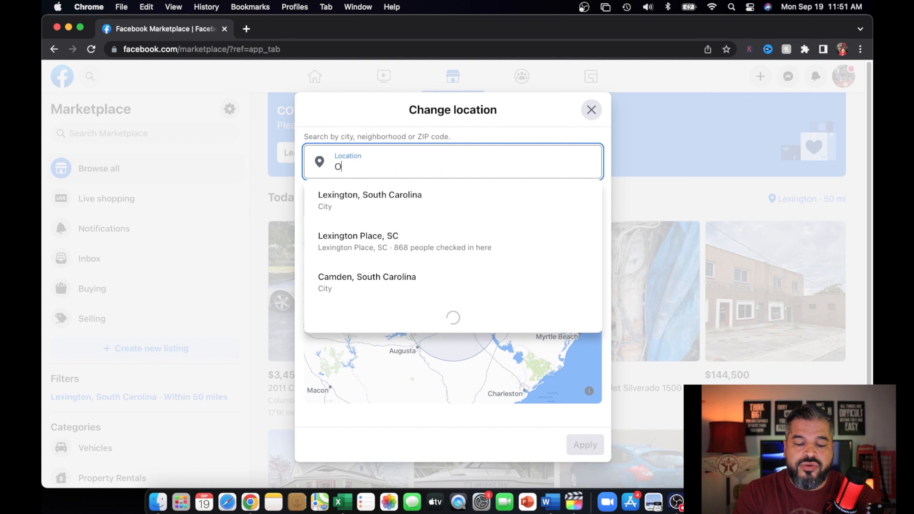
pyautogui.write('x')
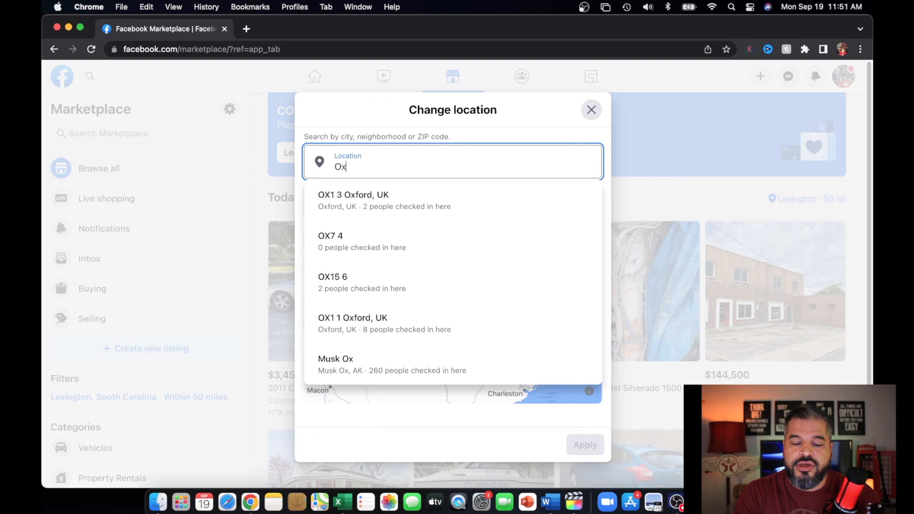
pyautogui.write('ford, Conn')
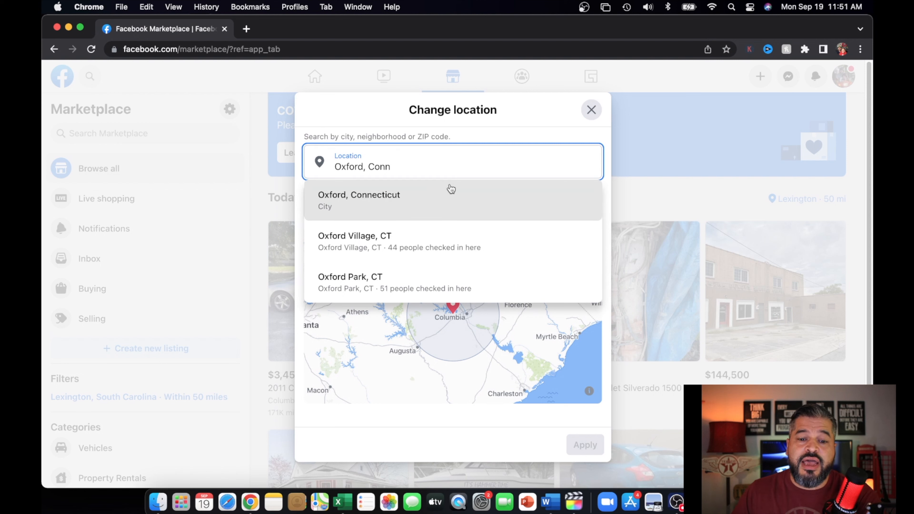
pyautogui.moveTo(400, 210)
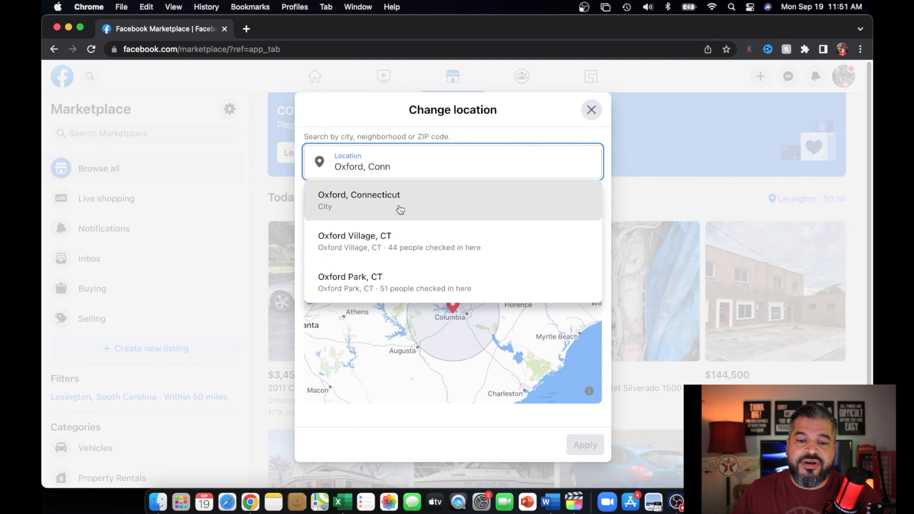
pyautogui.click(359, 195)
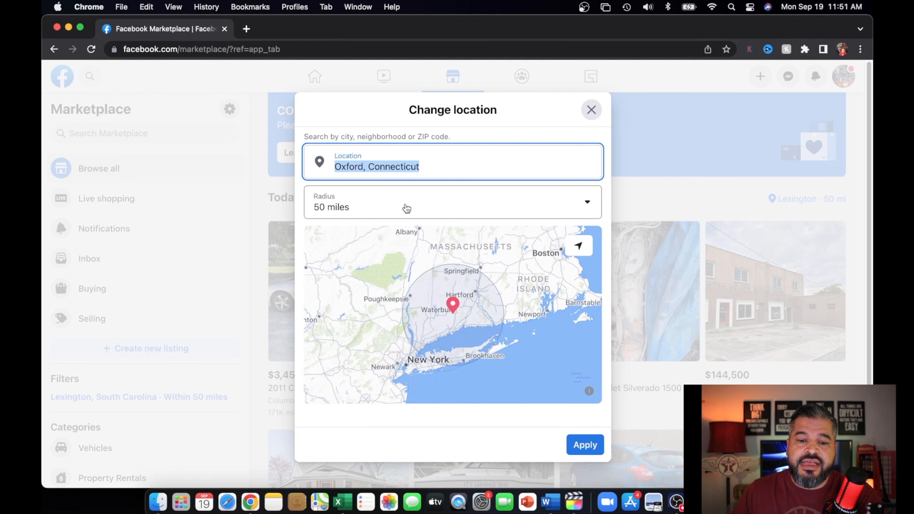
pyautogui.click(452, 202)
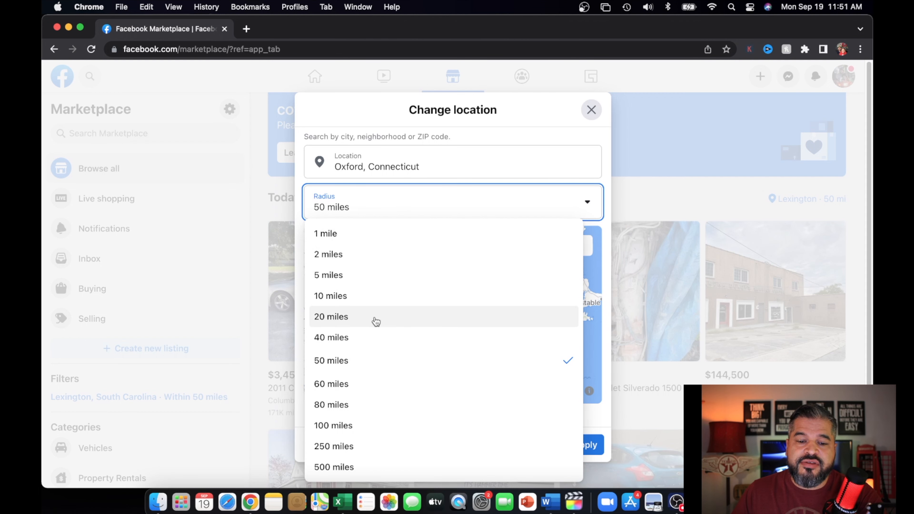
pyautogui.click(331, 316)
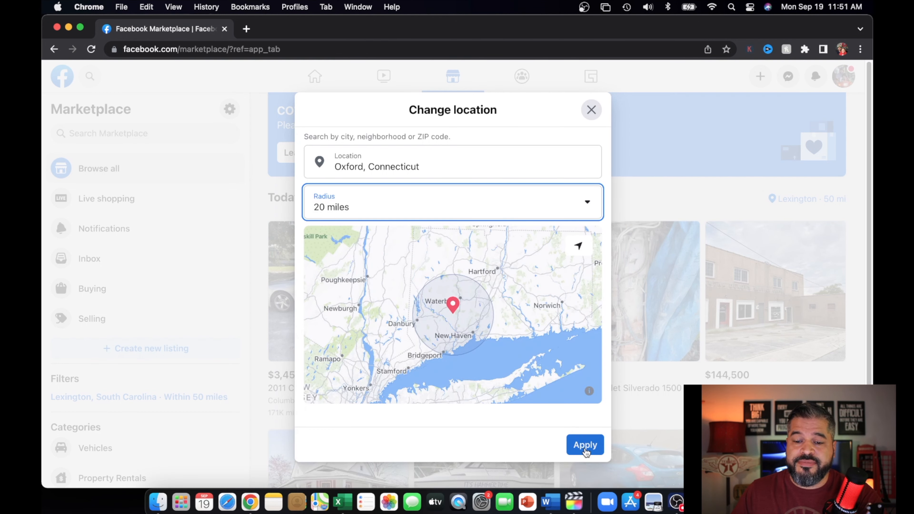
pyautogui.click(584, 444)
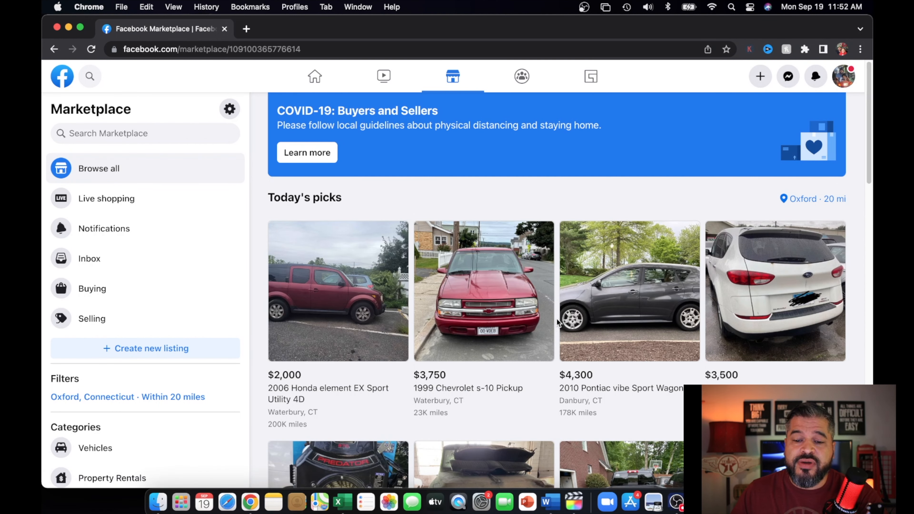
pyautogui.moveTo(545, 311)
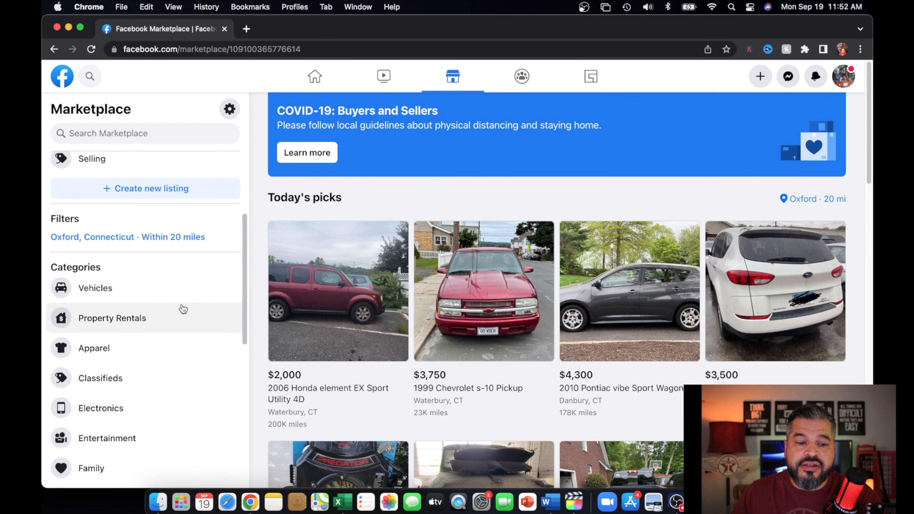
pyautogui.moveTo(149, 467)
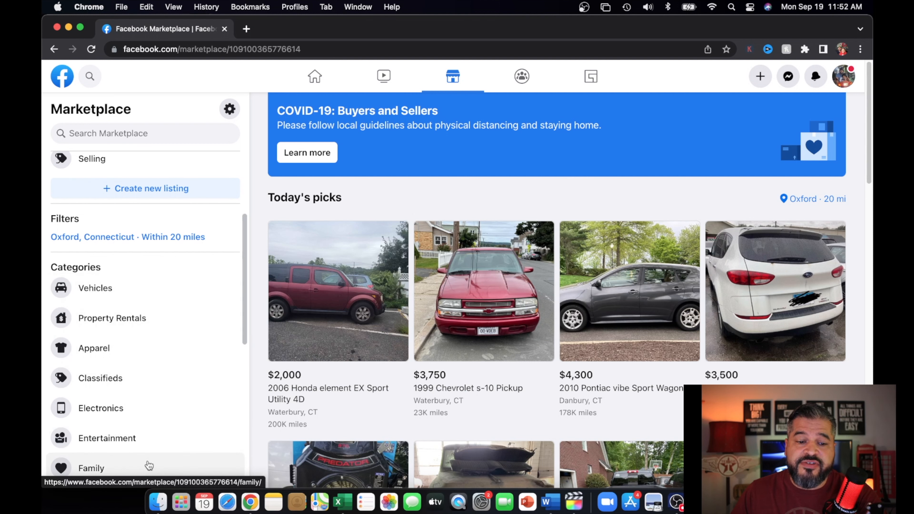
pyautogui.moveTo(455, 201)
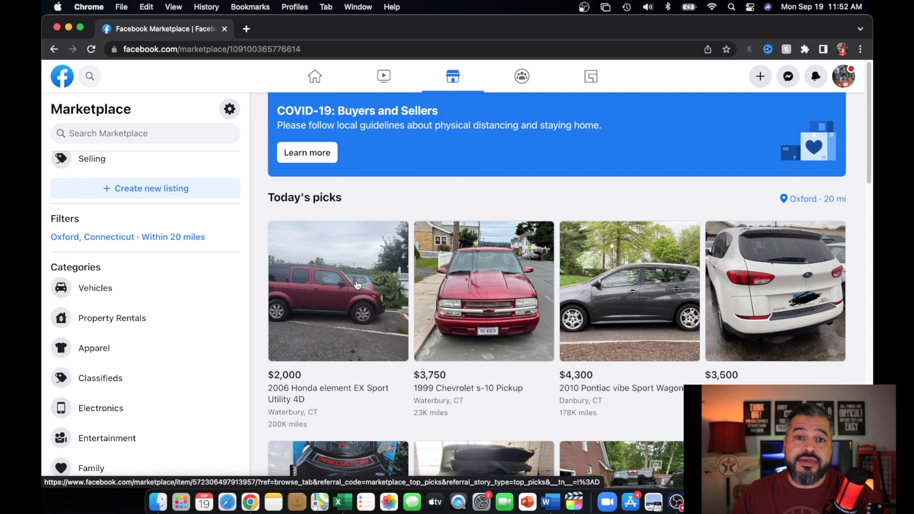
pyautogui.scroll(-3)
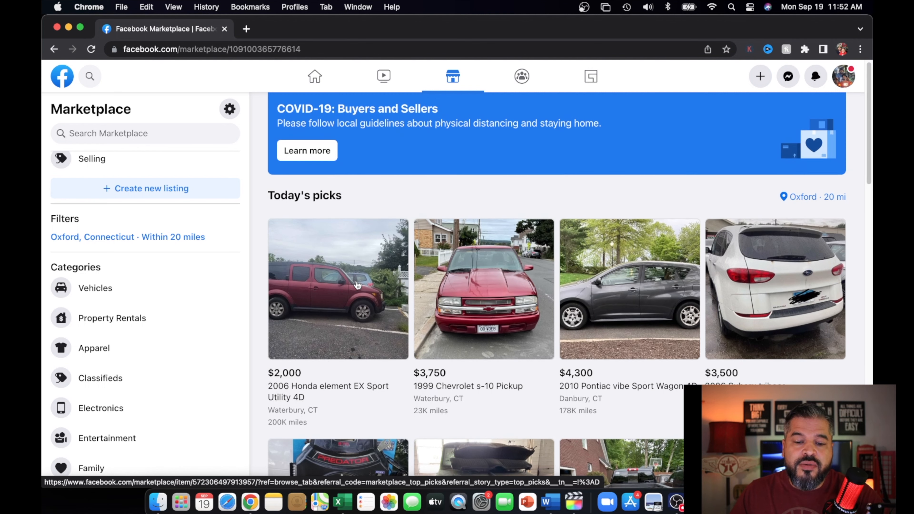
pyautogui.scroll(-3)
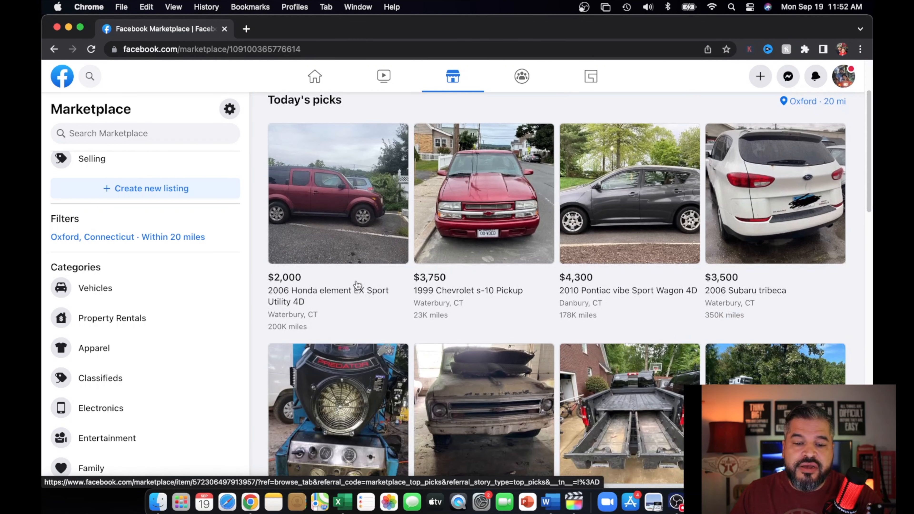
pyautogui.moveTo(483, 248)
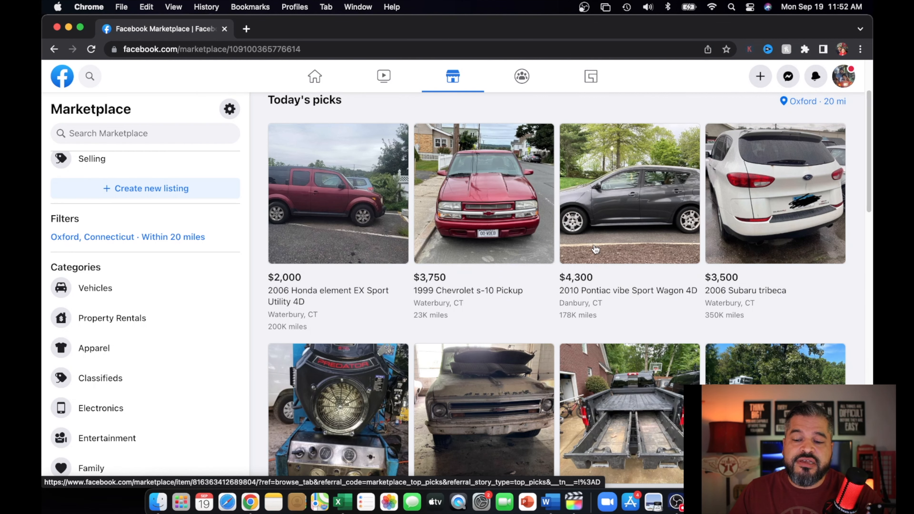
pyautogui.scroll(-3)
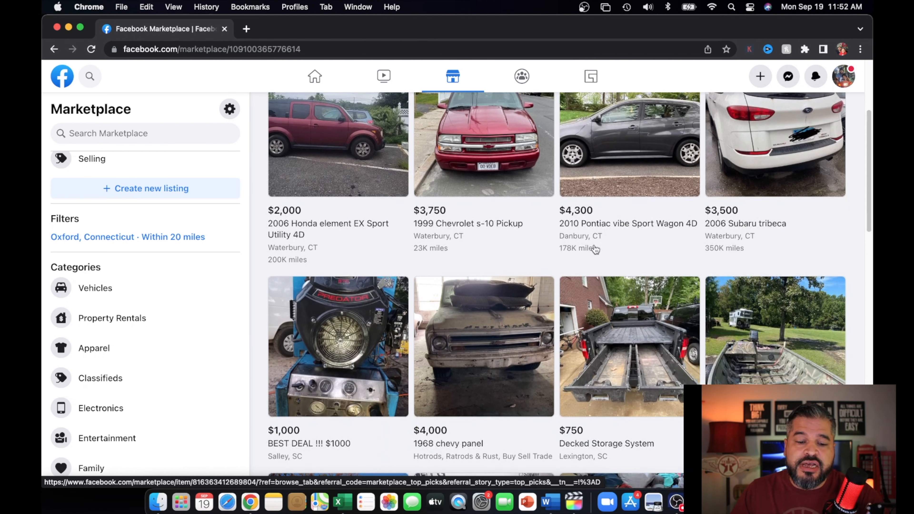
pyautogui.moveTo(345, 383)
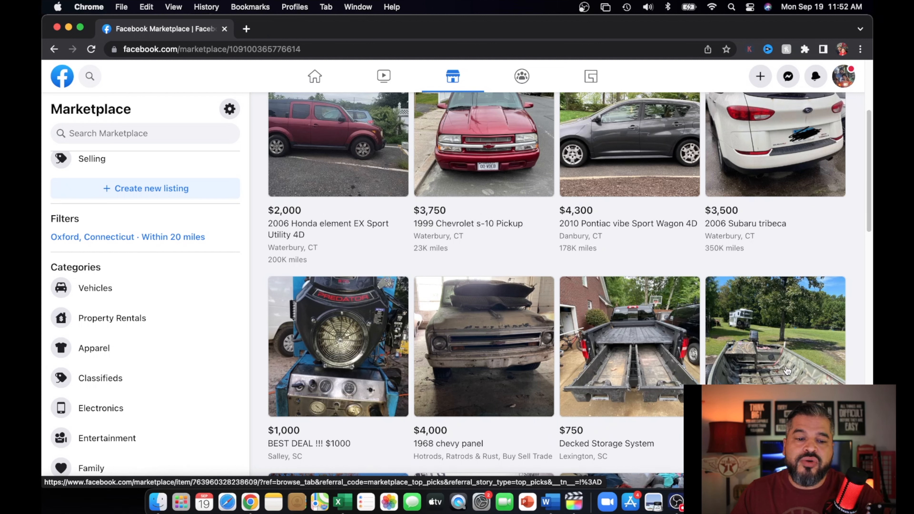
# Browse the Vehicles category for listings within 20 miles of Oxford.
pyautogui.click(96, 287)
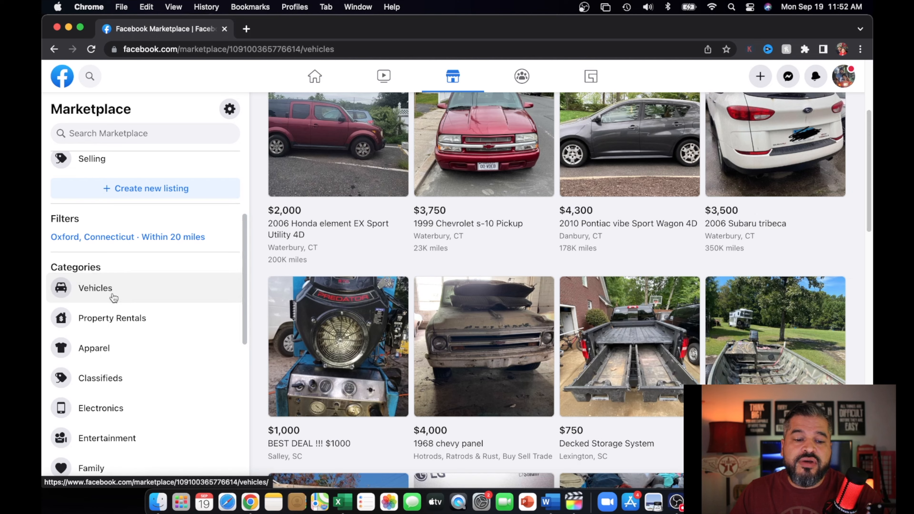
pyautogui.click(94, 287)
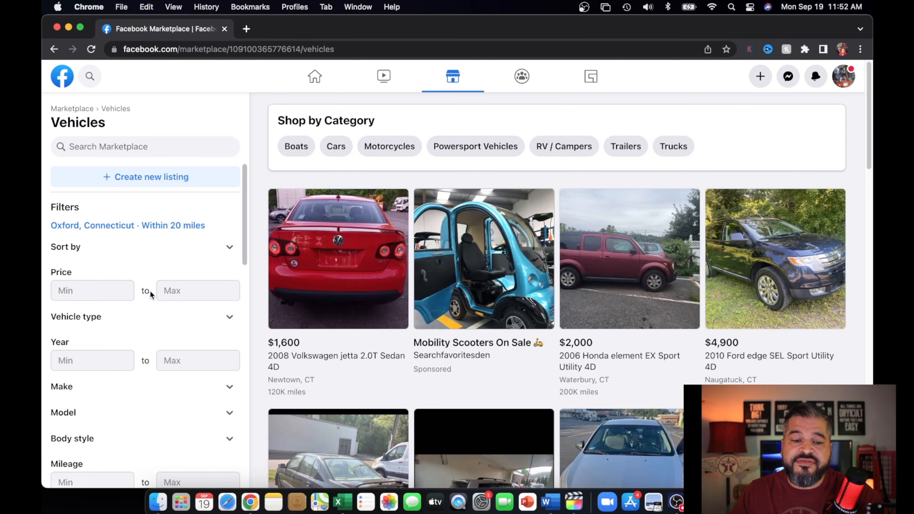
pyautogui.moveTo(195, 273)
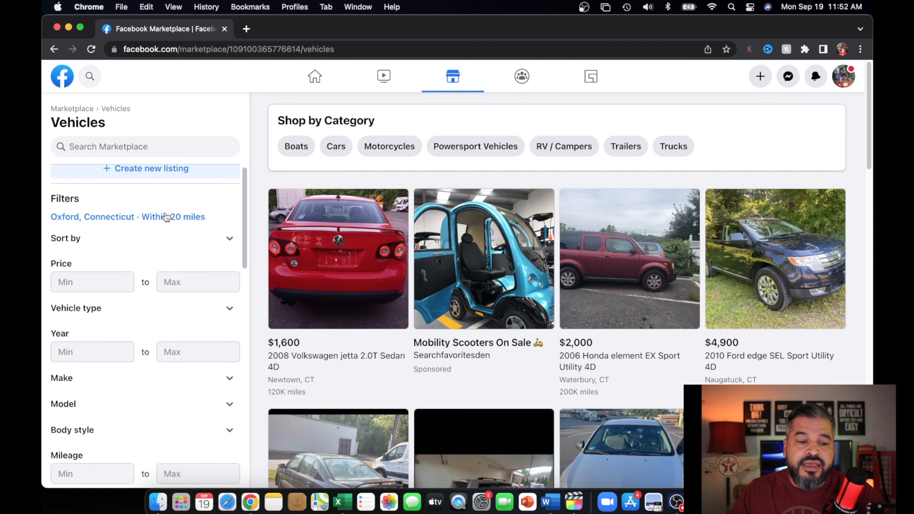
pyautogui.scroll(-3)
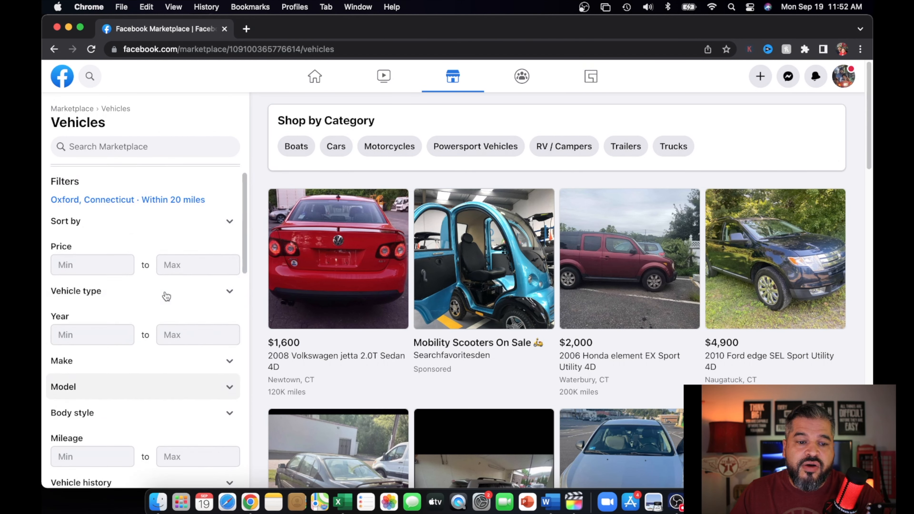
# Filter the vehicle listings to the Cars & Trucks type.
pyautogui.click(143, 291)
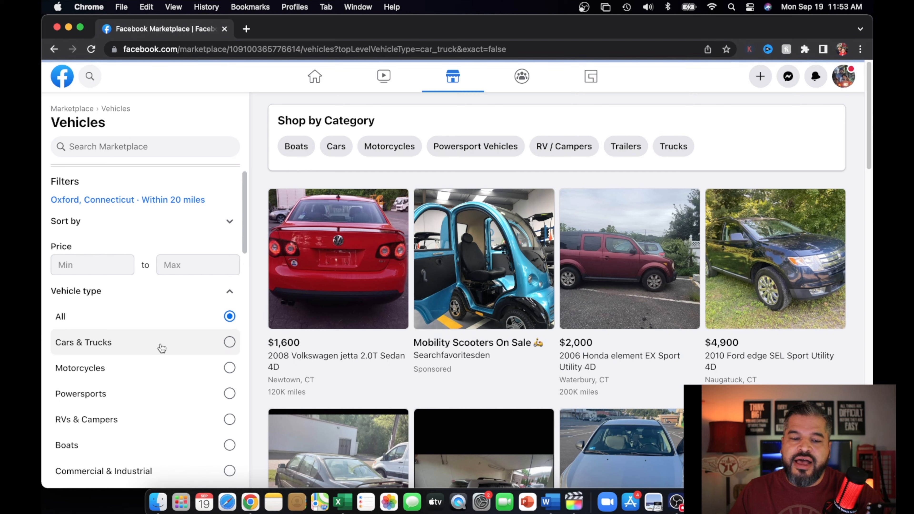
pyautogui.click(229, 342)
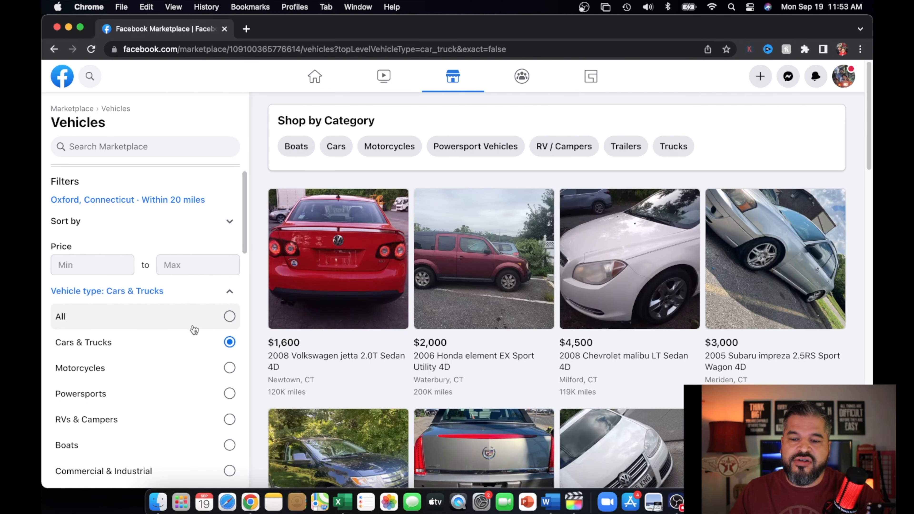
pyautogui.scroll(-3)
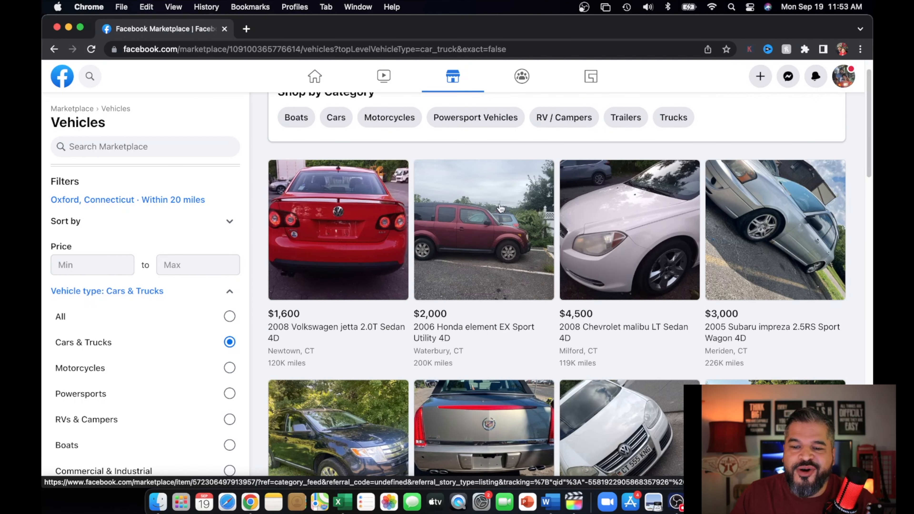
pyautogui.moveTo(553, 306)
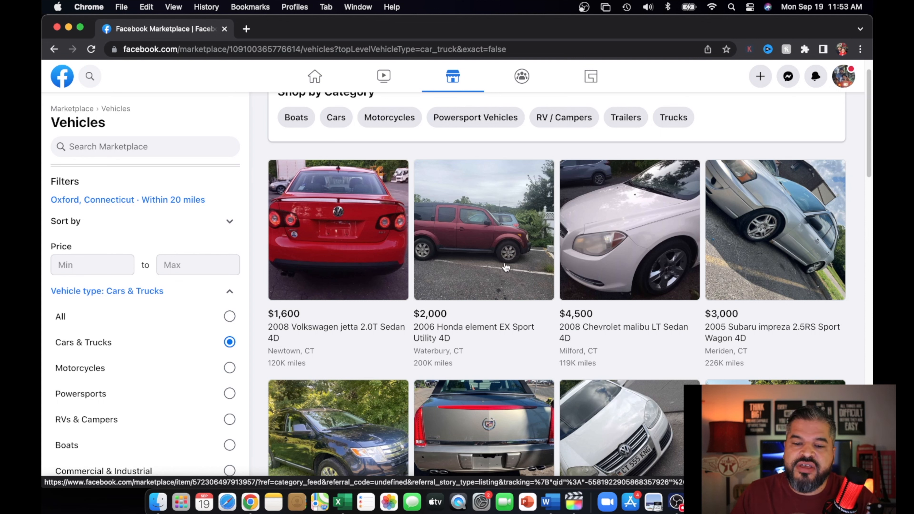
pyautogui.moveTo(486, 281)
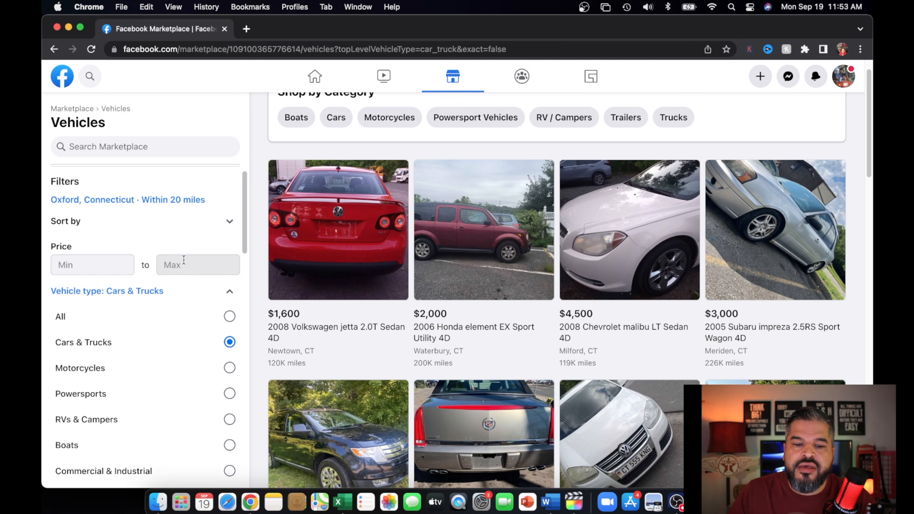
pyautogui.moveTo(244, 302)
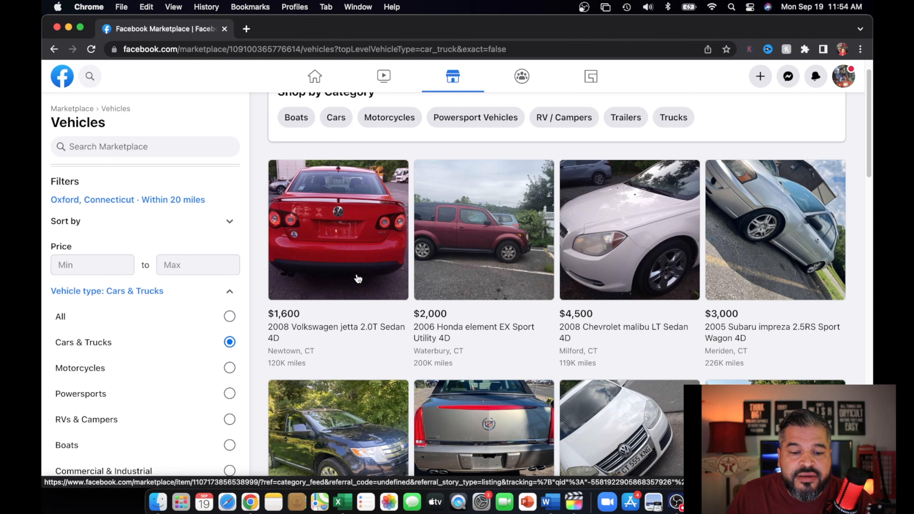
# View the $1,600 2008 Volkswagen Jetta 2.0T listing and two more of its photos.
pyautogui.click(338, 229)
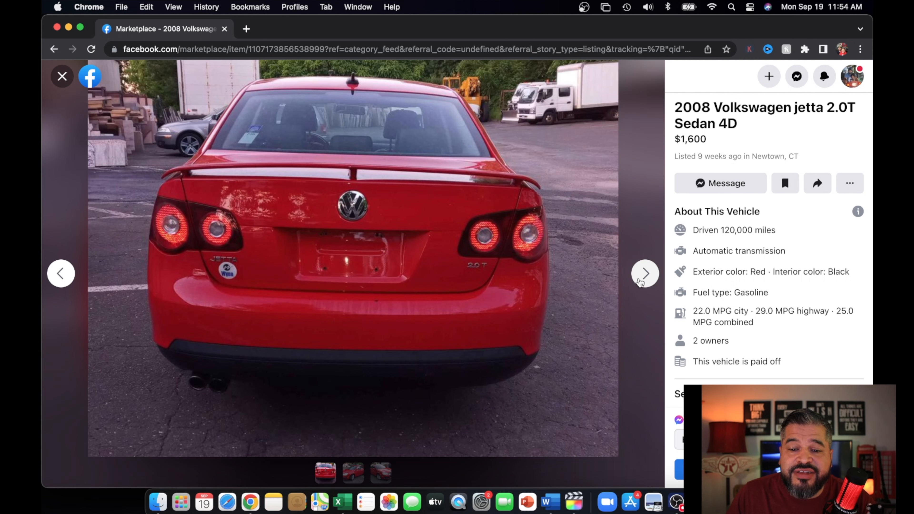
pyautogui.moveTo(643, 282)
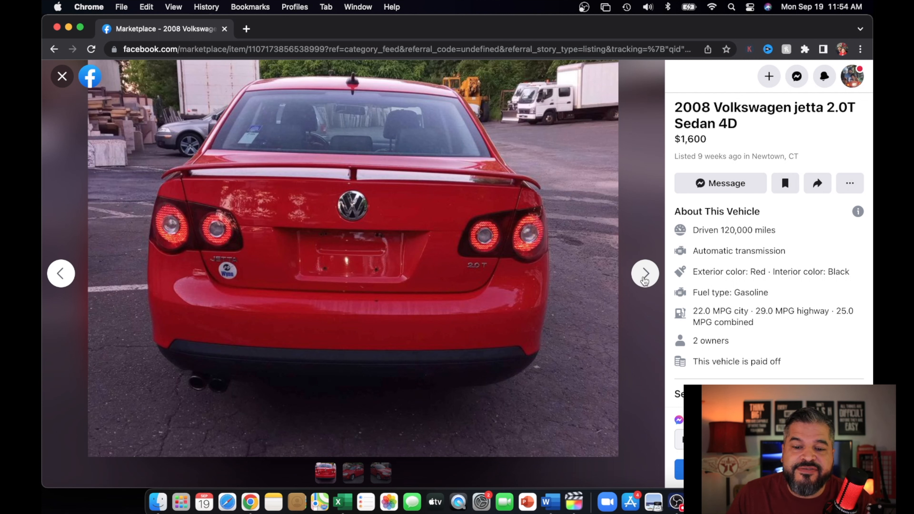
pyautogui.moveTo(646, 282)
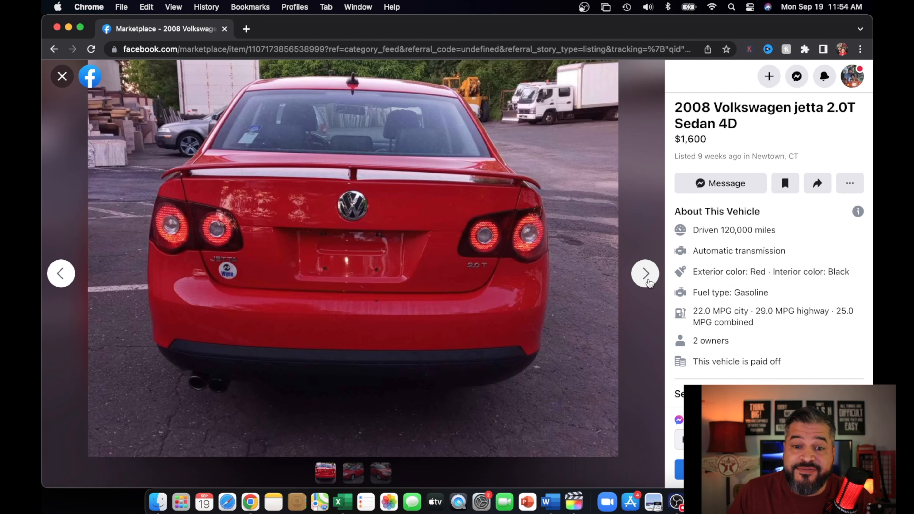
pyautogui.click(644, 273)
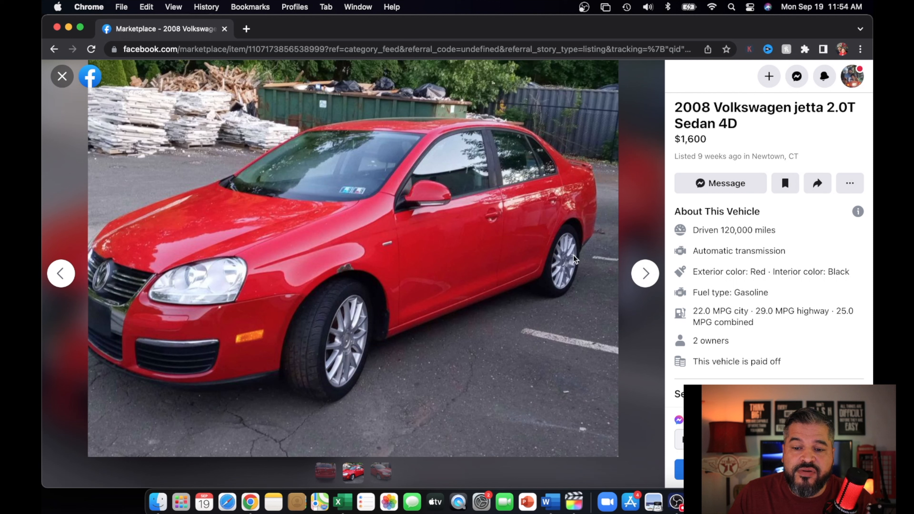
pyautogui.moveTo(319, 213)
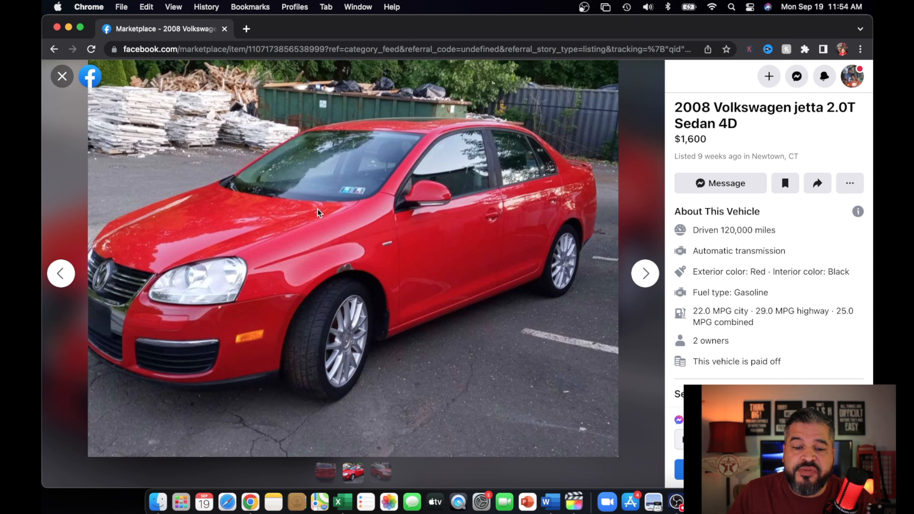
pyautogui.moveTo(254, 318)
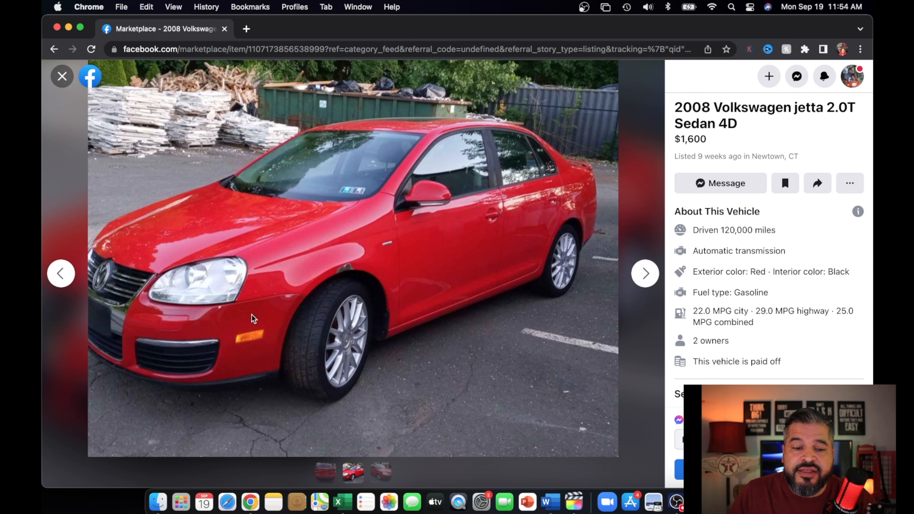
pyautogui.moveTo(254, 315)
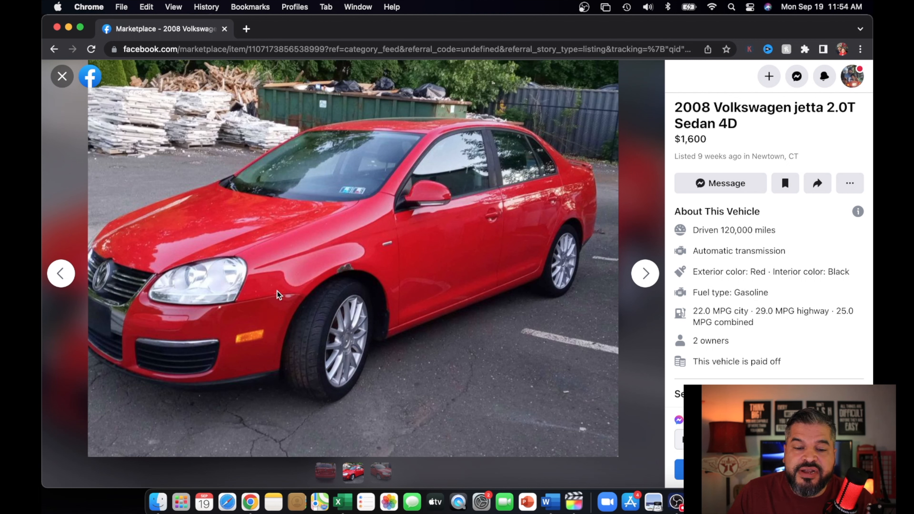
pyautogui.moveTo(271, 310)
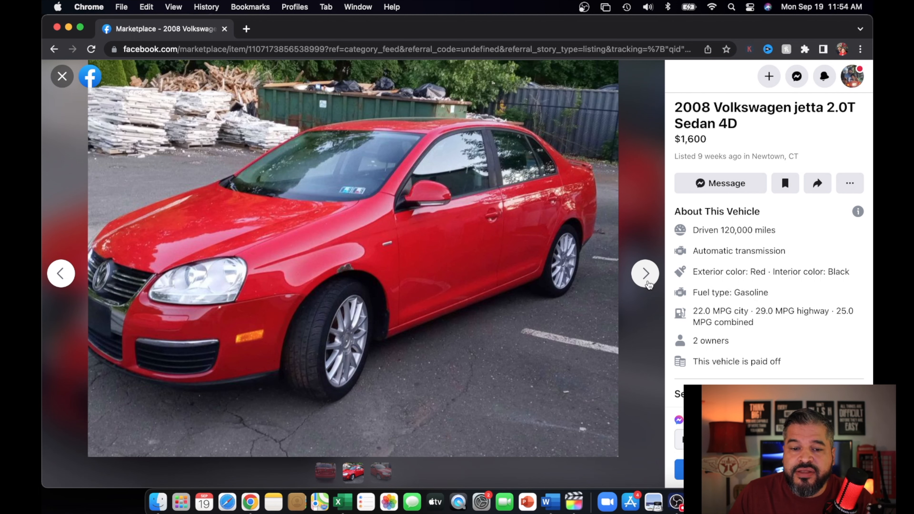
pyautogui.click(645, 273)
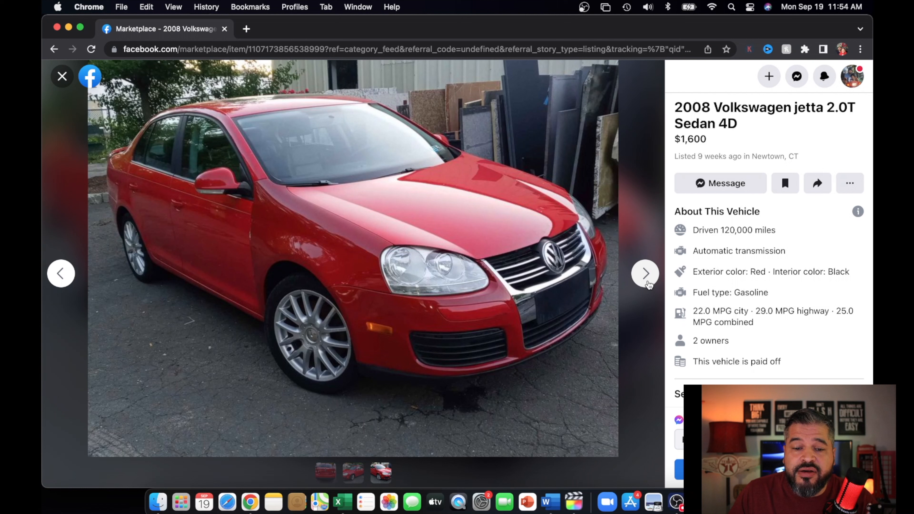
pyautogui.moveTo(262, 223)
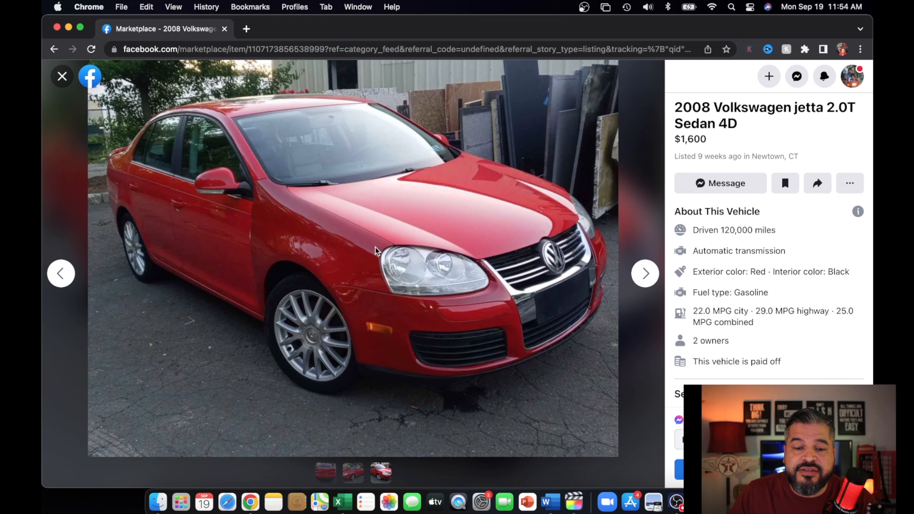
pyautogui.moveTo(291, 242)
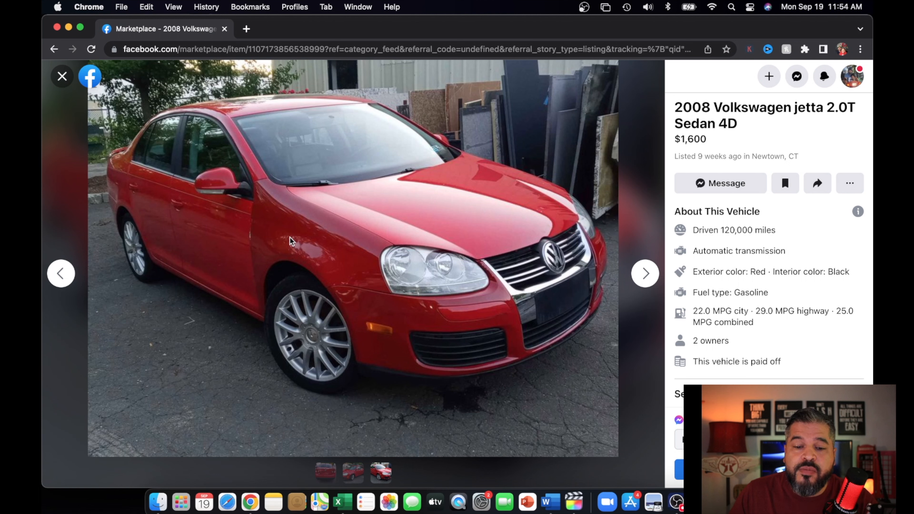
pyautogui.moveTo(374, 324)
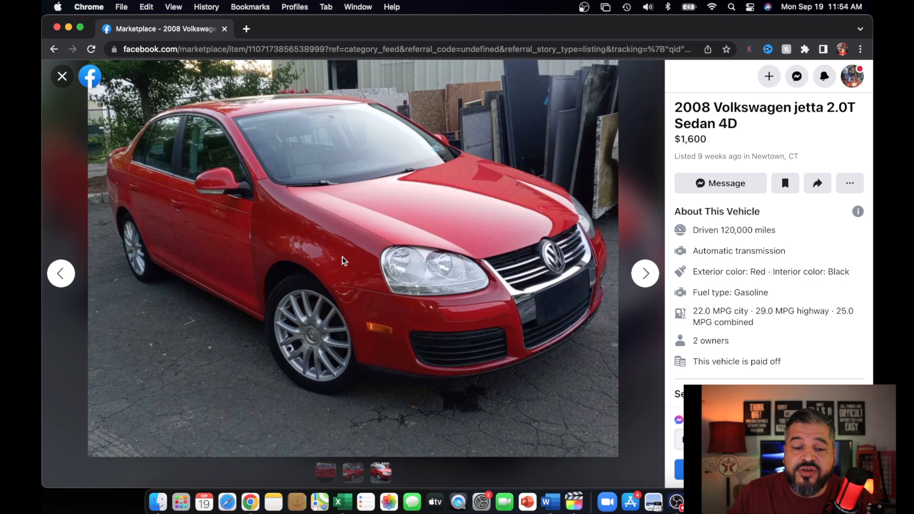
pyautogui.moveTo(377, 327)
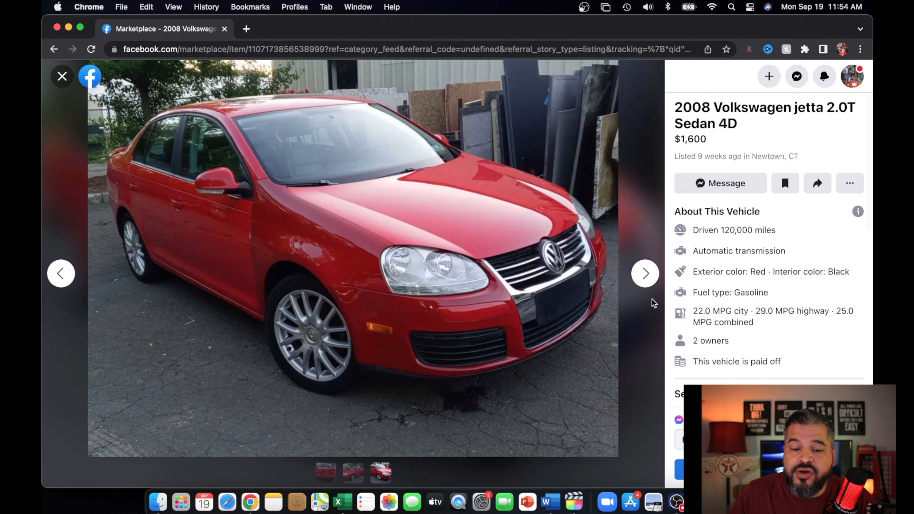
pyautogui.scroll(-3)
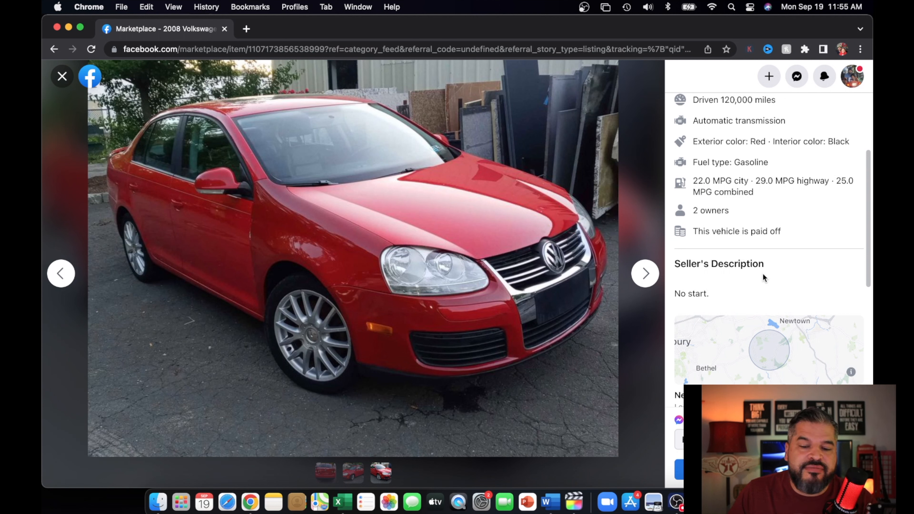
pyautogui.moveTo(402, 315)
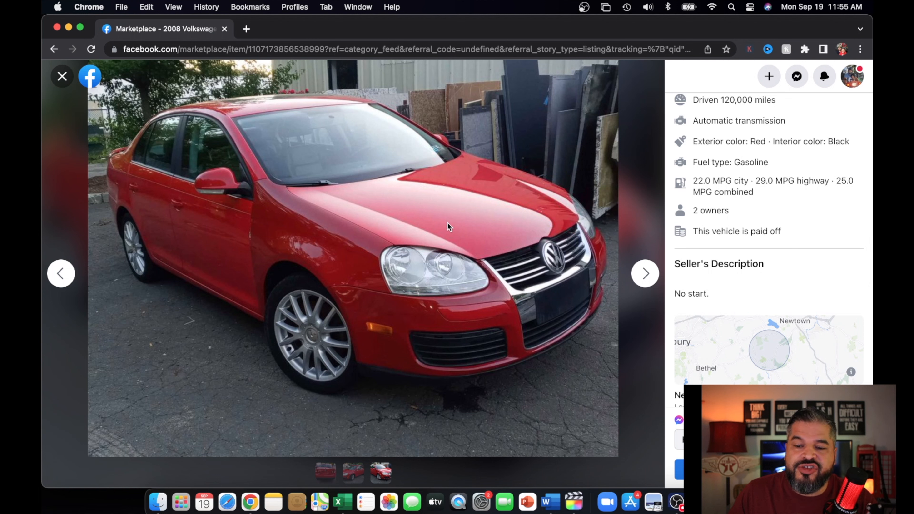
pyautogui.moveTo(472, 341)
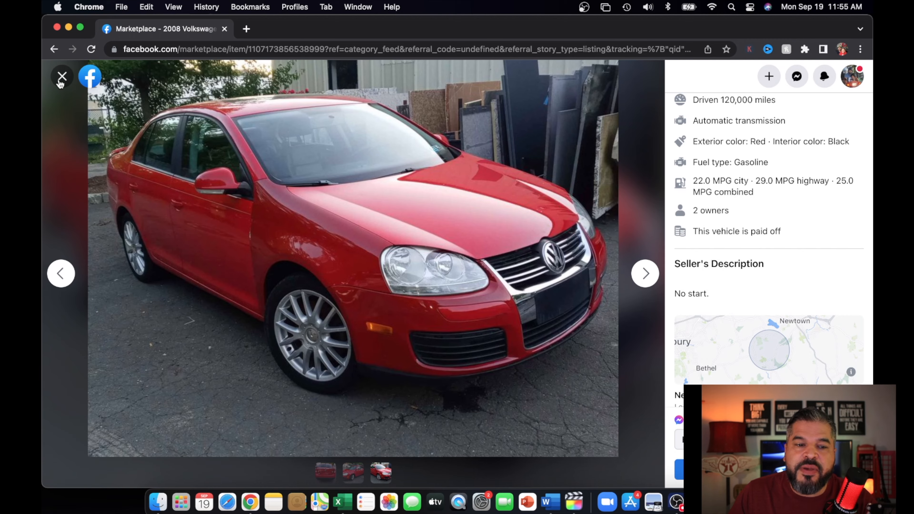
# Leave the Jetta and view the $4,900 2010 Ford Edge SEL listing in Naugatuck, CT.
pyautogui.click(62, 77)
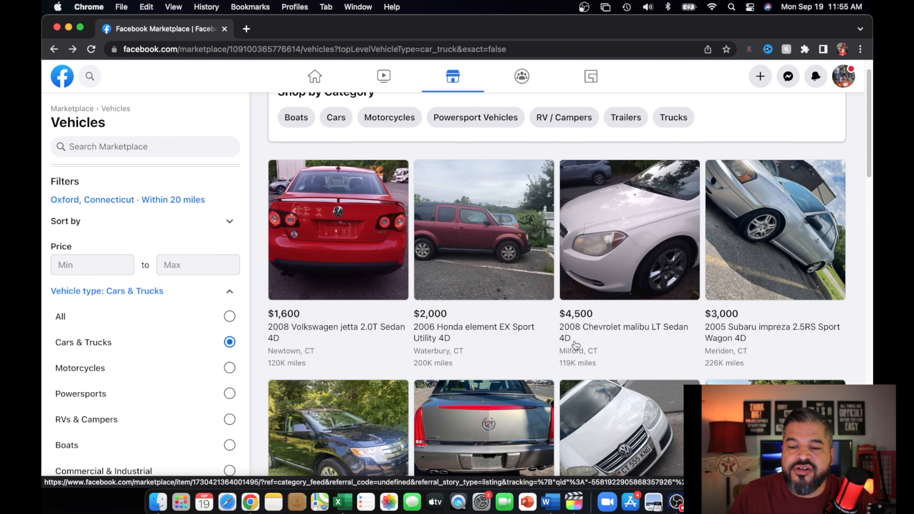
pyautogui.scroll(-3)
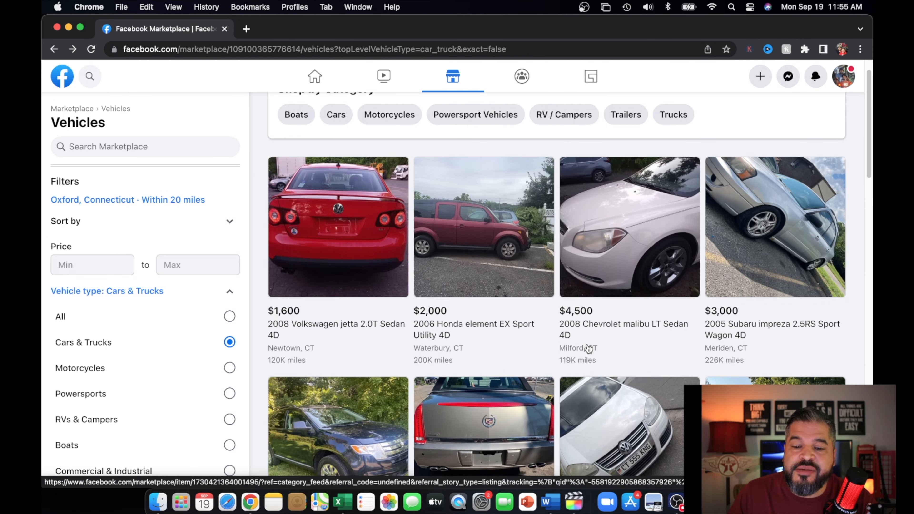
pyautogui.scroll(-3)
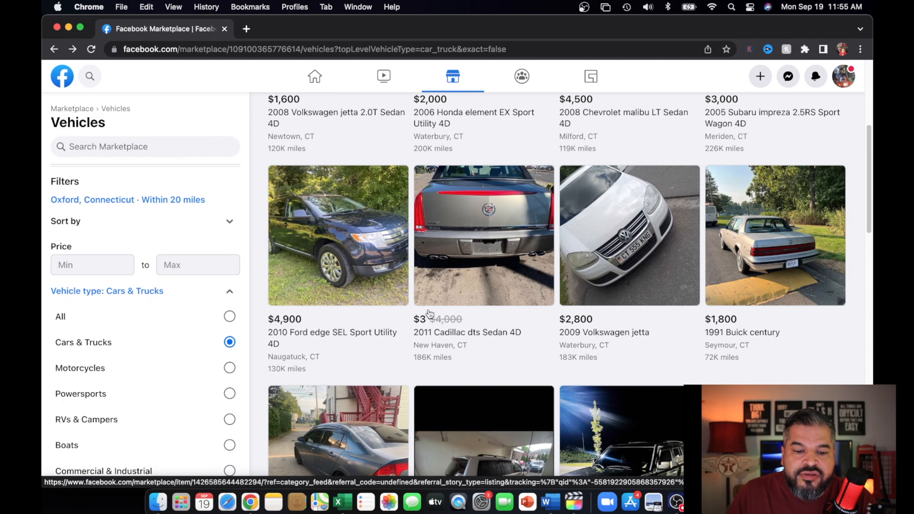
pyautogui.click(338, 236)
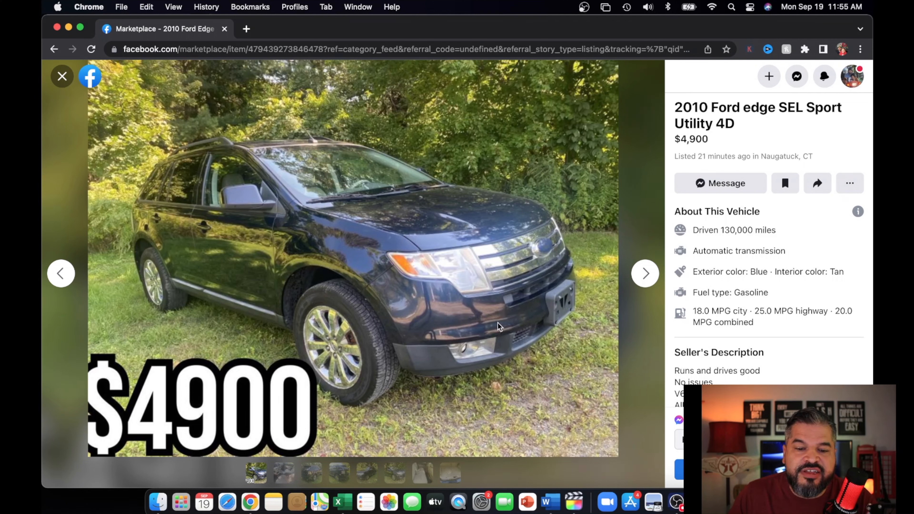
pyautogui.moveTo(243, 403)
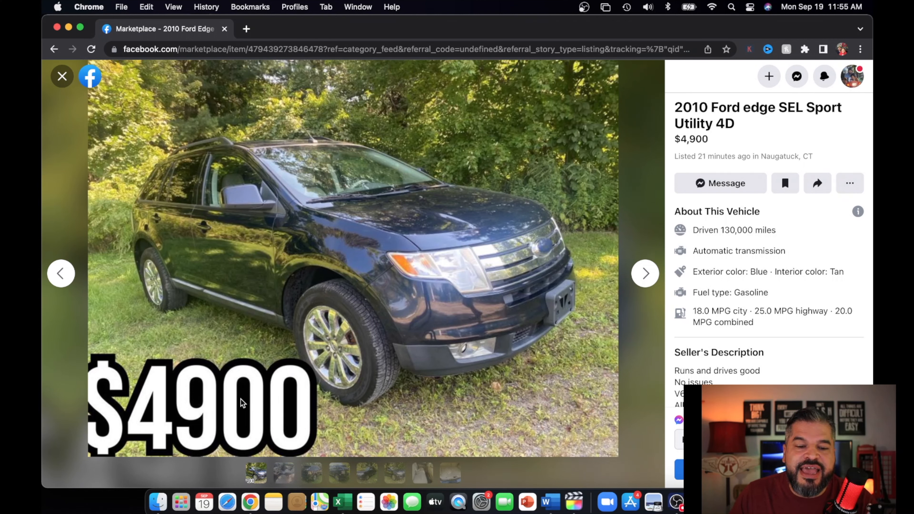
pyautogui.moveTo(425, 338)
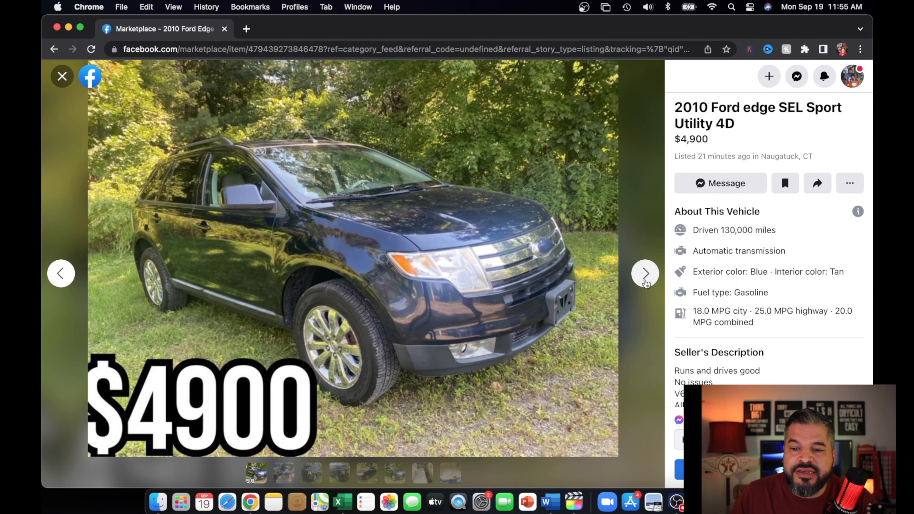
pyautogui.click(644, 273)
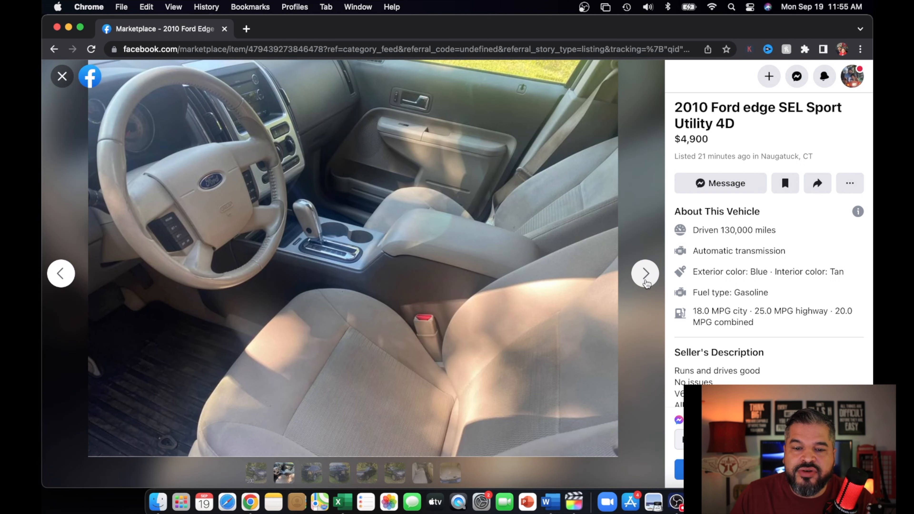
pyautogui.click(644, 273)
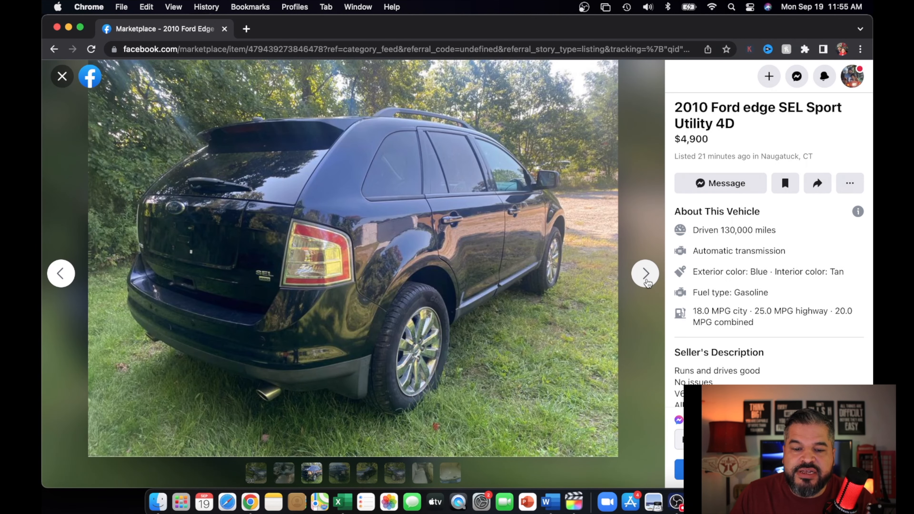
pyautogui.click(644, 274)
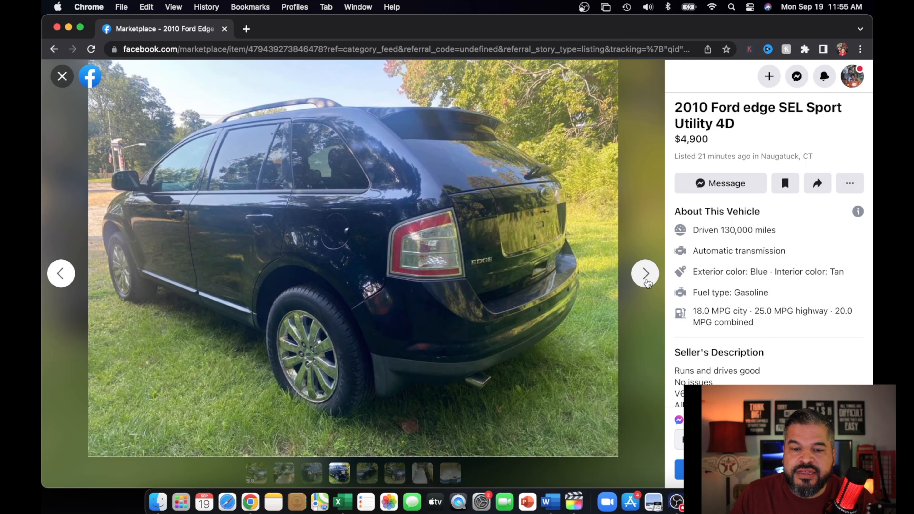
pyautogui.click(645, 273)
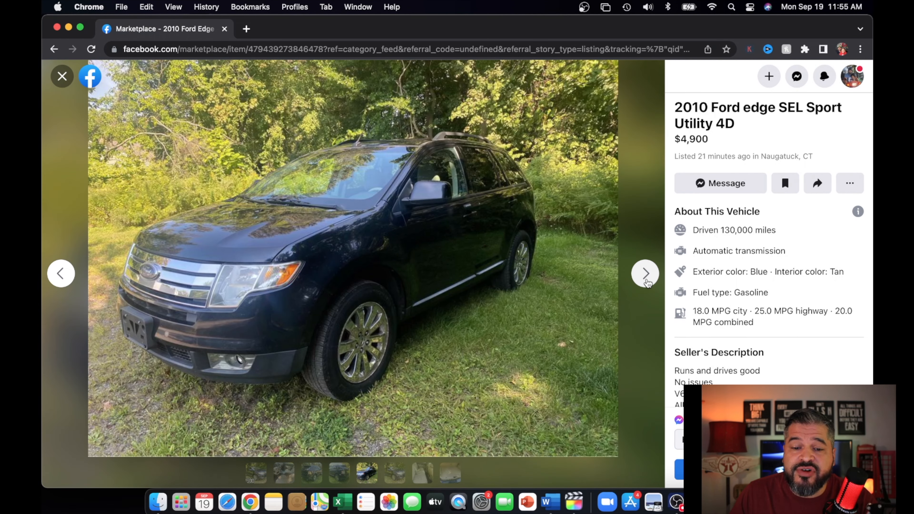
pyautogui.click(644, 273)
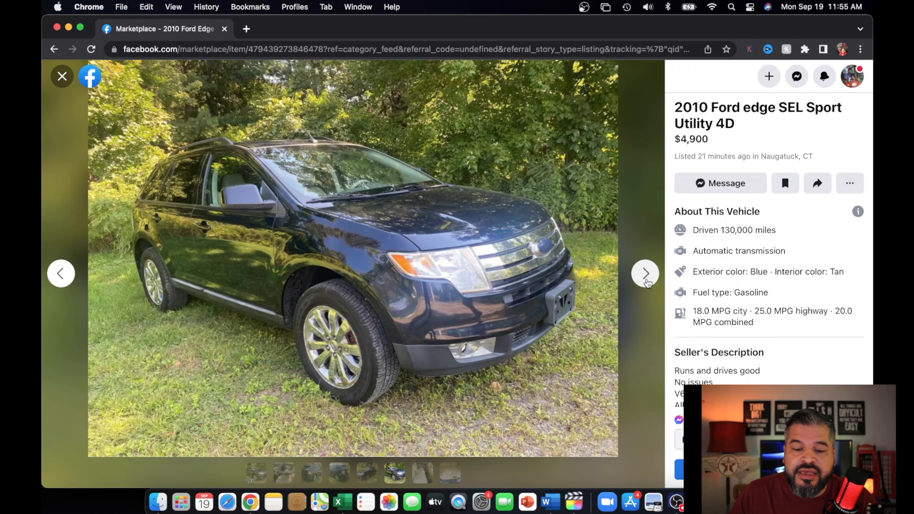
pyautogui.click(645, 274)
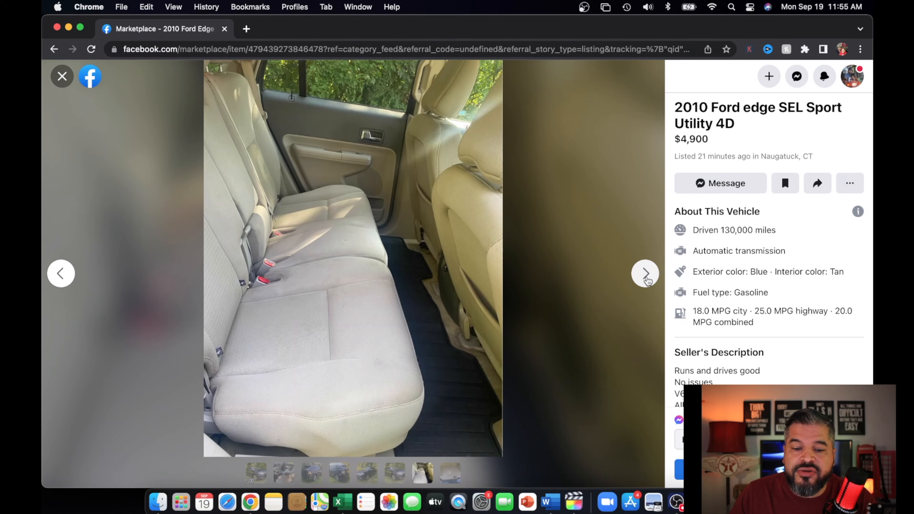
pyautogui.click(645, 274)
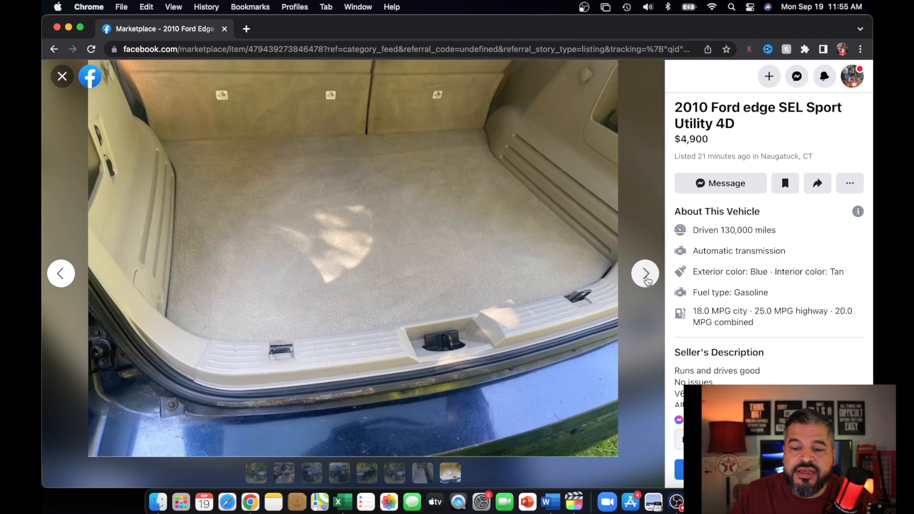
pyautogui.click(644, 274)
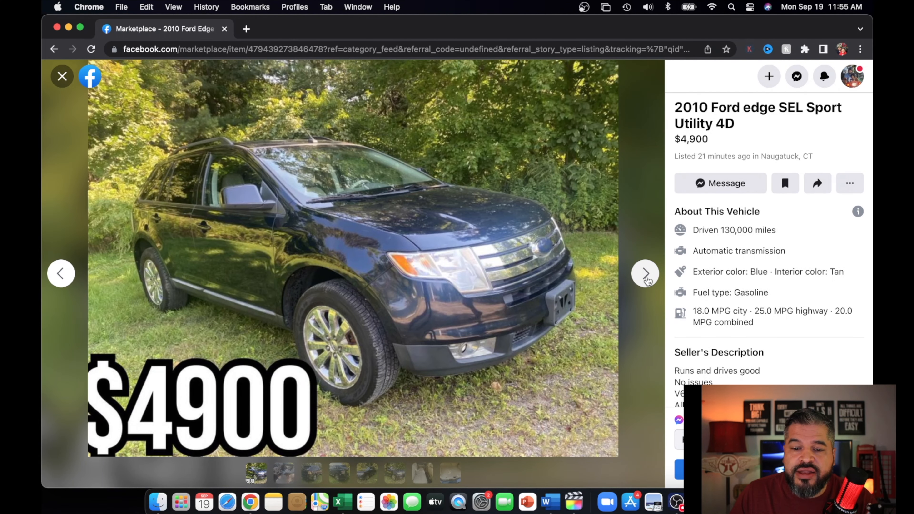
# Expand the Ford Edge seller's full description: V6, all-wheel drive, 130k miles, clean title.
pyautogui.scroll(-3)
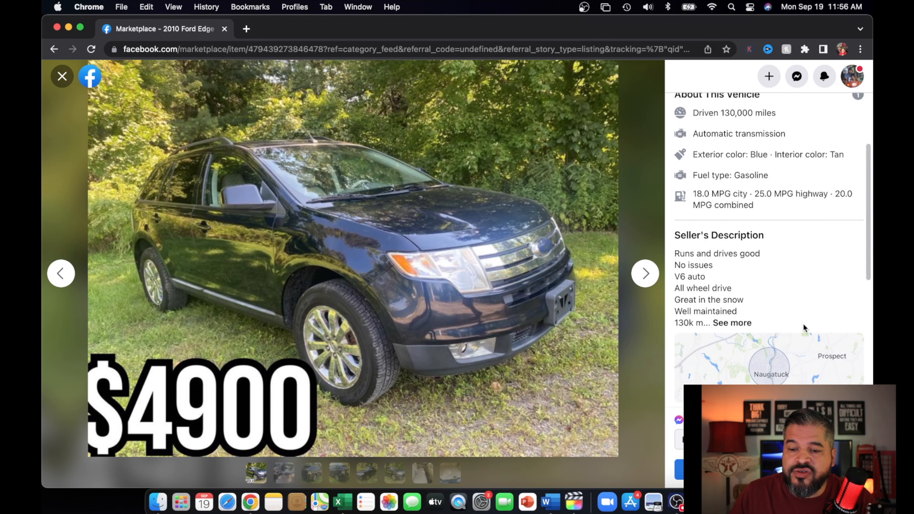
pyautogui.click(731, 323)
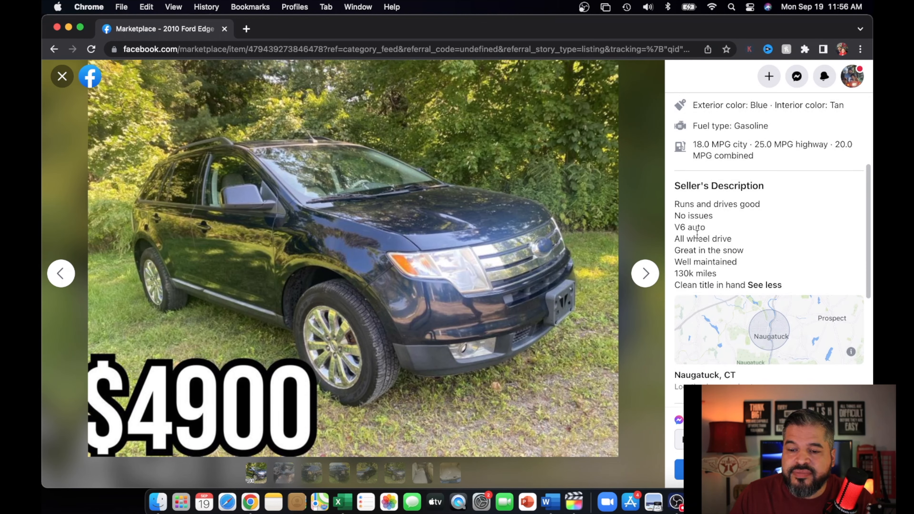
pyautogui.moveTo(787, 272)
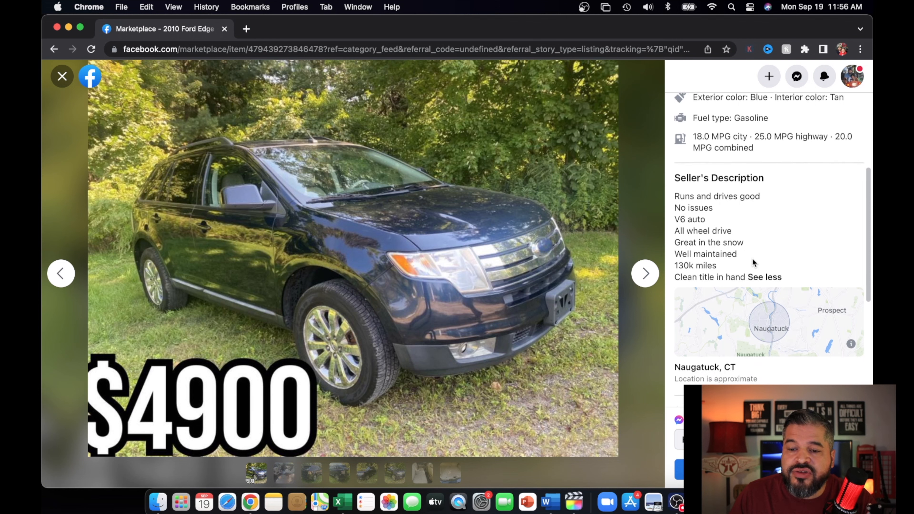
pyautogui.scroll(-3)
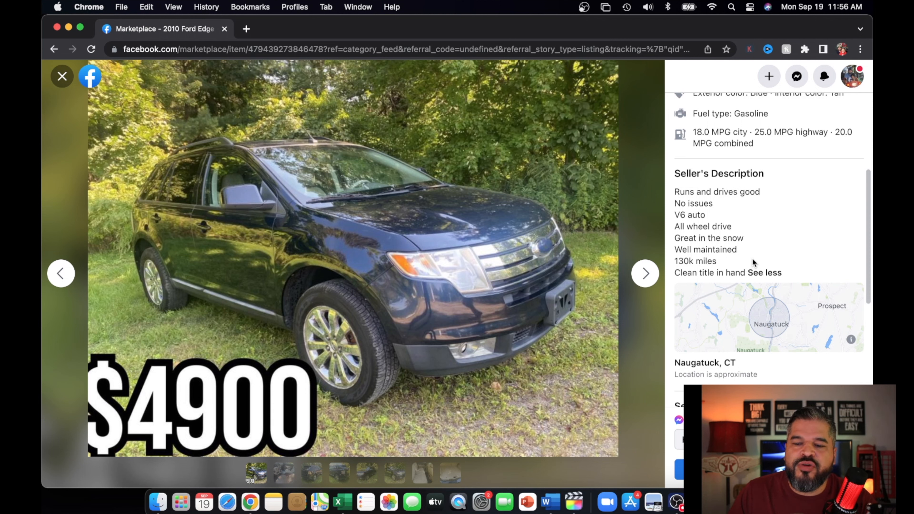
pyautogui.moveTo(721, 239)
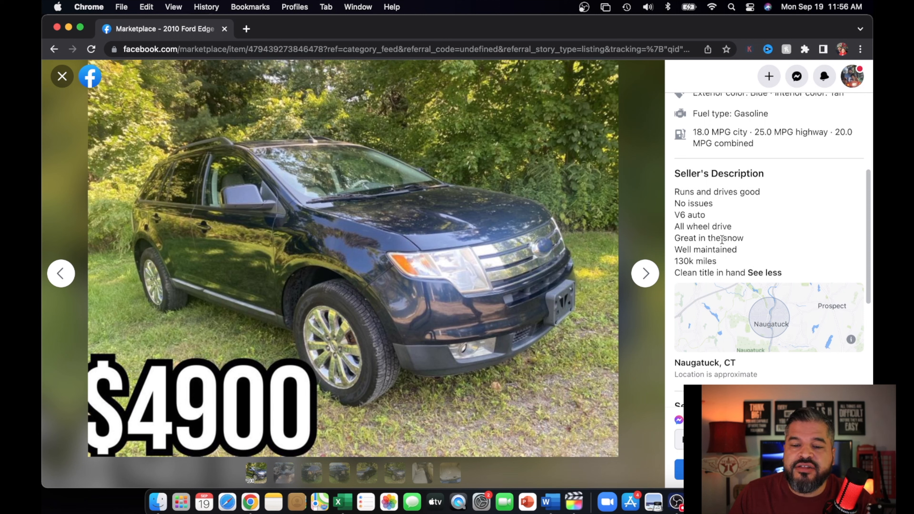
pyautogui.scroll(-3)
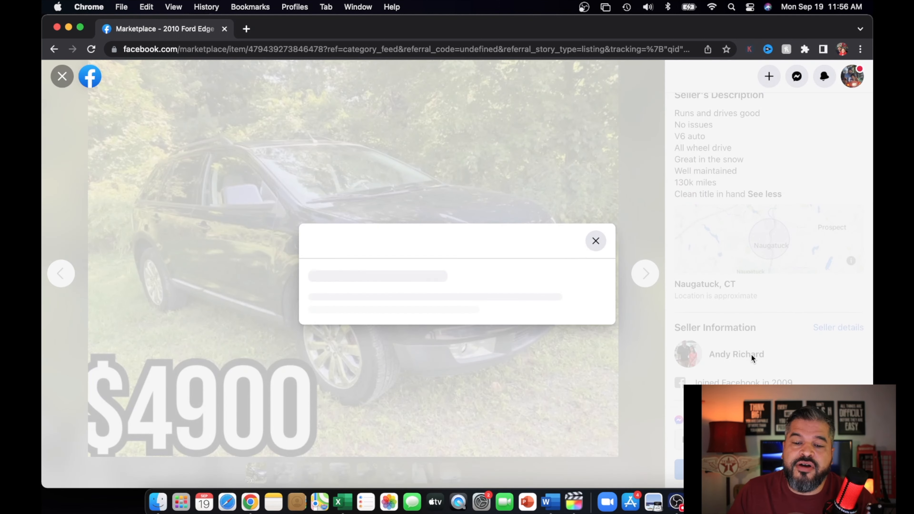
pyautogui.click(736, 354)
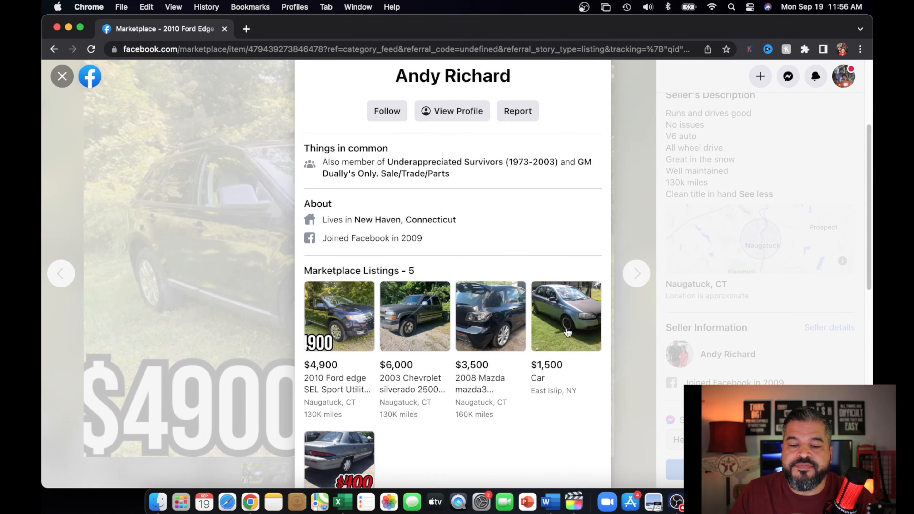
pyautogui.scroll(-3)
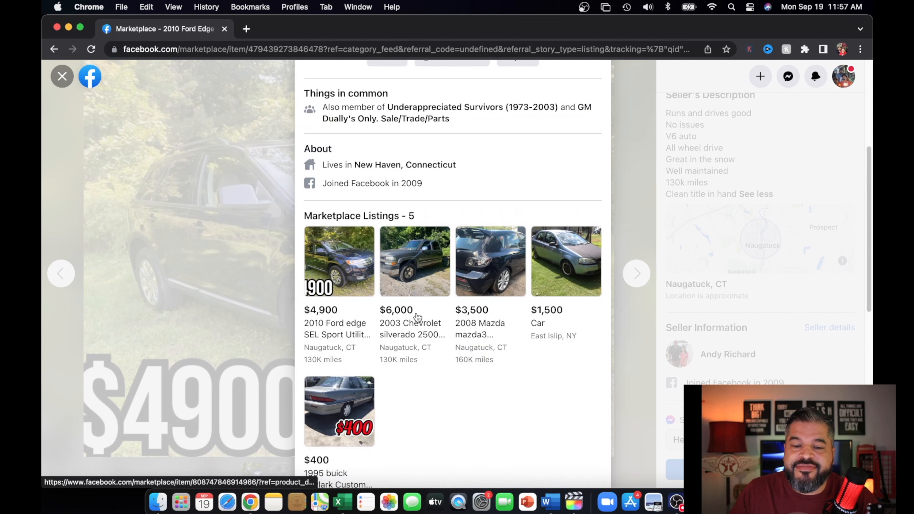
pyautogui.moveTo(534, 372)
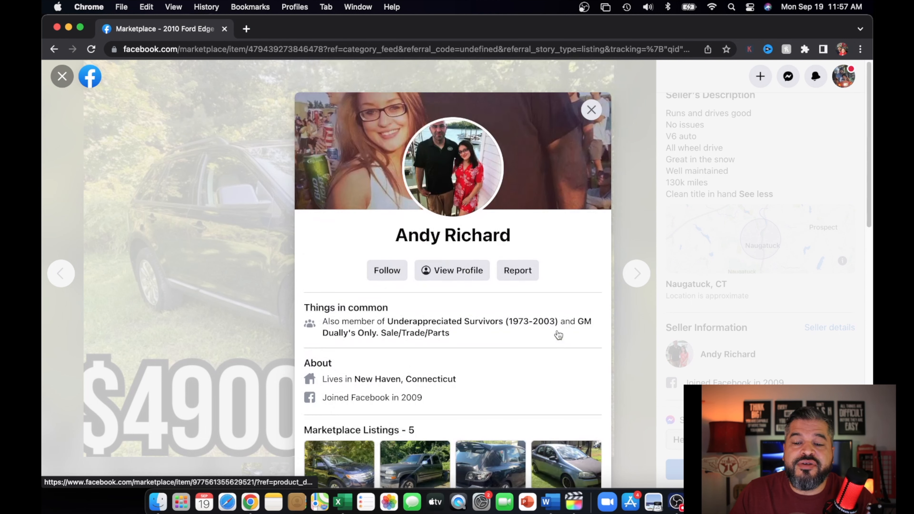
pyautogui.moveTo(594, 195)
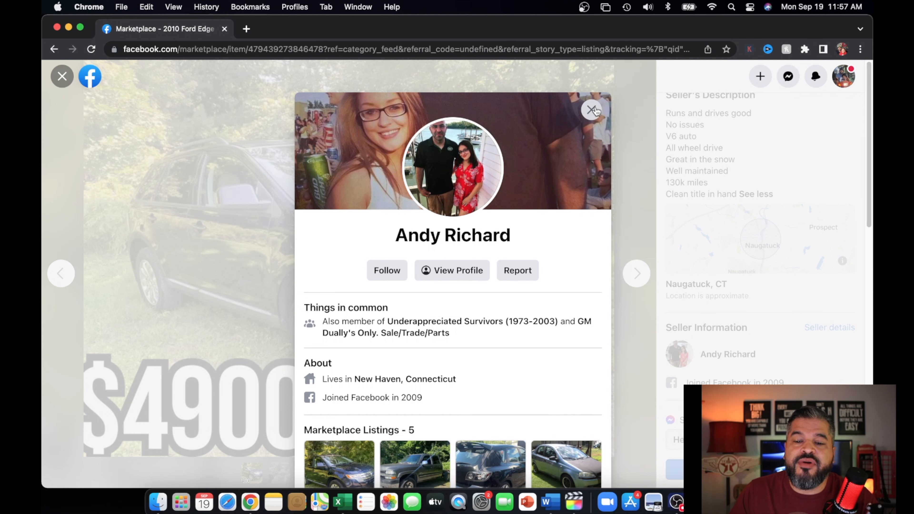
pyautogui.click(593, 110)
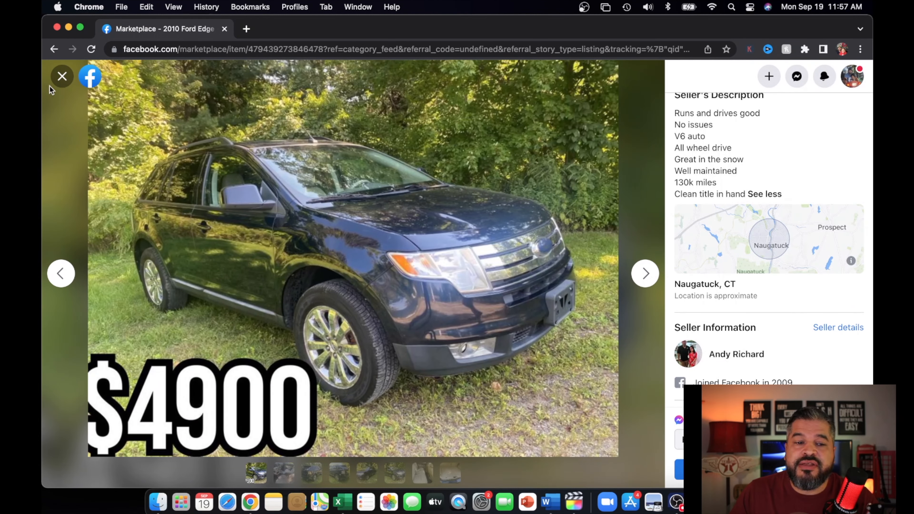
pyautogui.moveTo(62, 76)
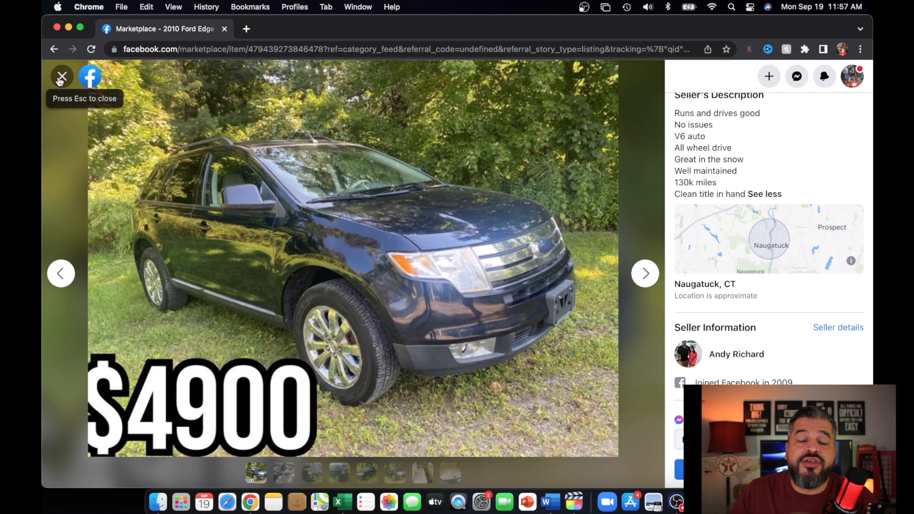
# Close the Ford Edge listing and return to the Vehicles results feed.
pyautogui.click(61, 76)
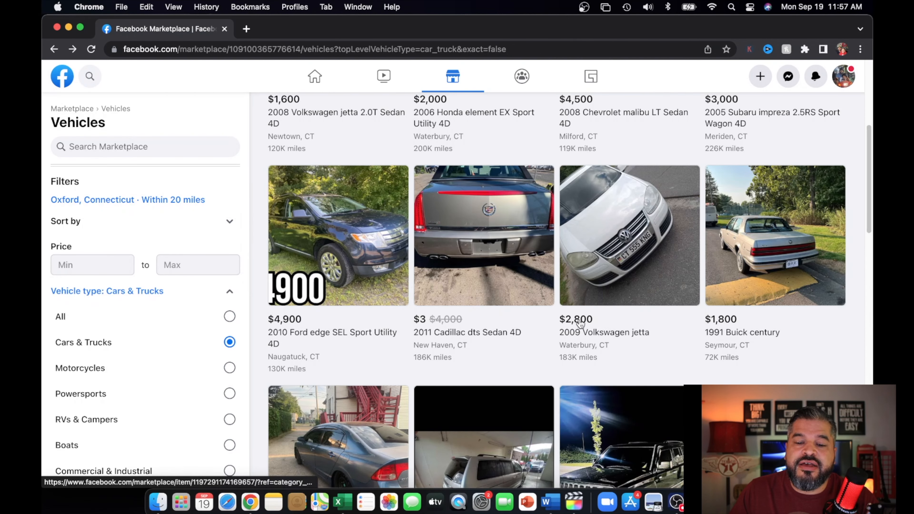
pyautogui.scroll(-3)
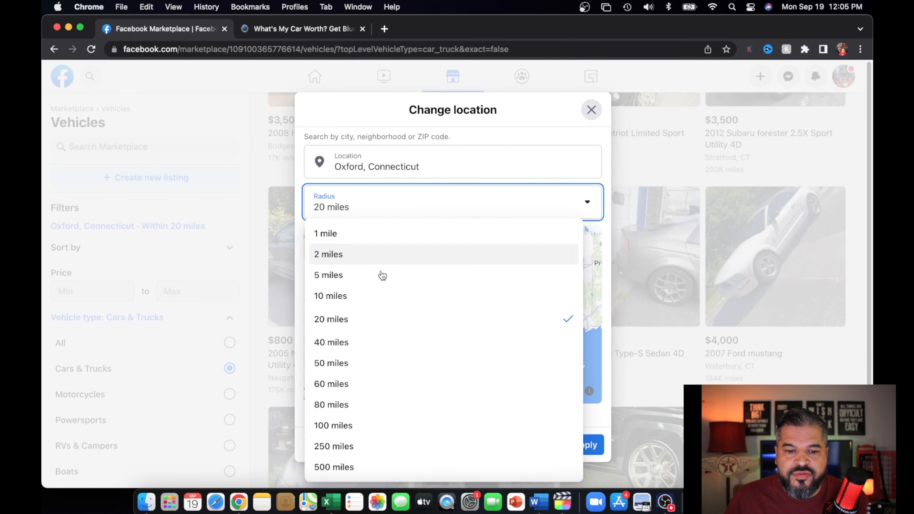
# Limit results to a 40-mile radius around Oxford, CT with a $3,500 maximum price.
pyautogui.click(331, 342)
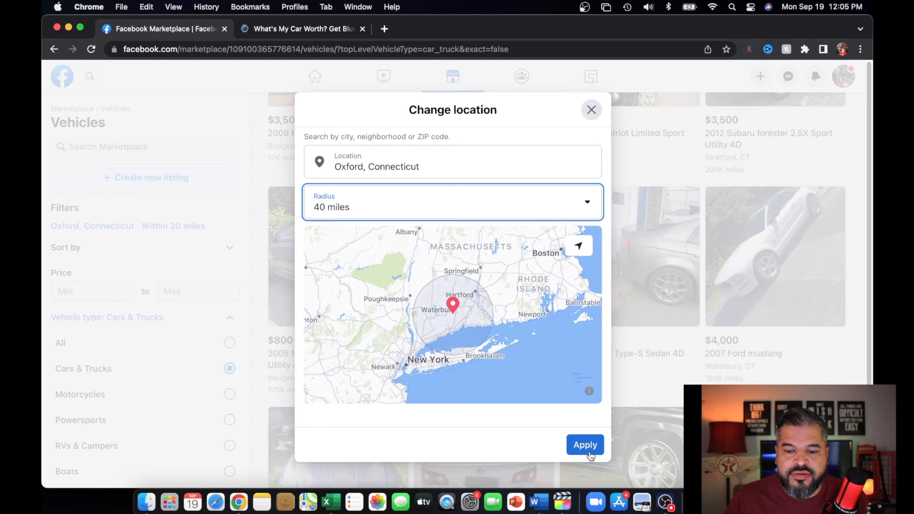
pyautogui.click(584, 444)
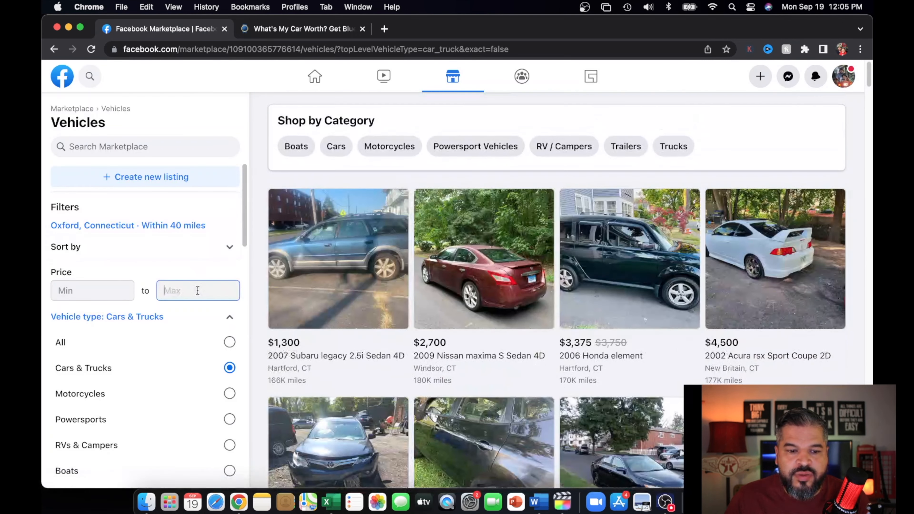
pyautogui.write('$35')
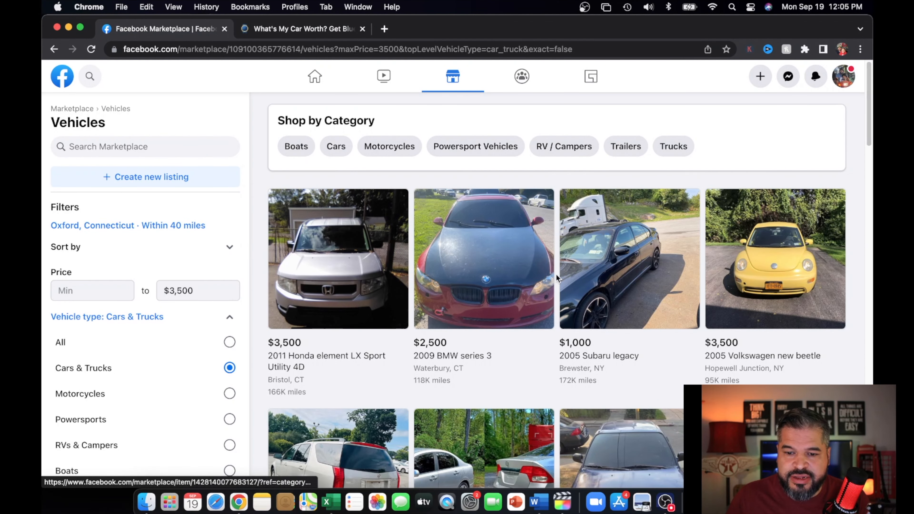
pyautogui.moveTo(556, 275)
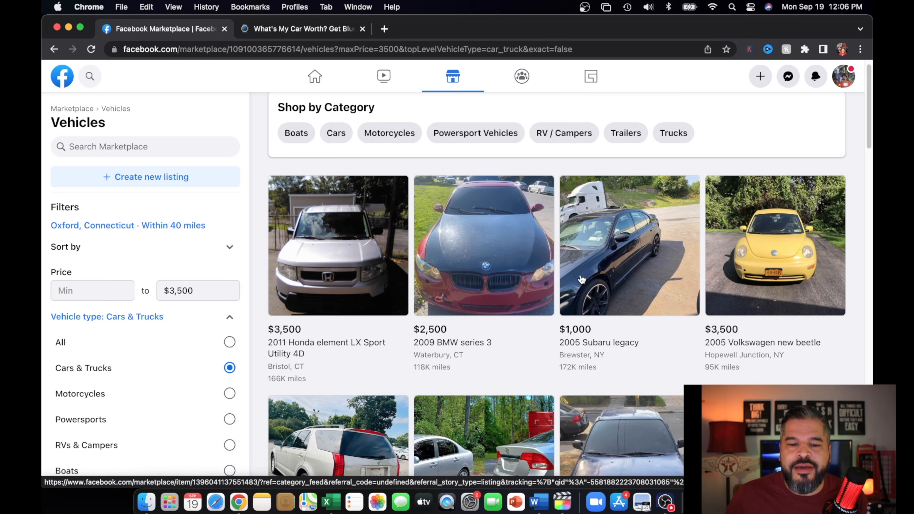
# Bring up the $3,500 2011 Honda Element LX listing from Bristol, CT and its details.
pyautogui.click(337, 244)
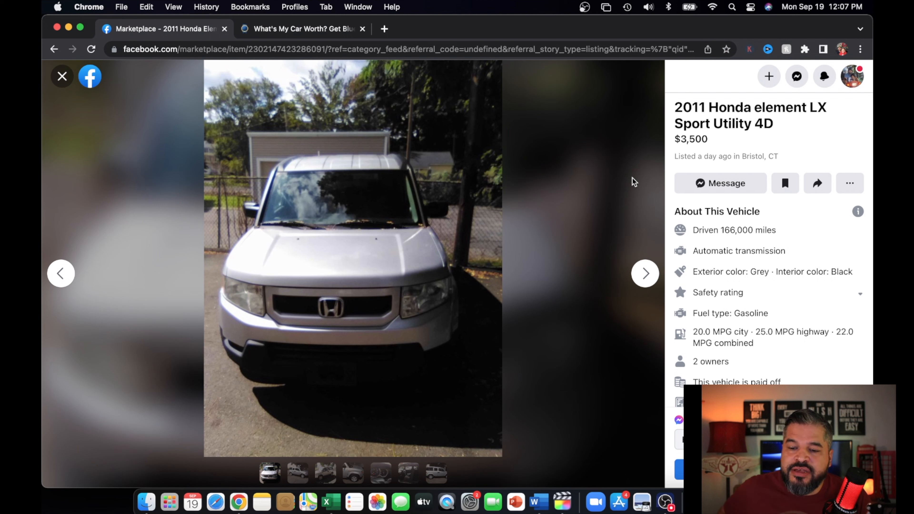
pyautogui.scroll(-3)
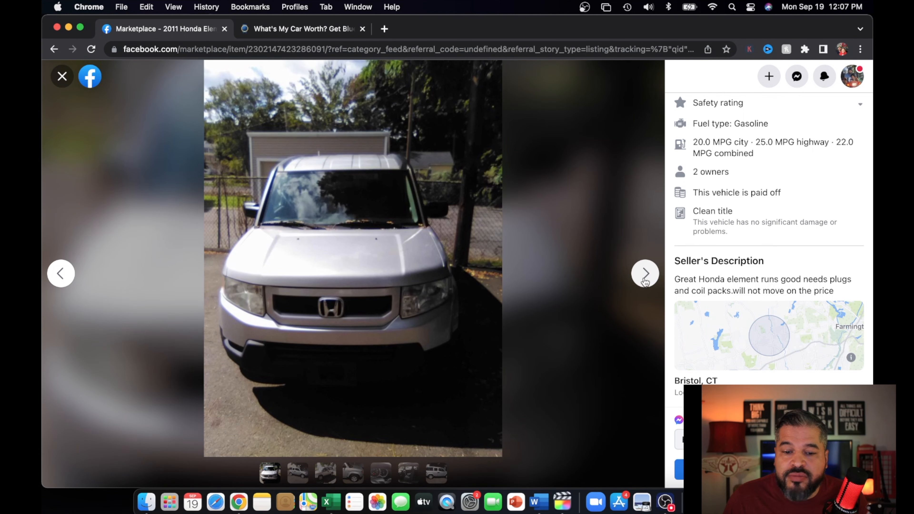
# Page through the Element's photos: exterior, dashboard and odometer, interior, side view.
pyautogui.click(644, 273)
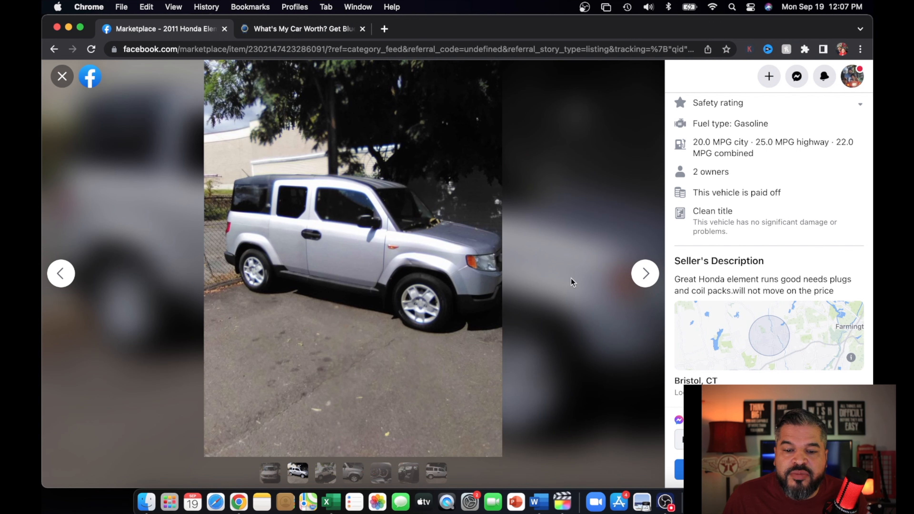
pyautogui.click(644, 273)
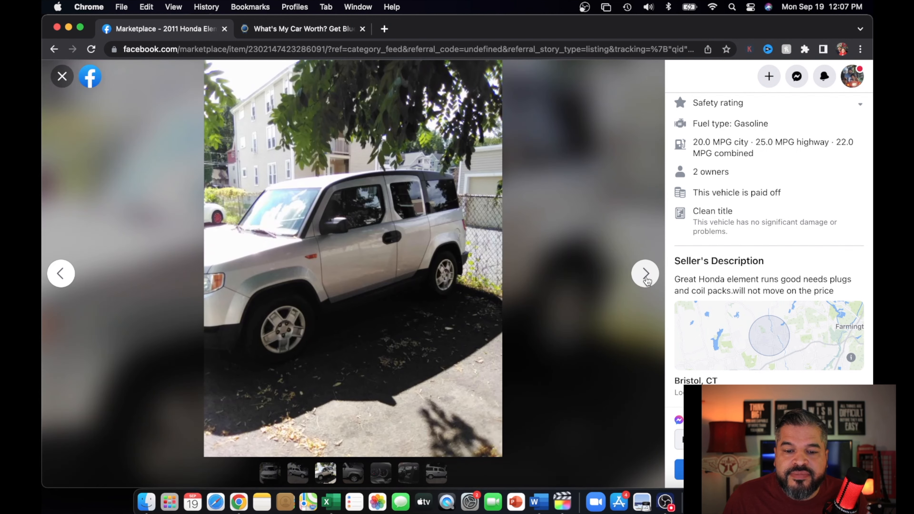
pyautogui.click(644, 273)
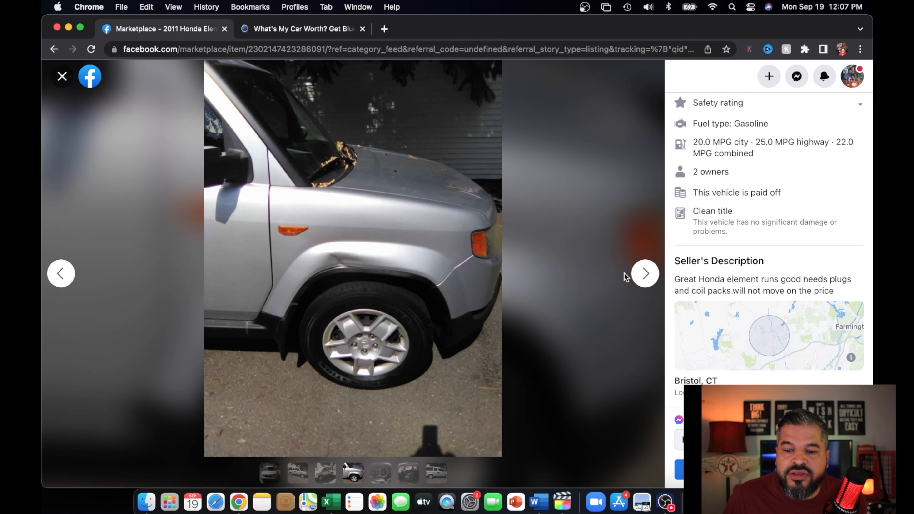
pyautogui.click(644, 273)
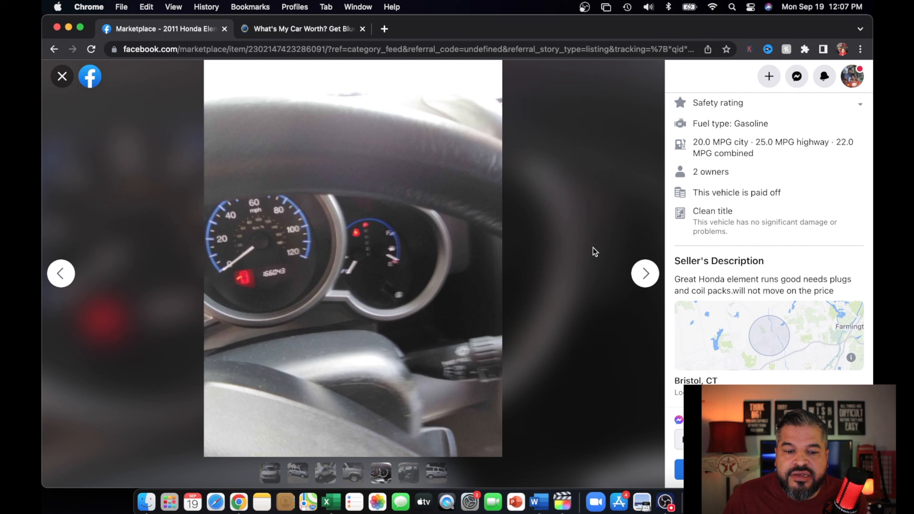
pyautogui.moveTo(491, 275)
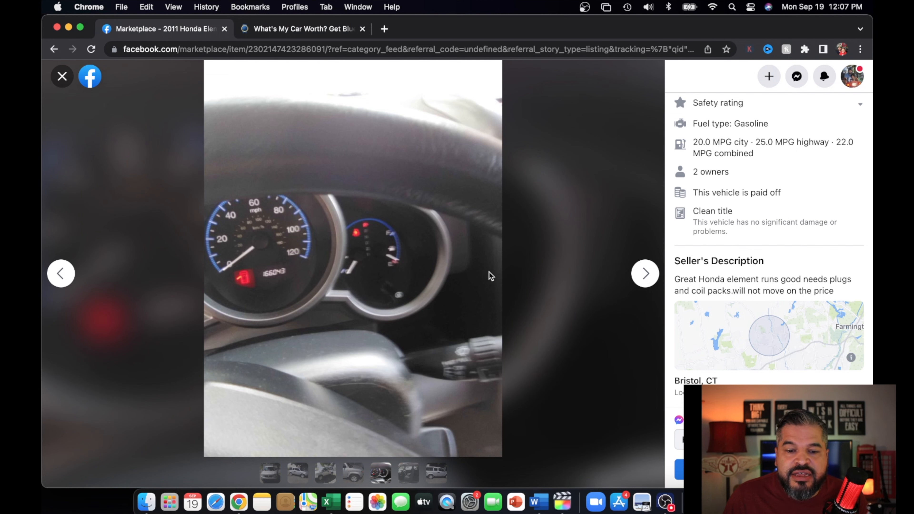
pyautogui.moveTo(424, 233)
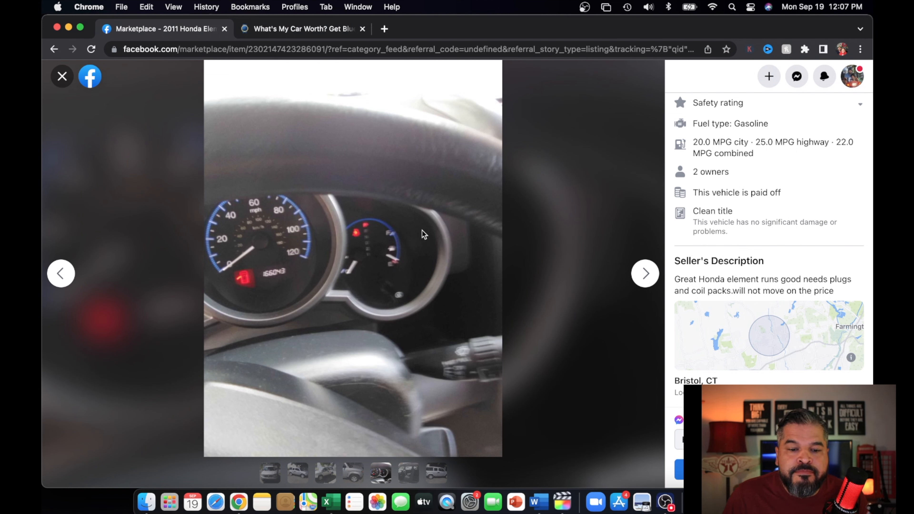
pyautogui.moveTo(356, 337)
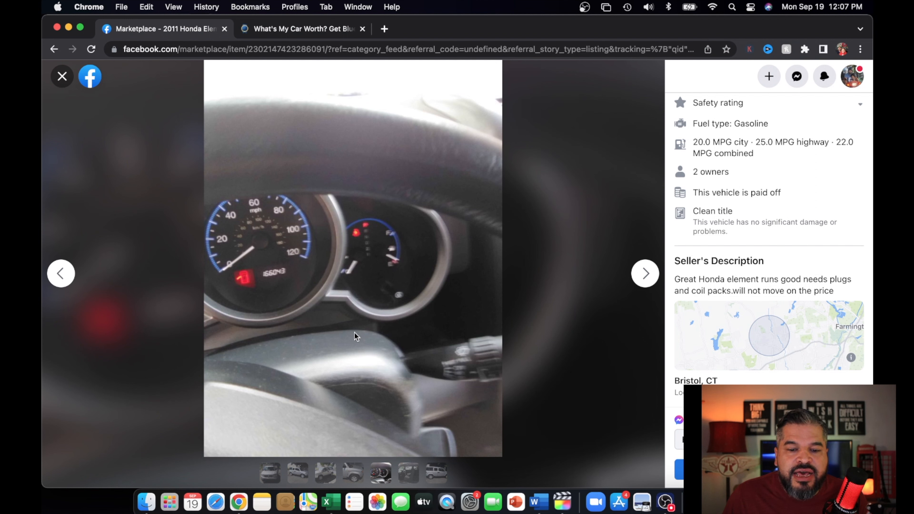
pyautogui.moveTo(356, 240)
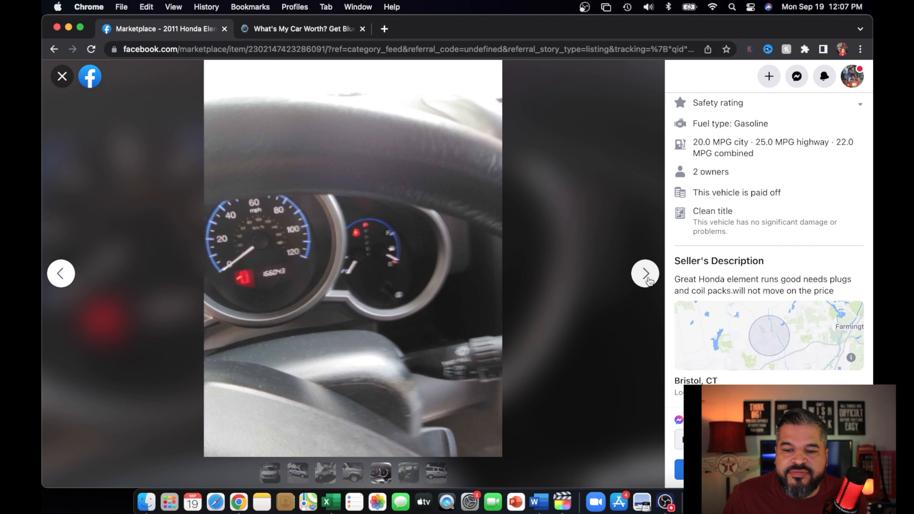
pyautogui.click(644, 273)
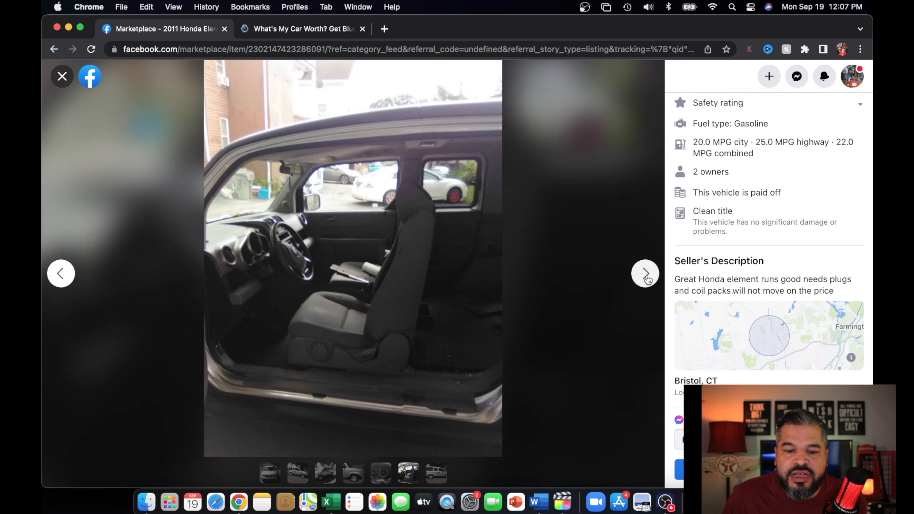
pyautogui.moveTo(281, 325)
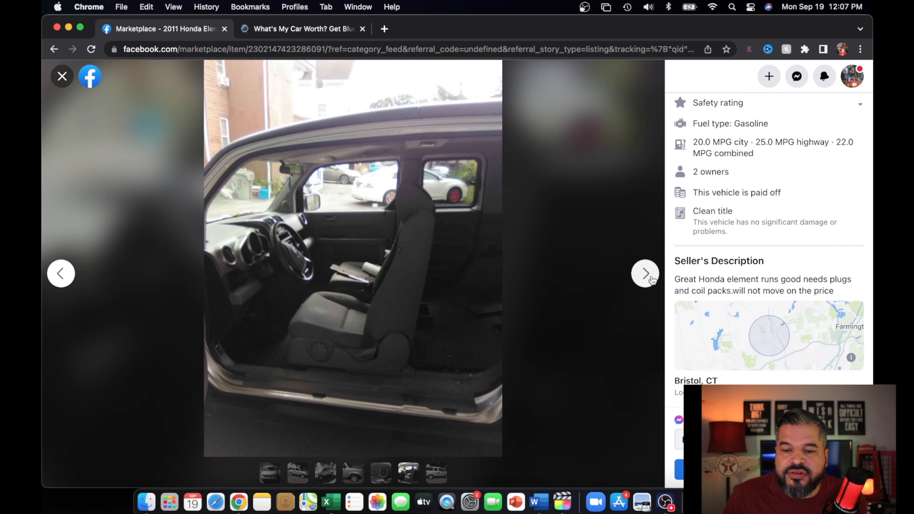
pyautogui.click(644, 273)
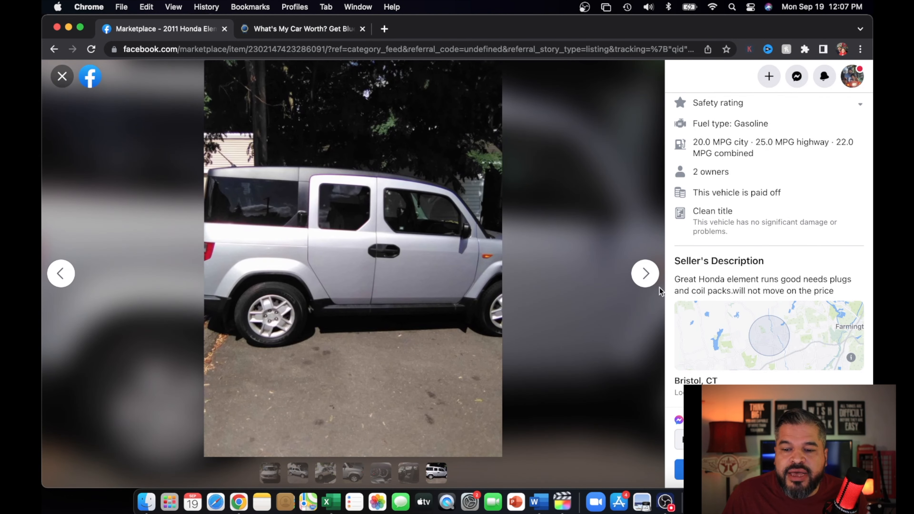
# Scroll down to the Seller Information showing Bristol, Connecticut and joined 2012.
pyautogui.scroll(-3)
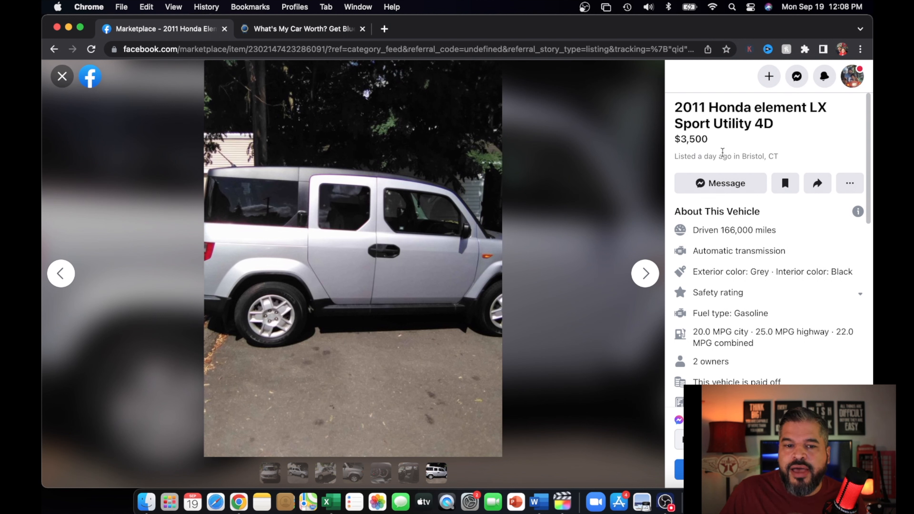
pyautogui.moveTo(724, 151)
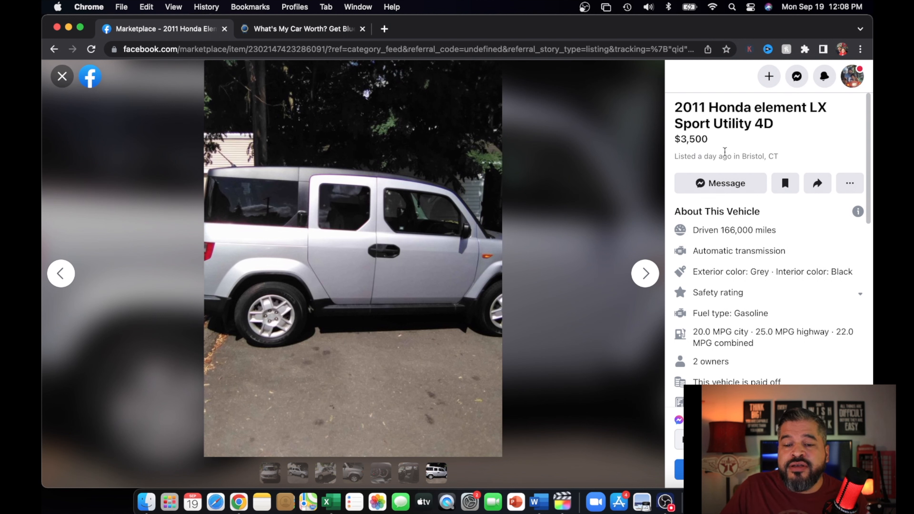
pyautogui.scroll(-3)
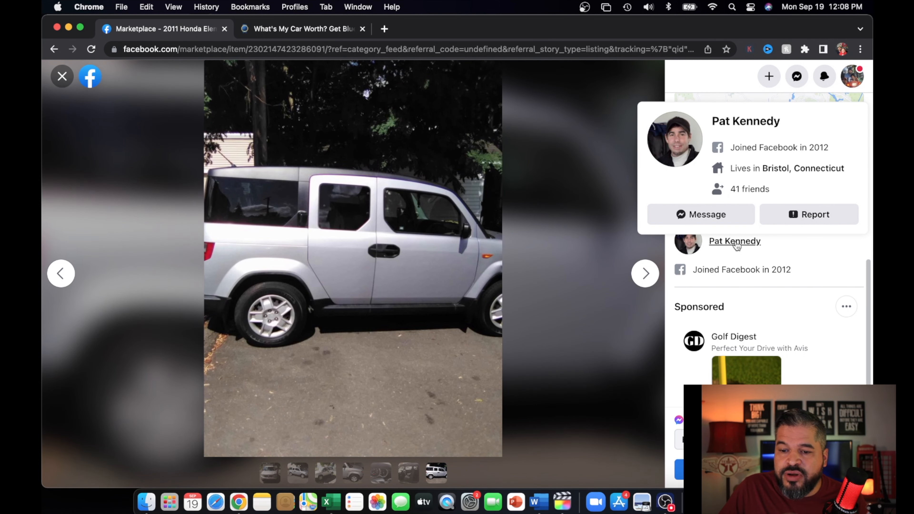
# View and close the seller's Marketplace profile, then return to the first listing photo.
pyautogui.click(734, 240)
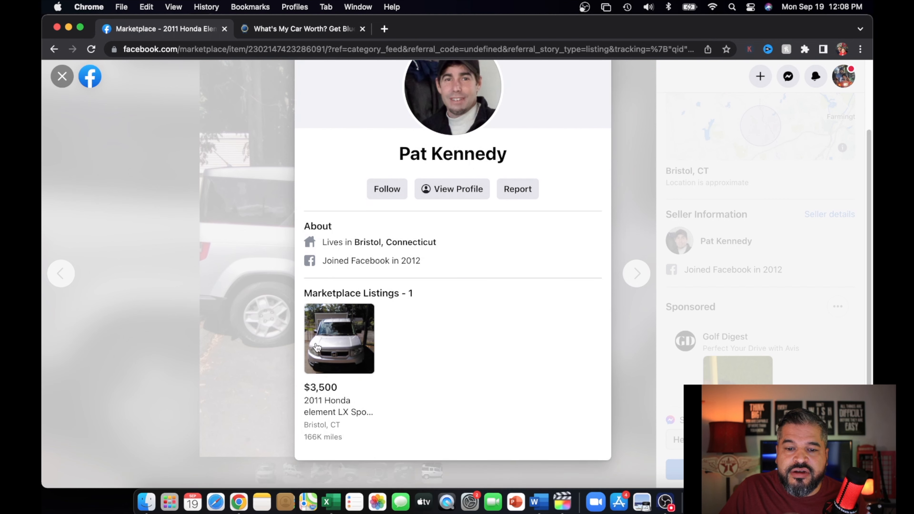
pyautogui.moveTo(472, 320)
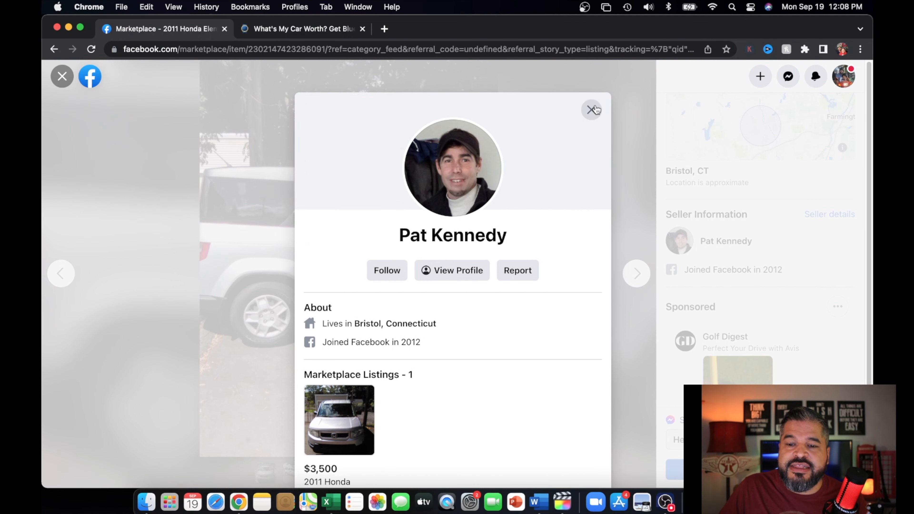
pyautogui.click(592, 109)
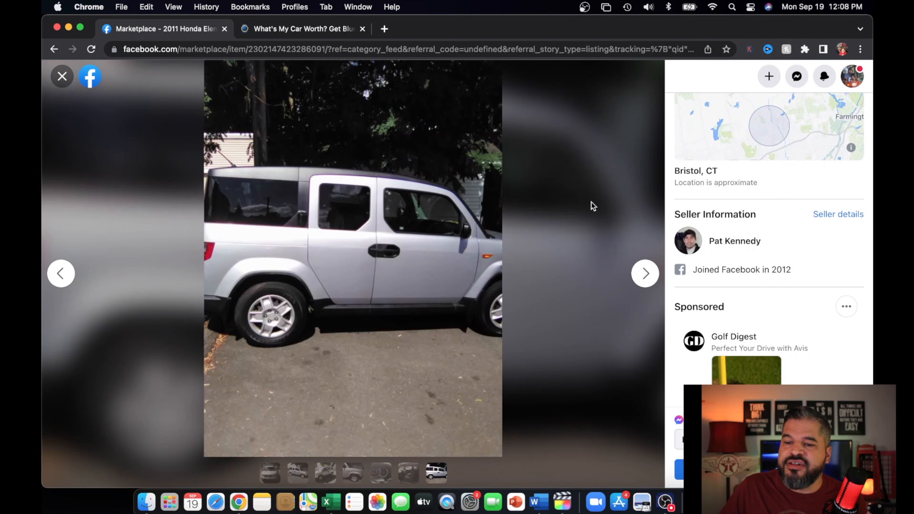
pyautogui.moveTo(583, 213)
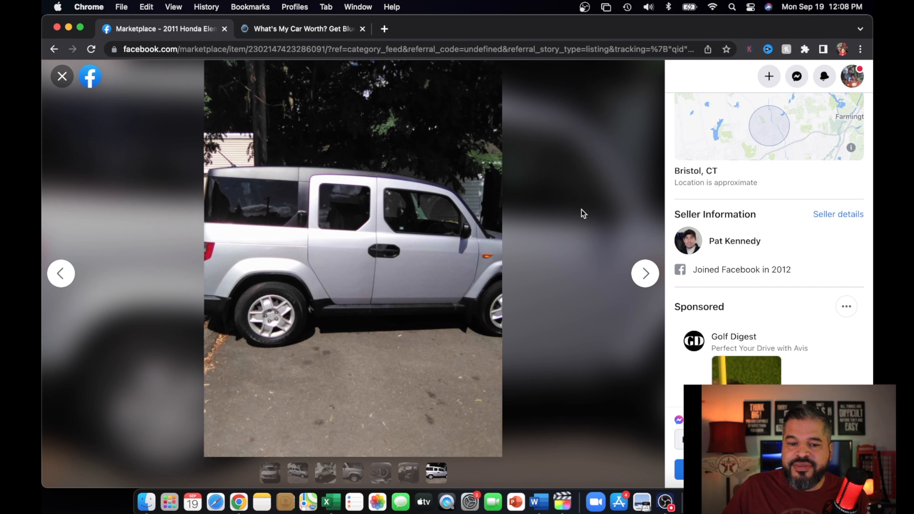
pyautogui.click(645, 273)
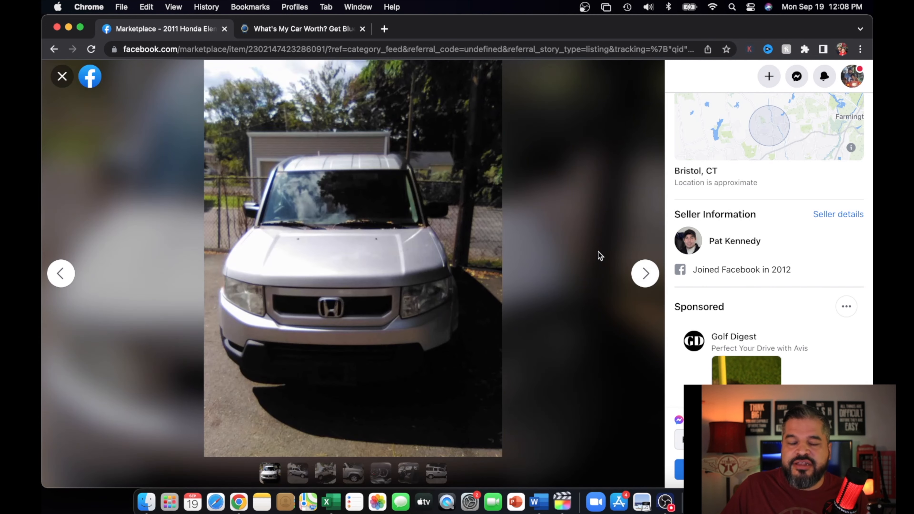
pyautogui.moveTo(605, 260)
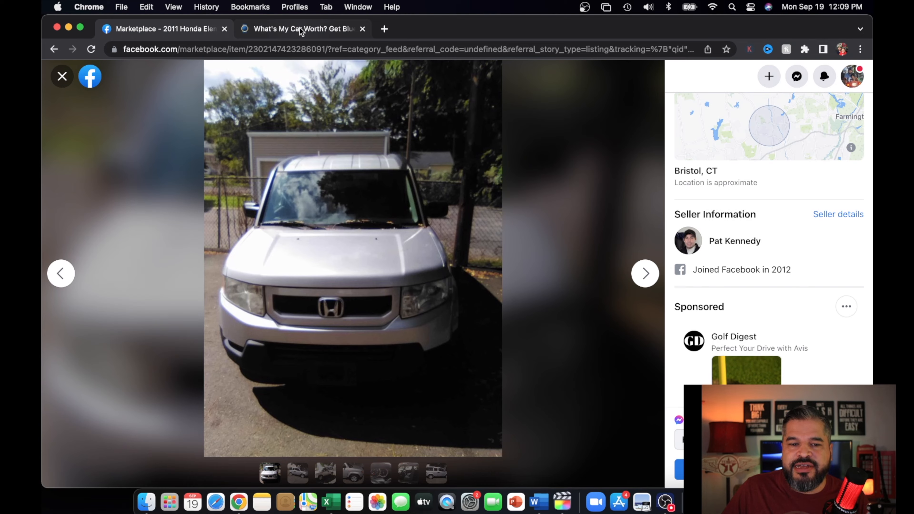
# In KBB's Make/Model lookup, select 2011 Honda Element.
pyautogui.click(301, 28)
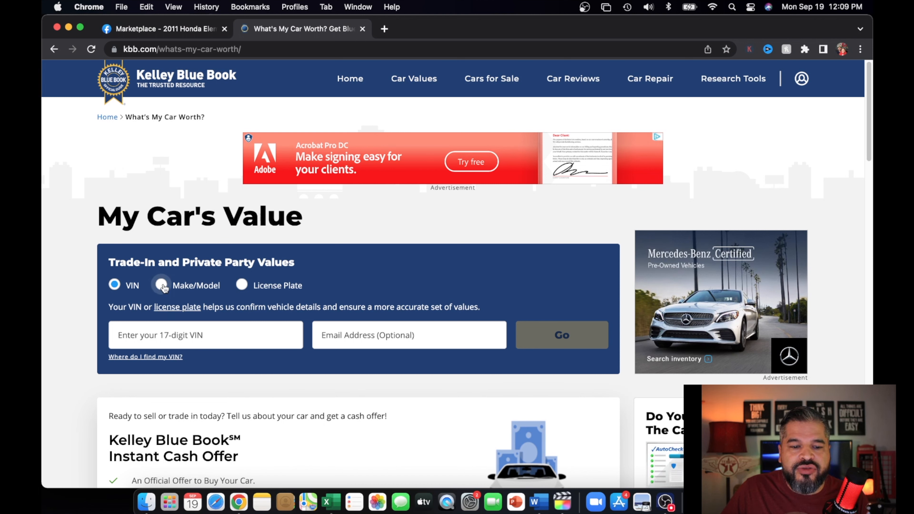
pyautogui.click(114, 285)
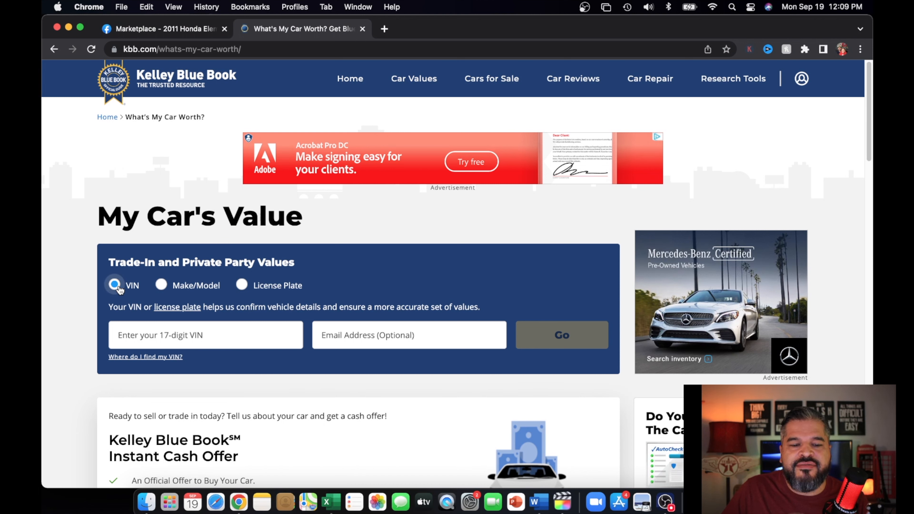
pyautogui.click(160, 285)
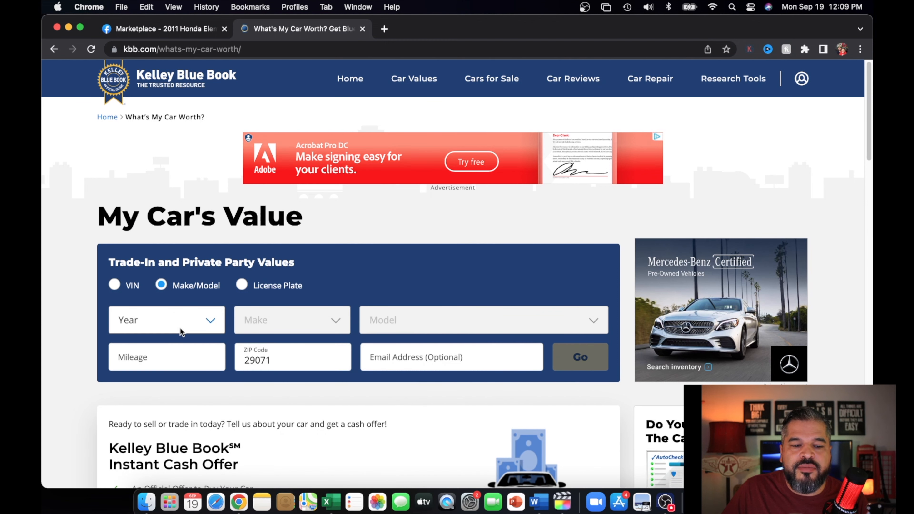
pyautogui.click(166, 319)
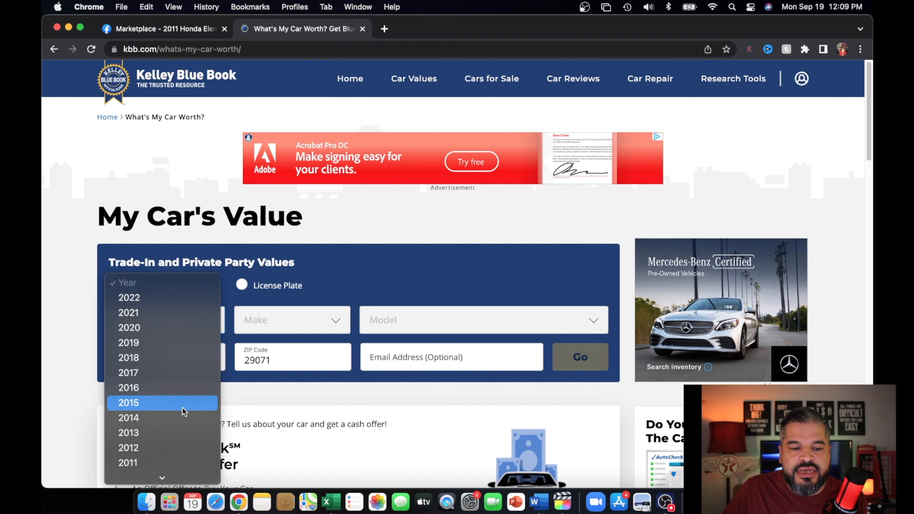
pyautogui.click(127, 462)
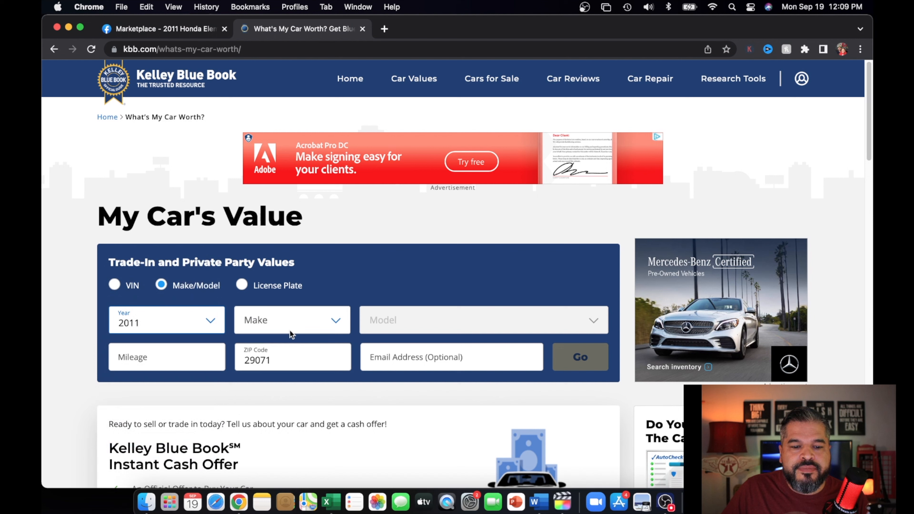
pyautogui.click(291, 319)
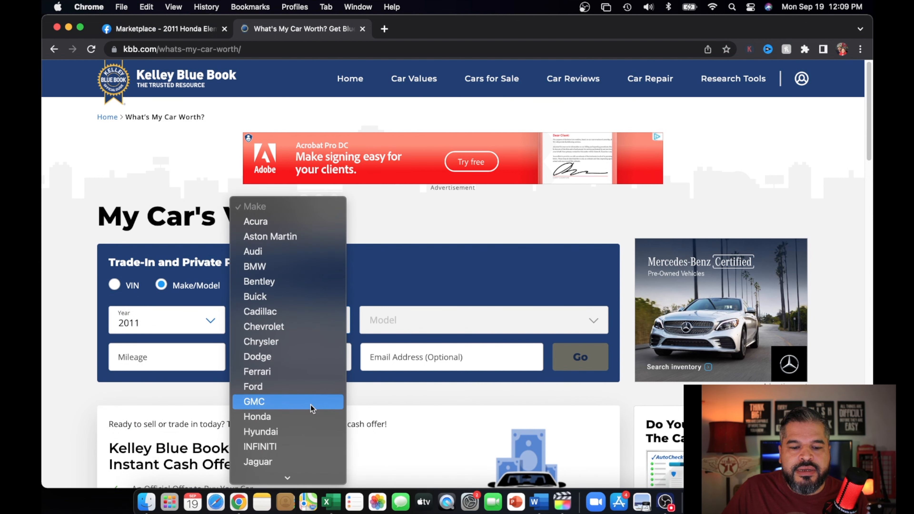
pyautogui.click(257, 416)
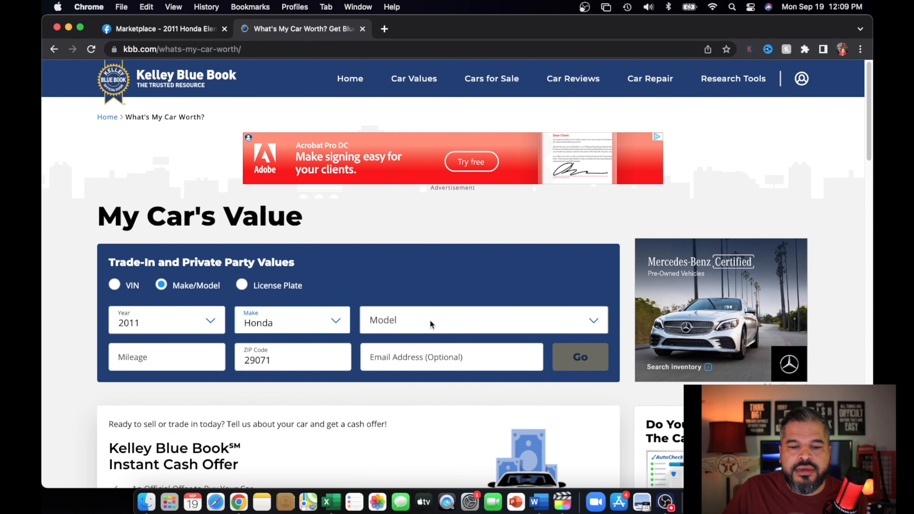
pyautogui.click(482, 319)
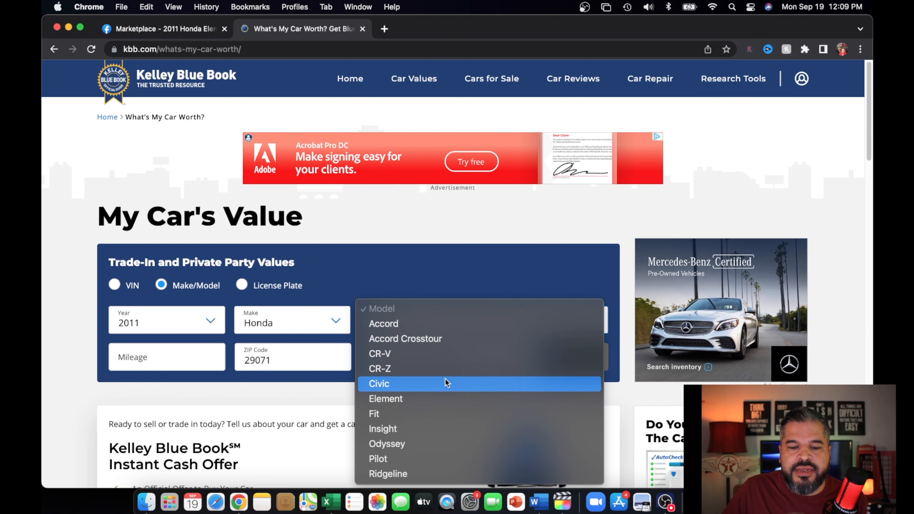
pyautogui.click(385, 399)
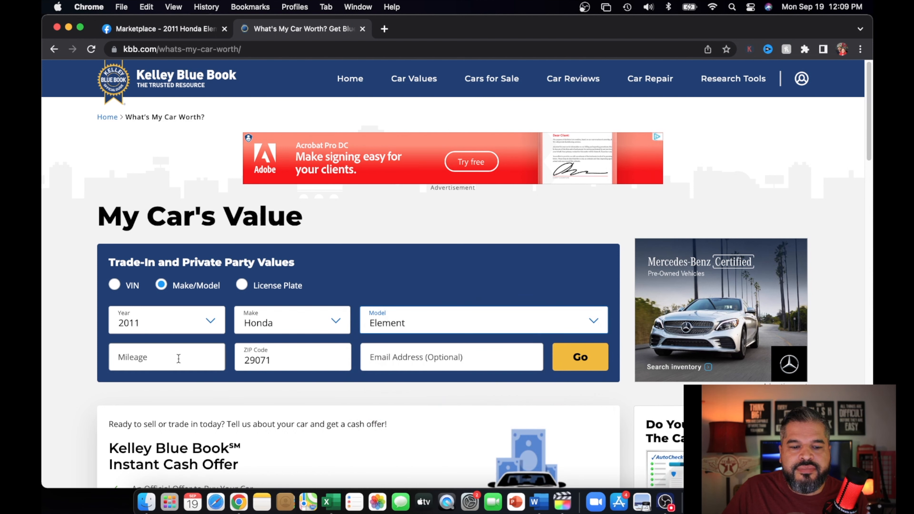
# Enter 166,000 miles, start the valuation, and choose the LX Sport Utility 4D style.
pyautogui.write('1')
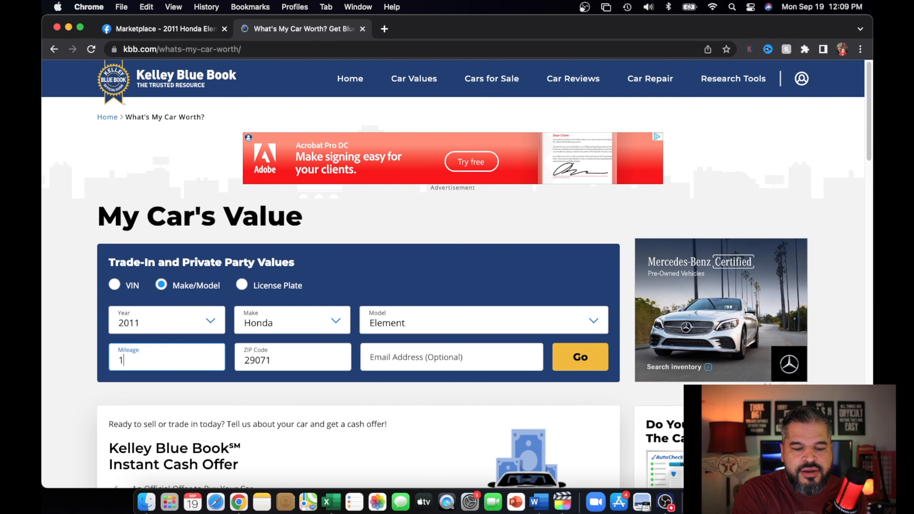
pyautogui.write('66,000')
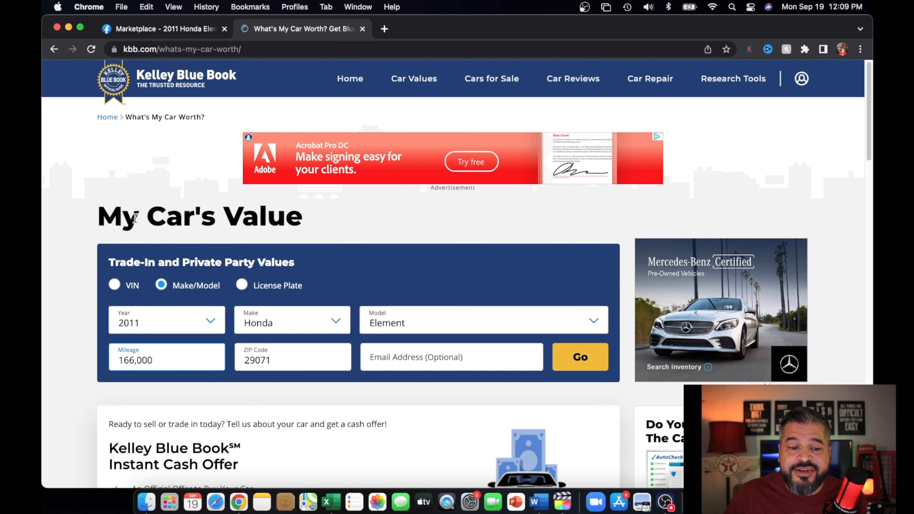
pyautogui.moveTo(108, 117)
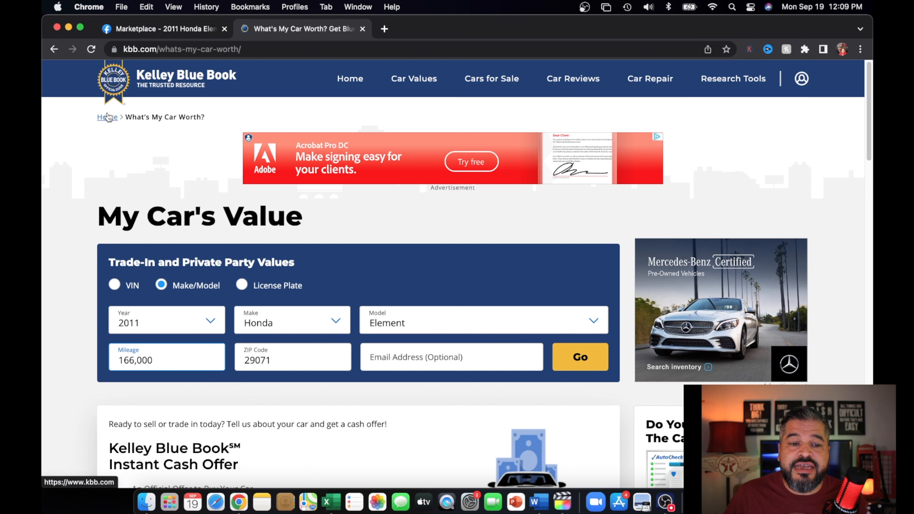
pyautogui.moveTo(140, 203)
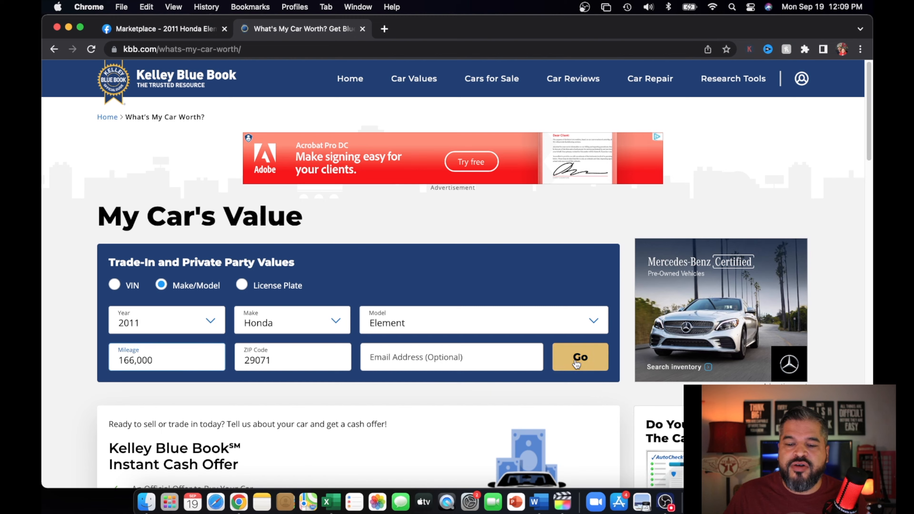
pyautogui.click(579, 357)
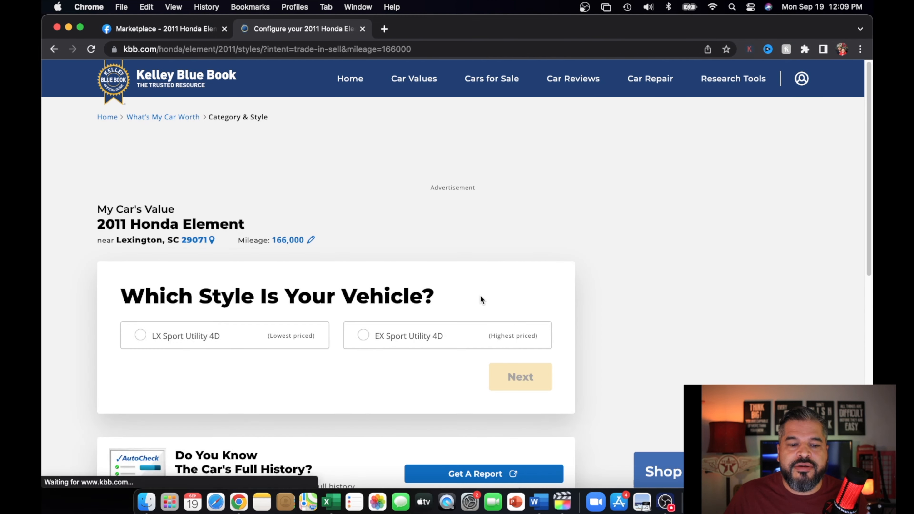
pyautogui.scroll(-3)
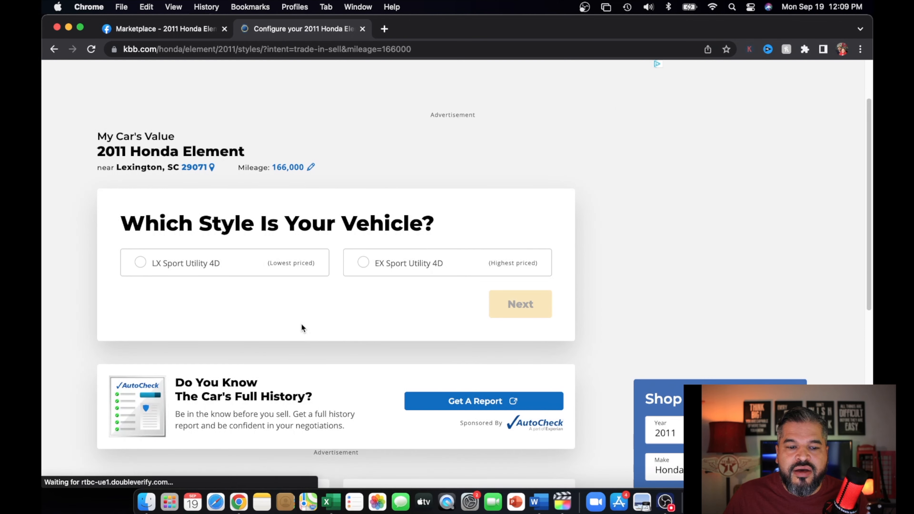
pyautogui.click(139, 263)
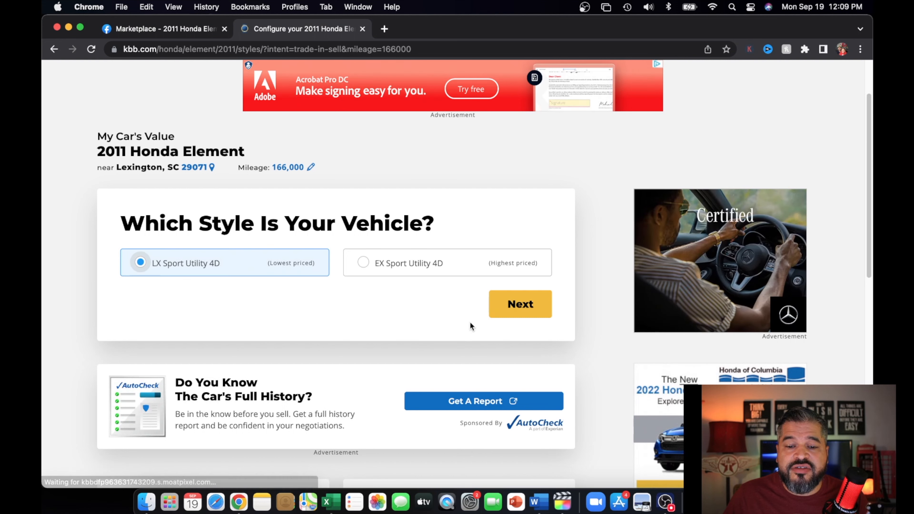
pyautogui.click(519, 304)
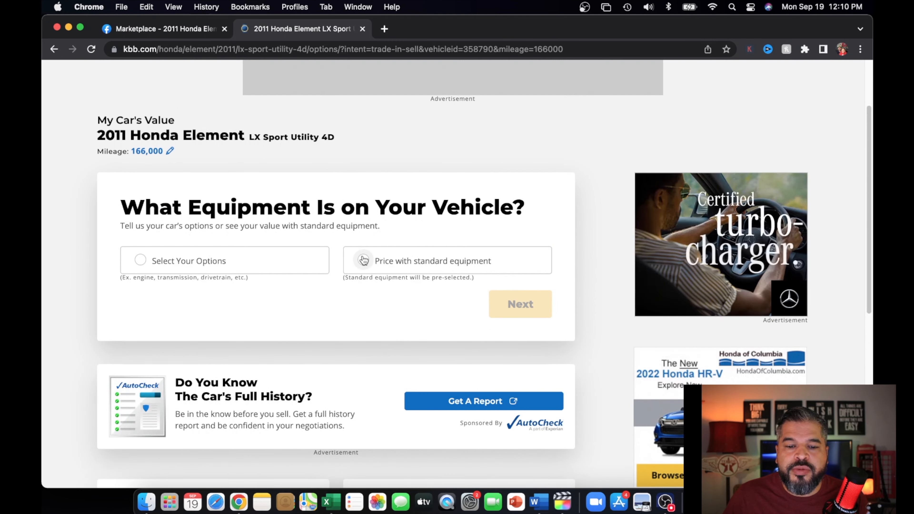
# Value it with standard equipment and continue to the condition question for trade-in and private party.
pyautogui.click(363, 260)
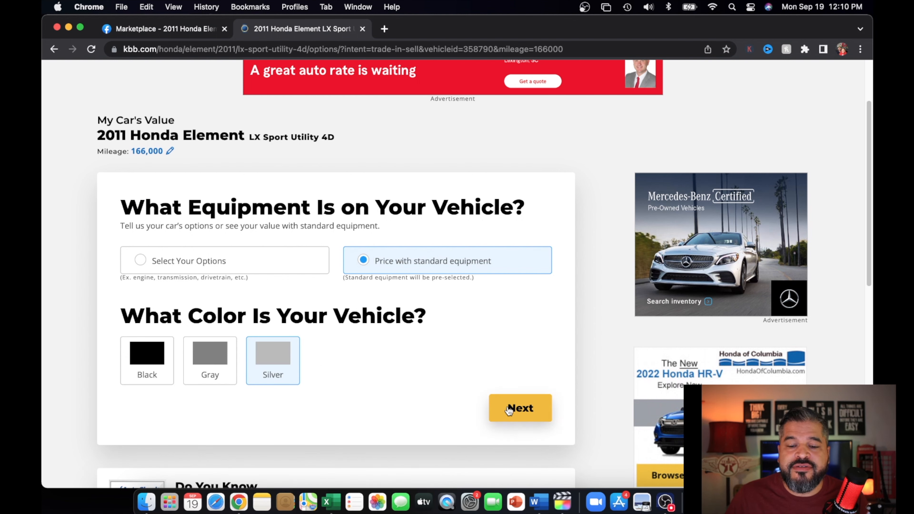
pyautogui.click(518, 408)
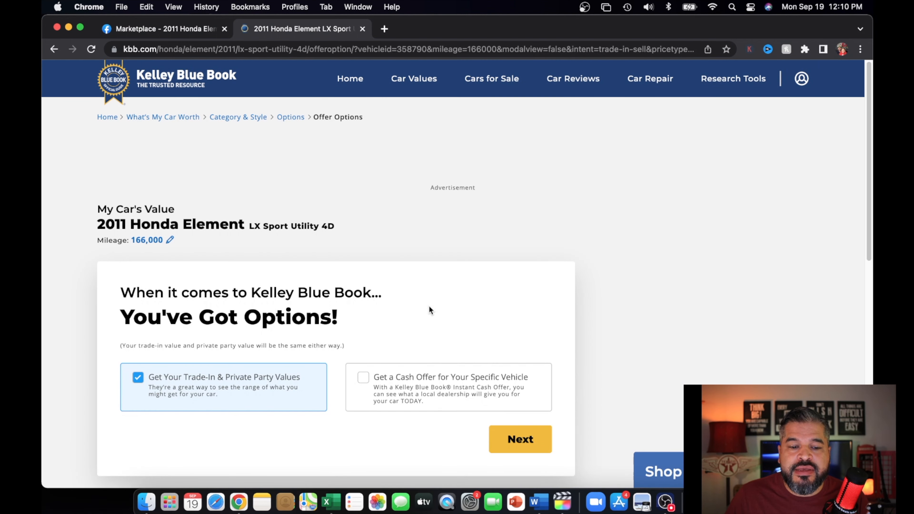
pyautogui.scroll(-3)
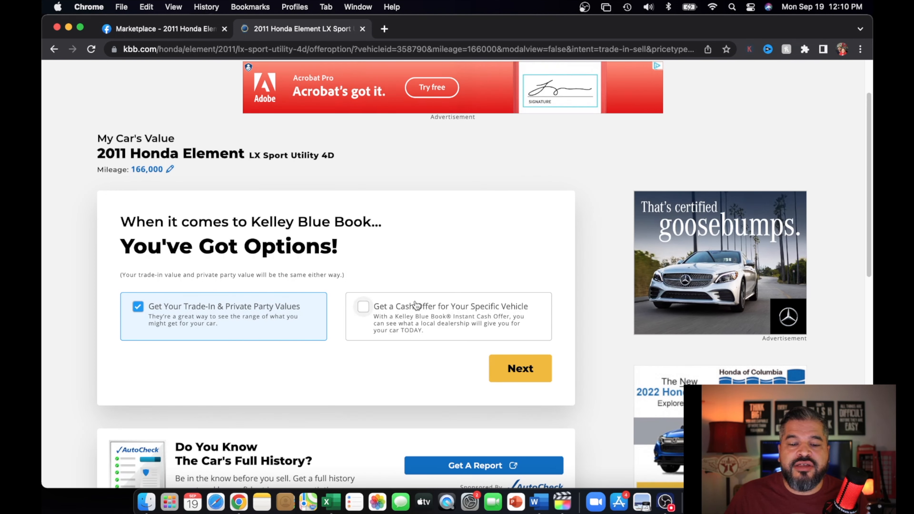
pyautogui.click(519, 368)
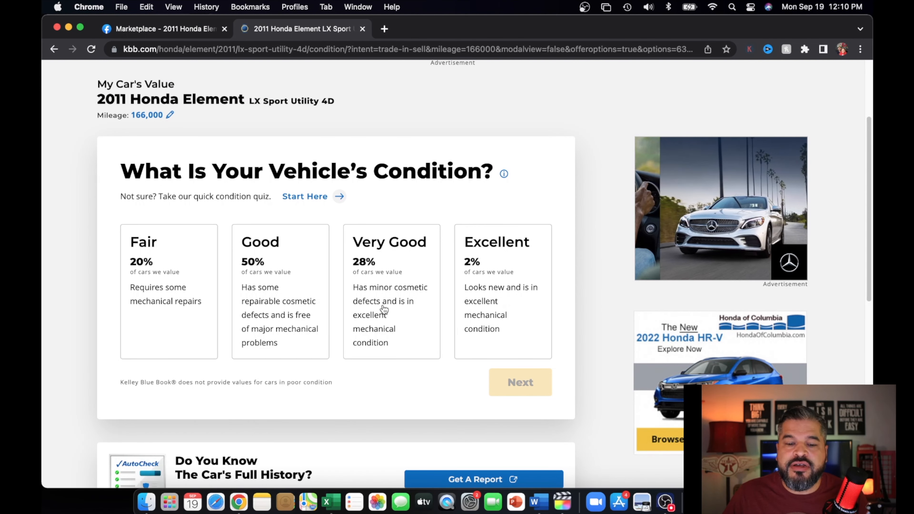
pyautogui.moveTo(373, 358)
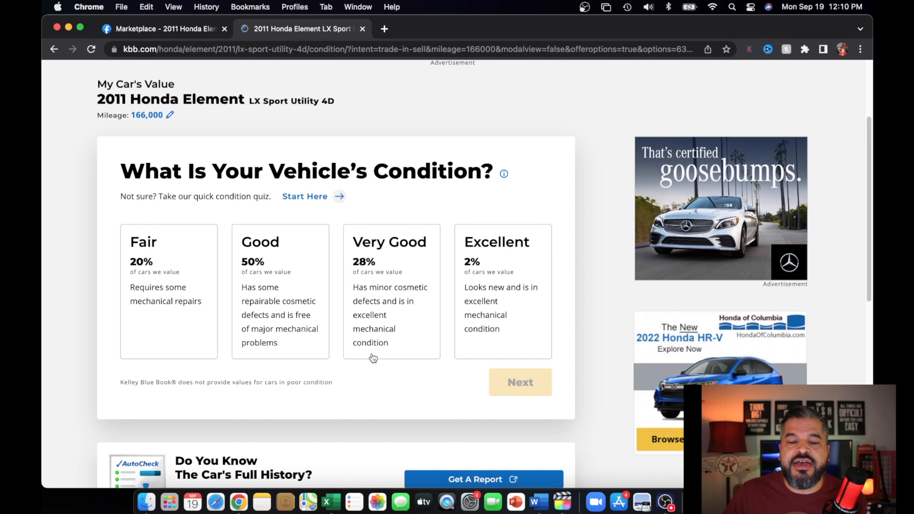
pyautogui.moveTo(350, 338)
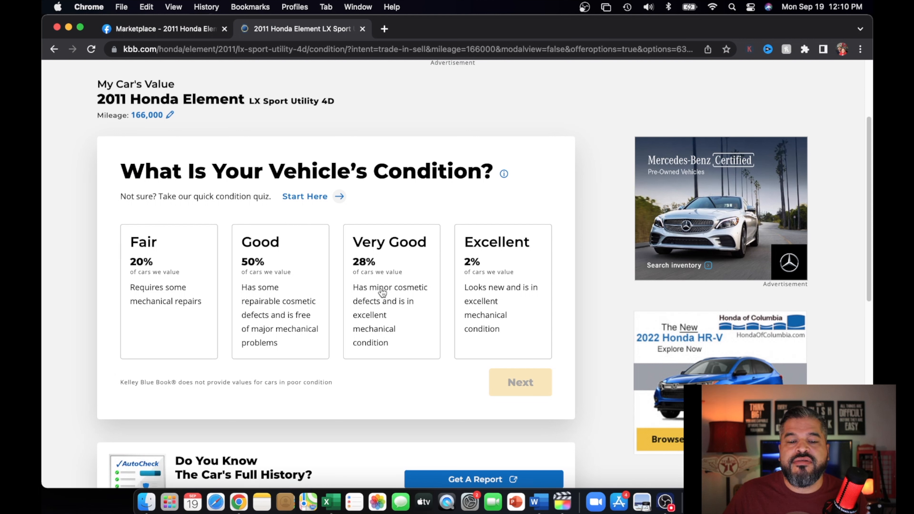
# Rate the Element's condition Very Good and submit it for the Blue Book value.
pyautogui.click(392, 292)
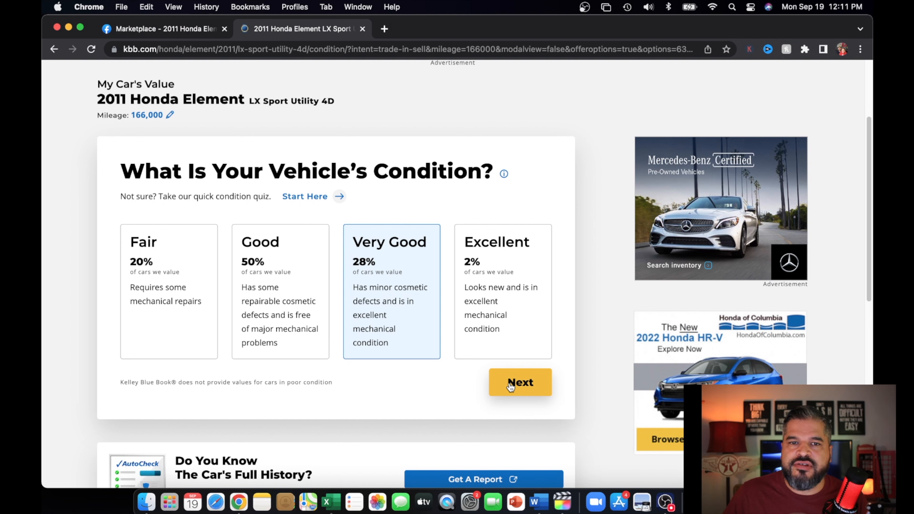
pyautogui.click(518, 382)
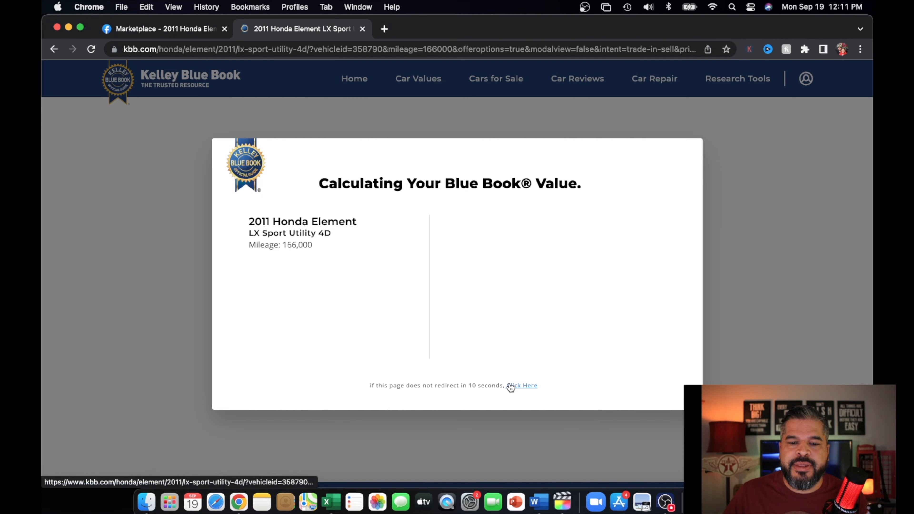
pyautogui.click(520, 385)
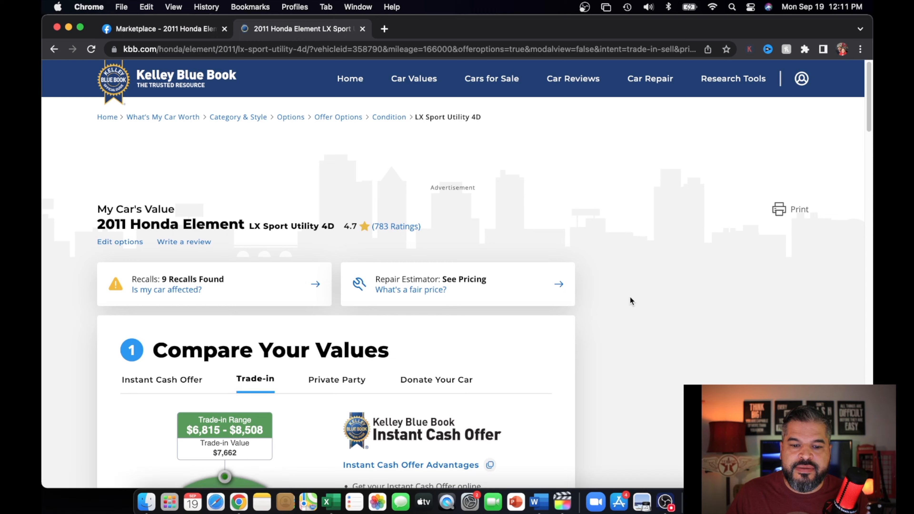
pyautogui.scroll(-3)
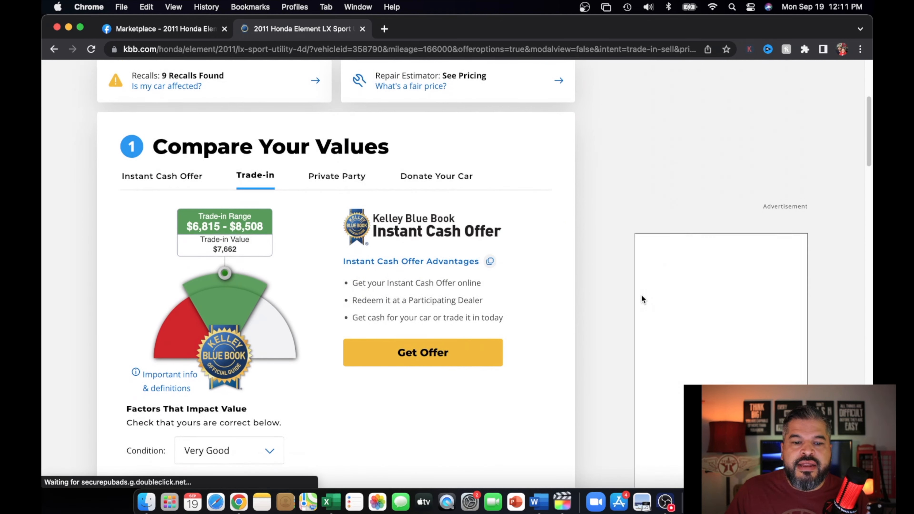
pyautogui.scroll(-3)
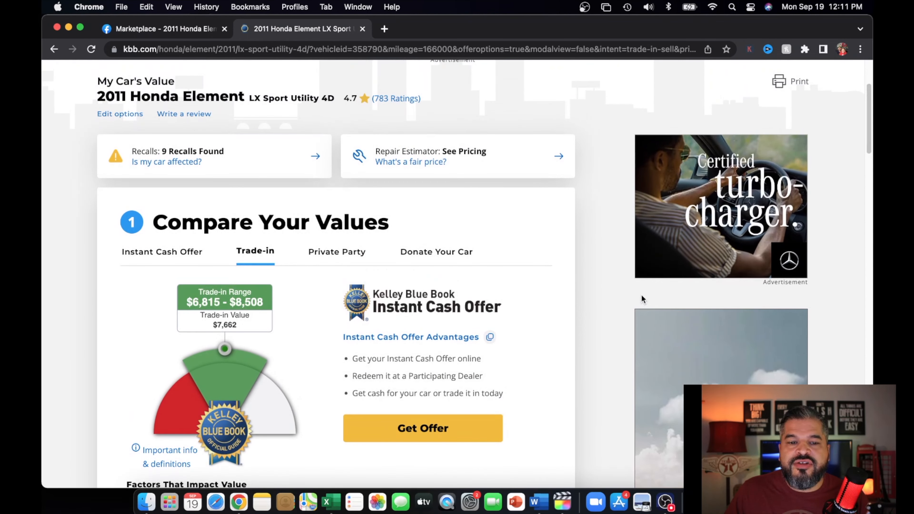
pyautogui.scroll(-3)
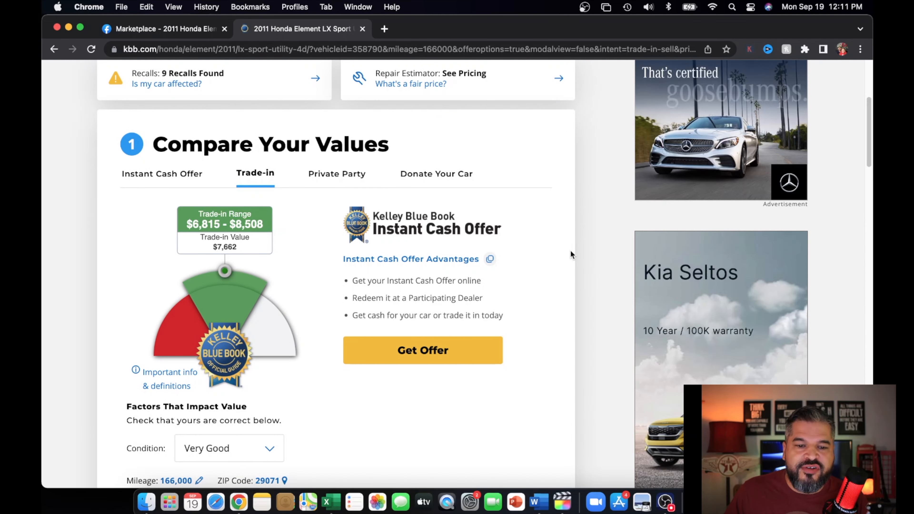
pyautogui.moveTo(296, 219)
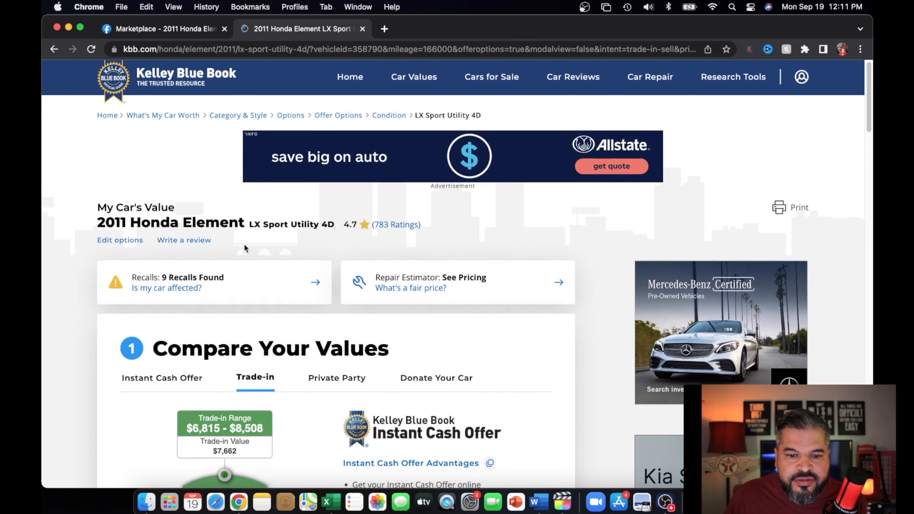
pyautogui.scroll(-3)
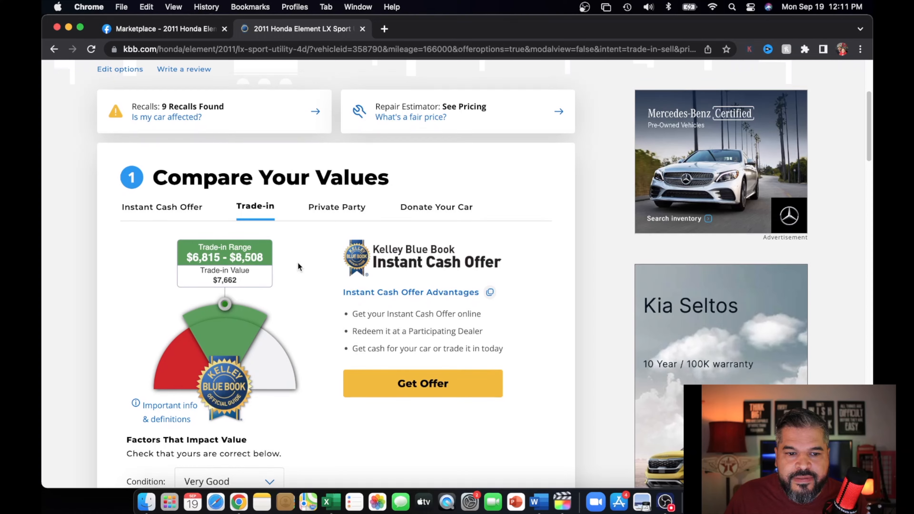
pyautogui.scroll(-3)
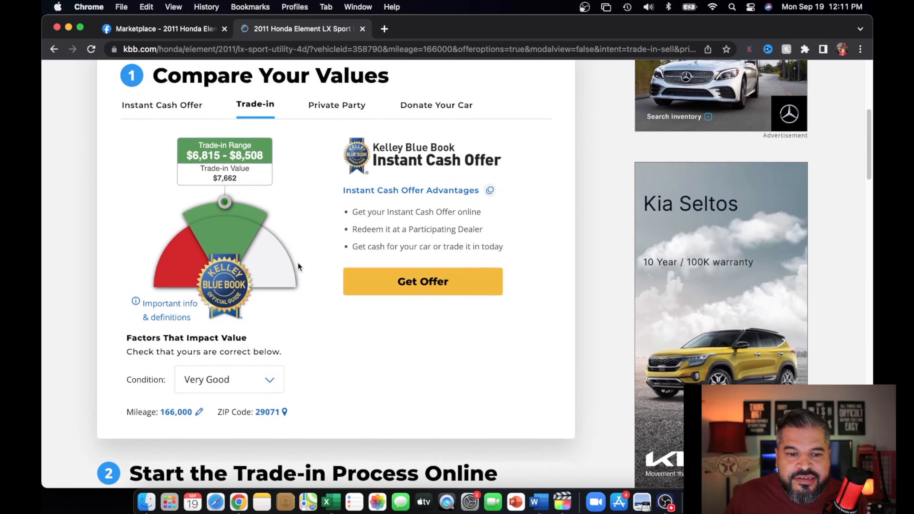
pyautogui.scroll(-3)
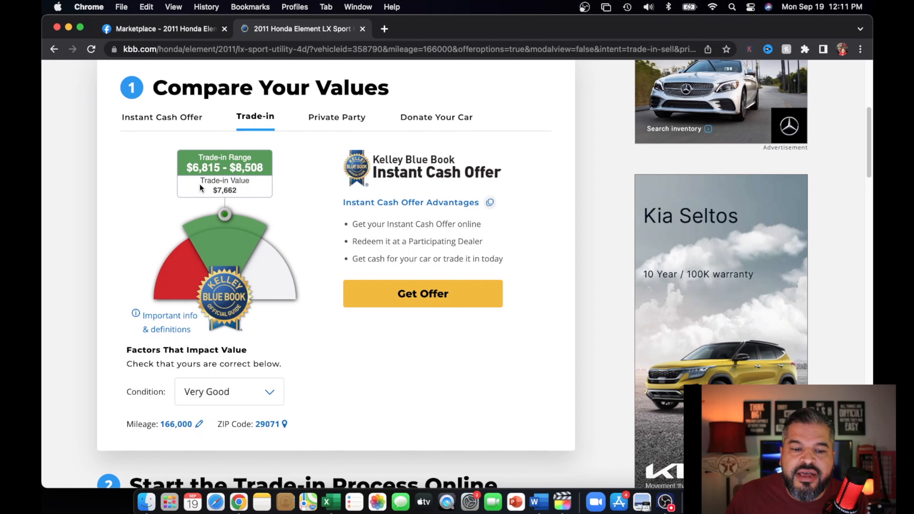
pyautogui.moveTo(245, 189)
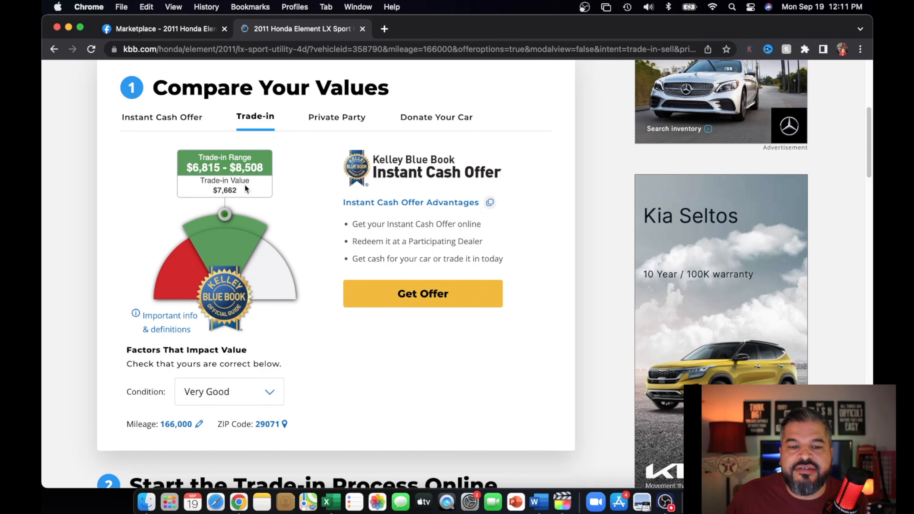
pyautogui.moveTo(336, 119)
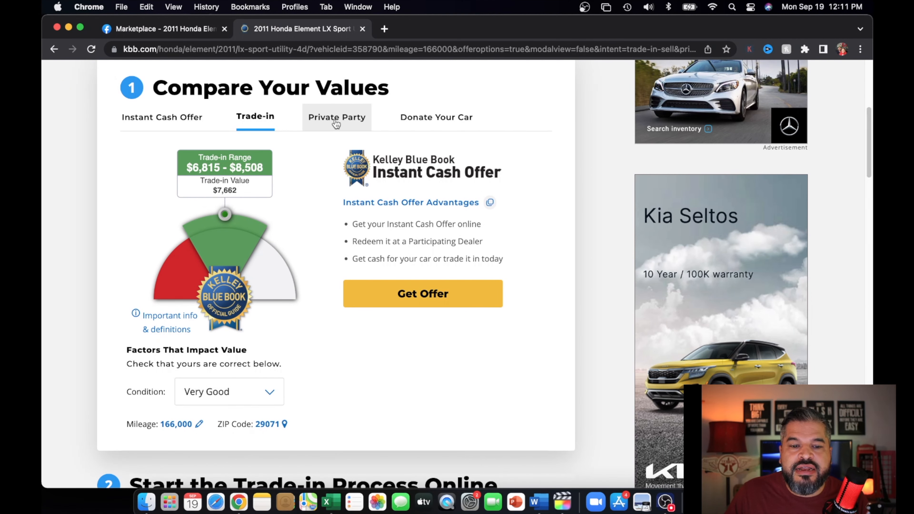
# View the Private Party range $7,801–$9,686 ($8,744), then return to the $3,500 Marketplace listing.
pyautogui.click(337, 116)
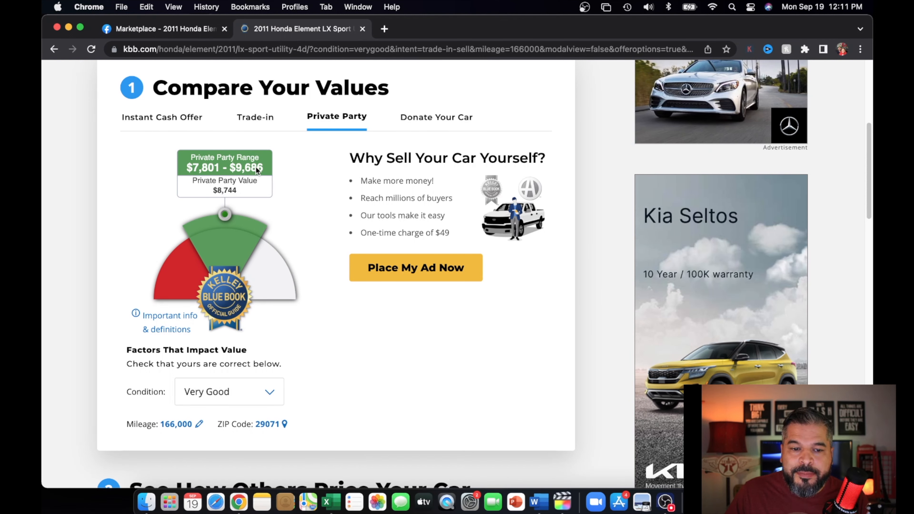
pyautogui.moveTo(268, 202)
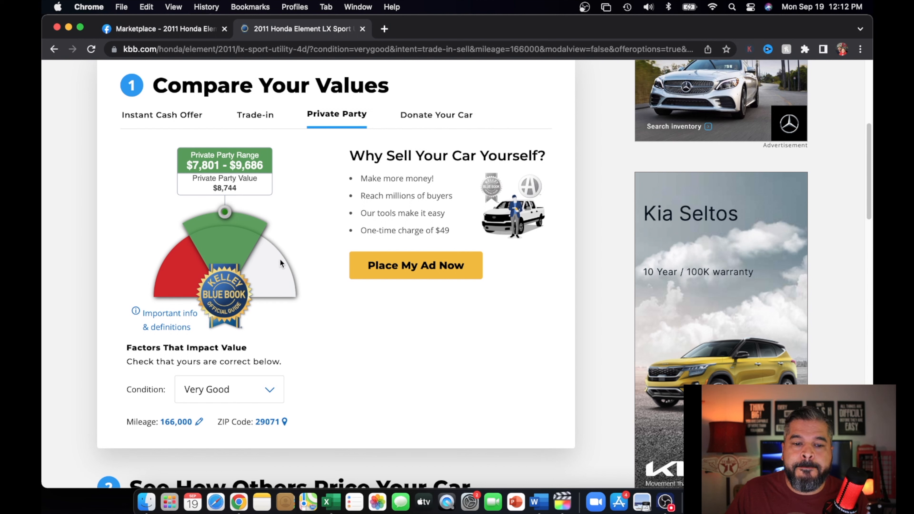
pyautogui.moveTo(188, 447)
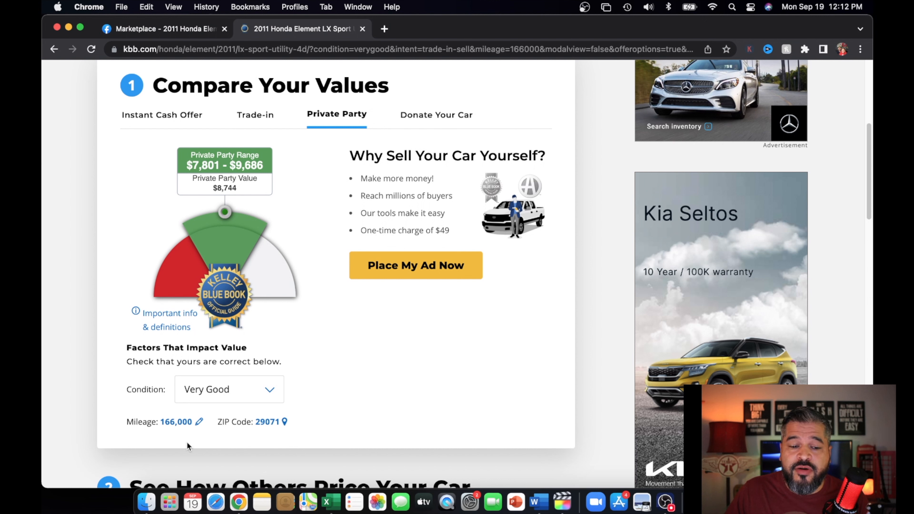
pyautogui.moveTo(184, 428)
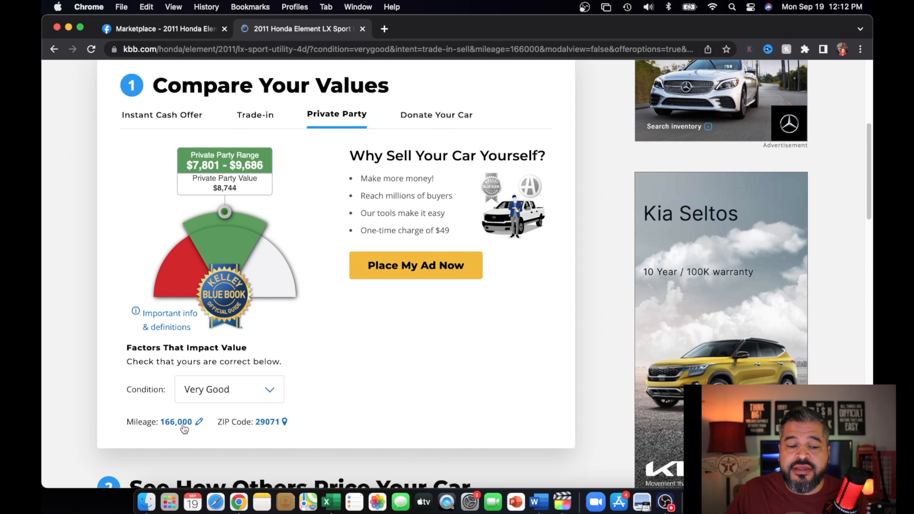
pyautogui.moveTo(237, 421)
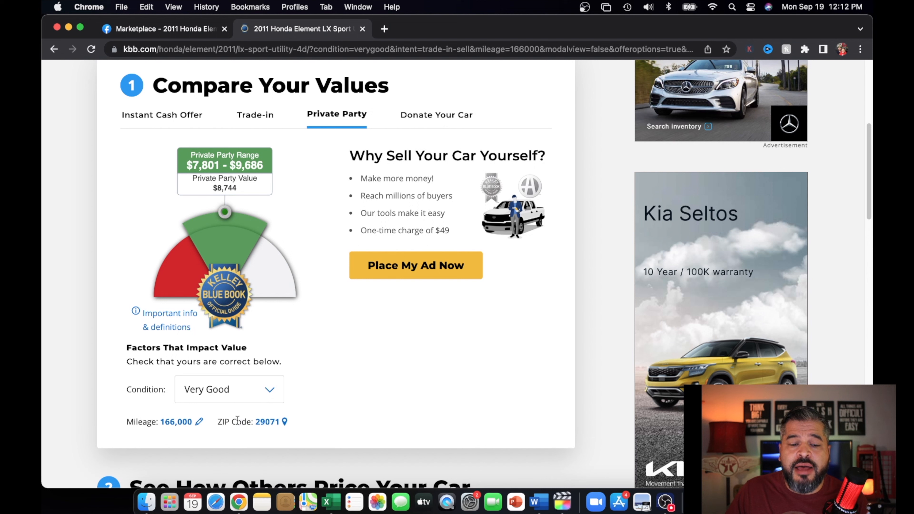
pyautogui.moveTo(337, 220)
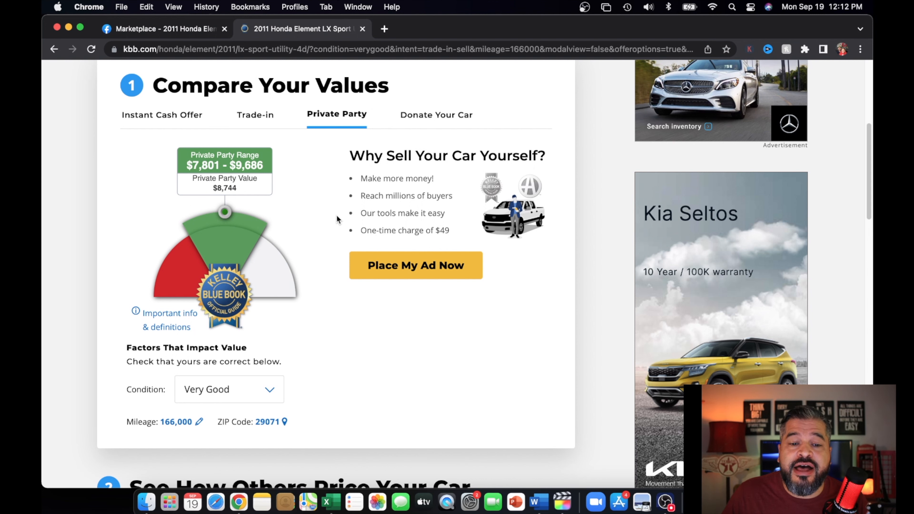
pyautogui.click(163, 29)
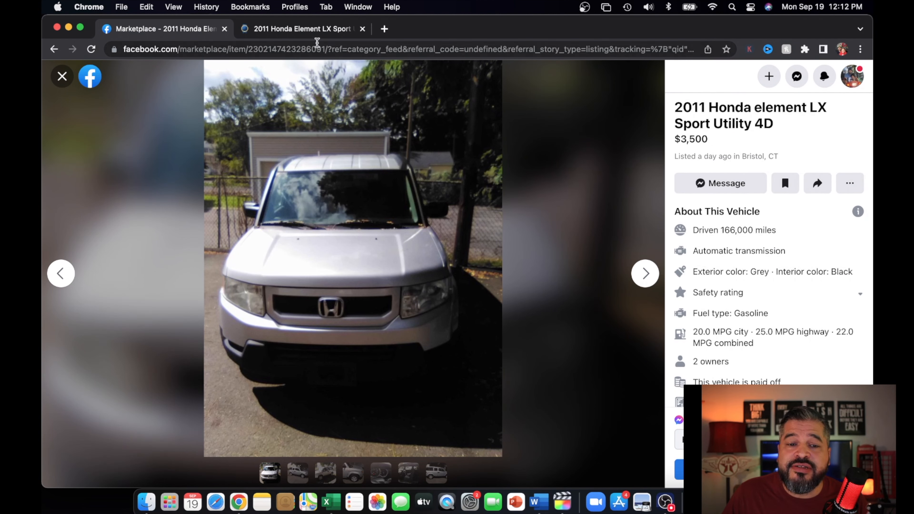
pyautogui.click(300, 29)
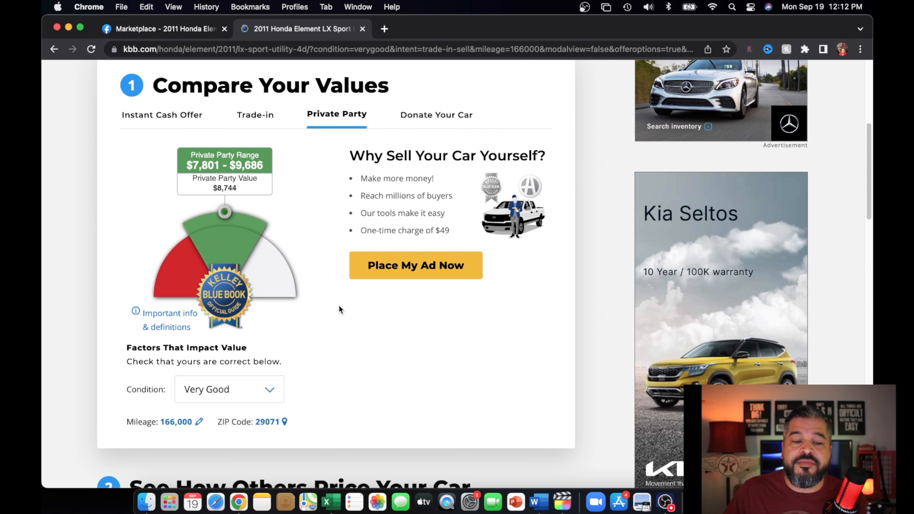
pyautogui.moveTo(270, 135)
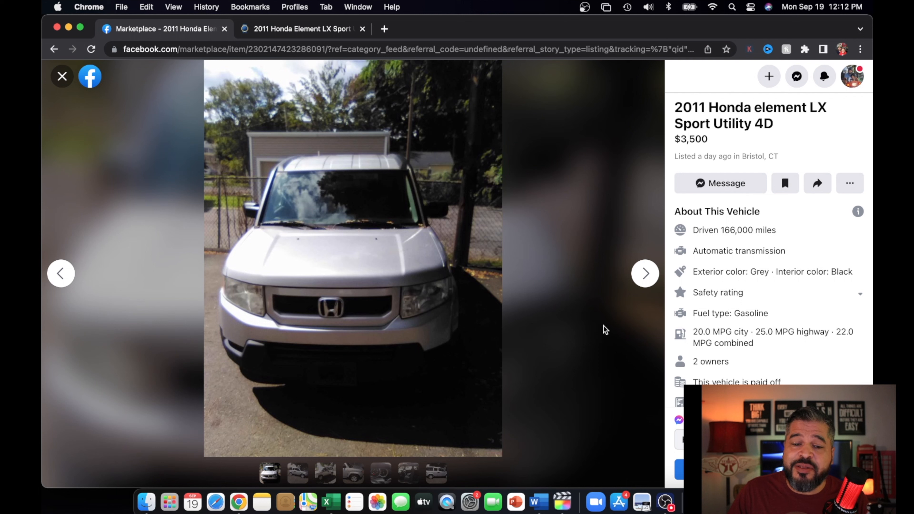
pyautogui.moveTo(645, 273)
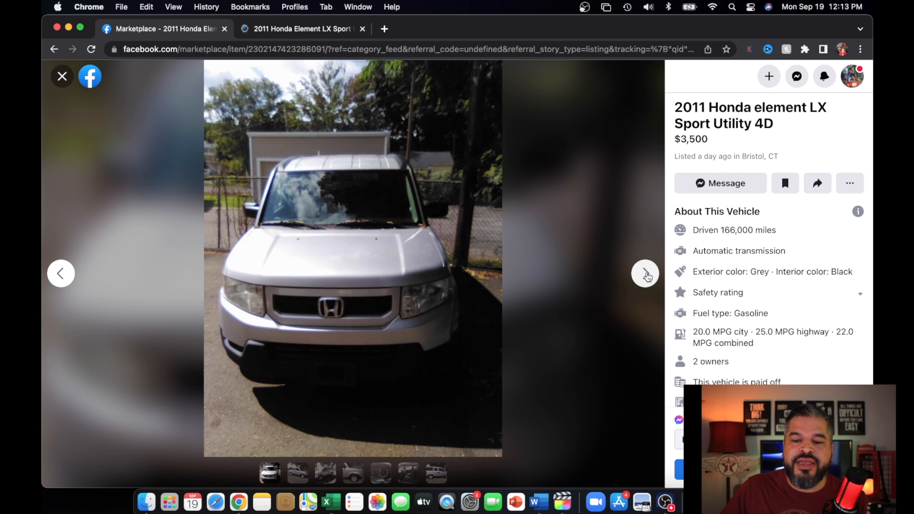
pyautogui.click(646, 274)
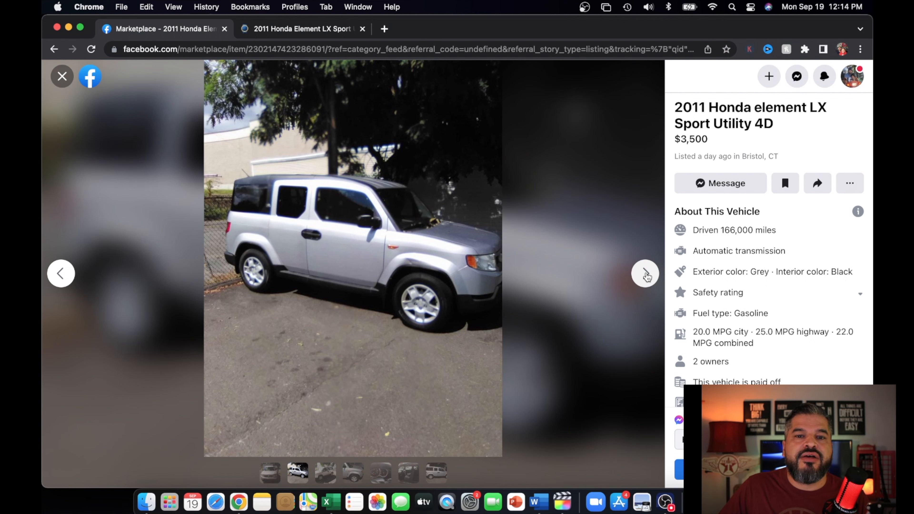
pyautogui.click(645, 273)
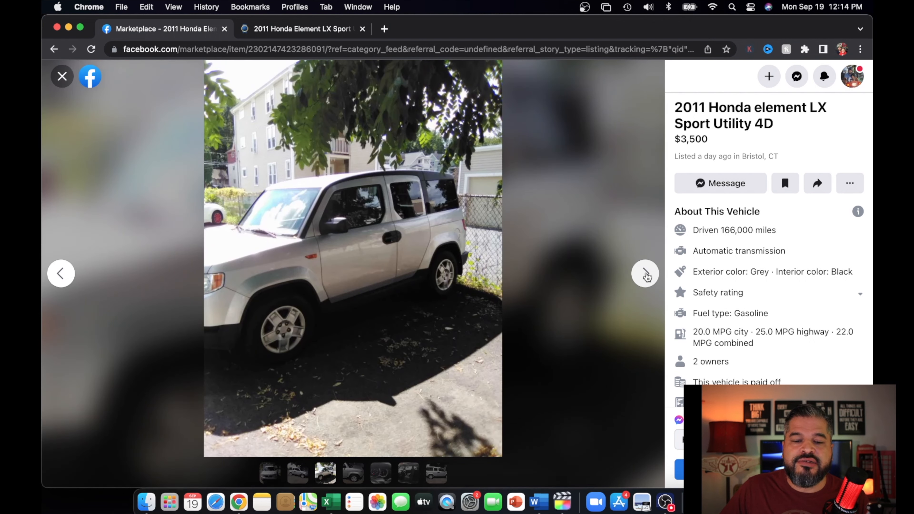
pyautogui.click(644, 274)
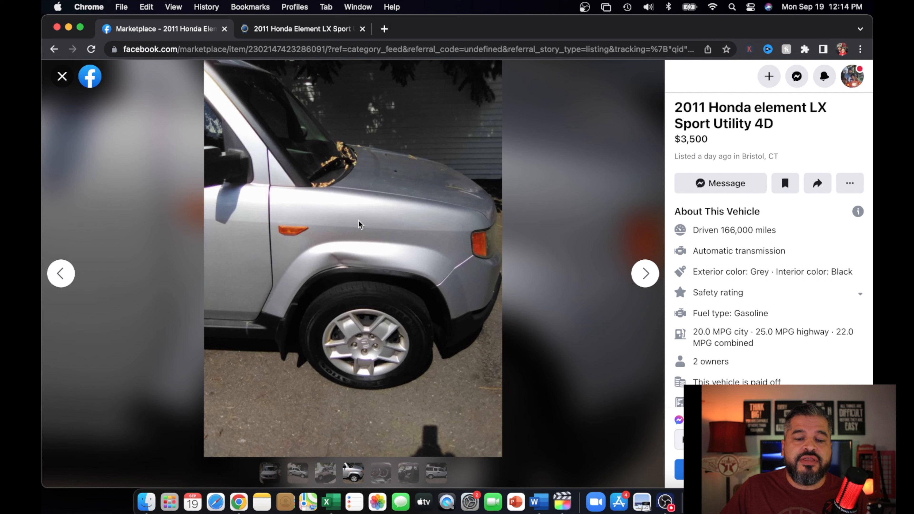
pyautogui.moveTo(334, 265)
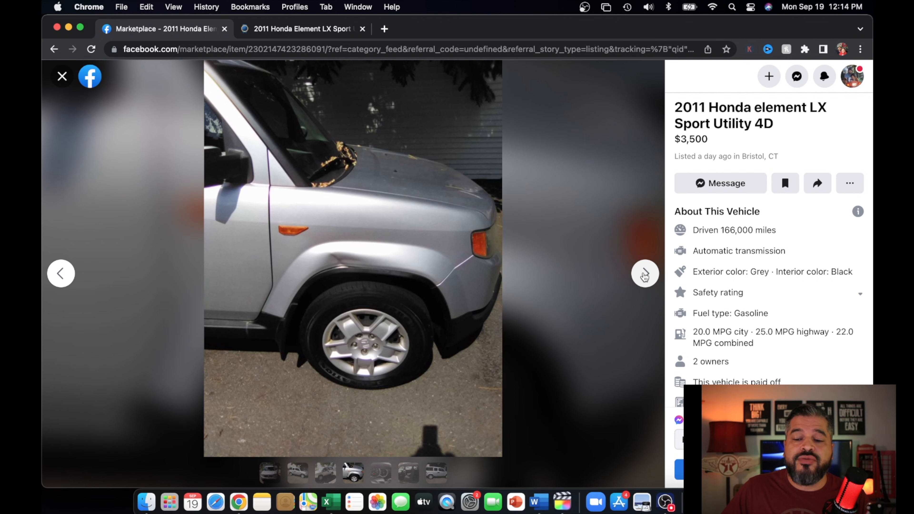
pyautogui.click(644, 273)
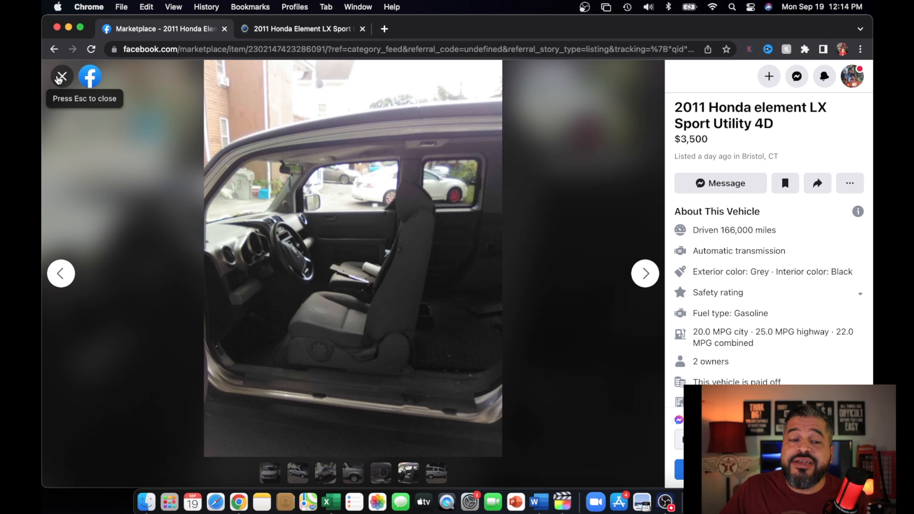
pyautogui.click(62, 76)
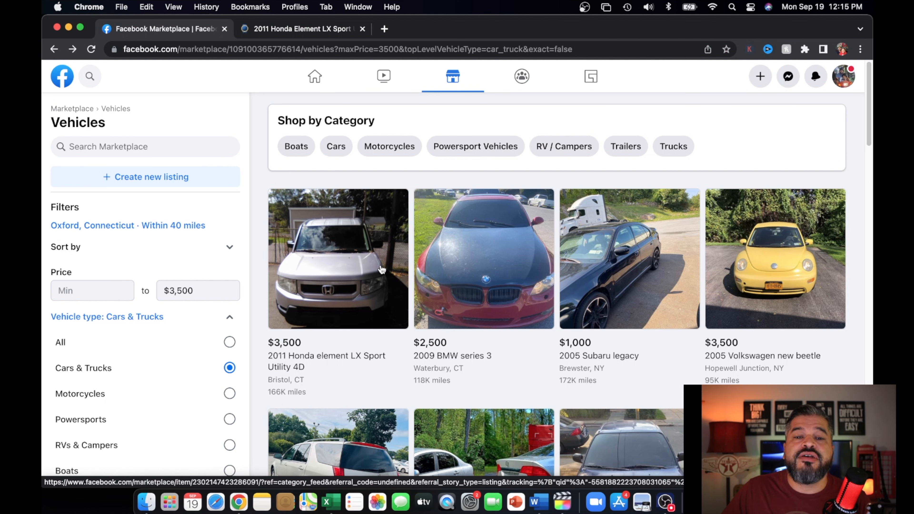
pyautogui.click(337, 259)
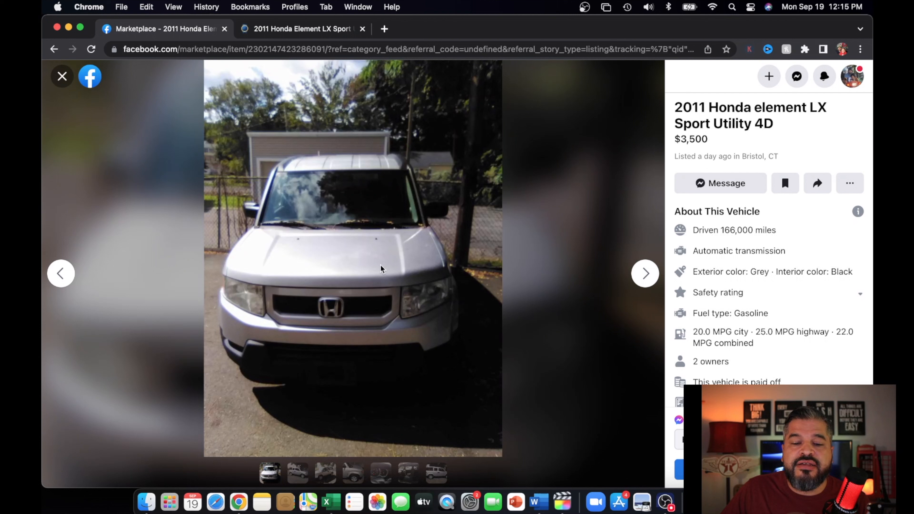